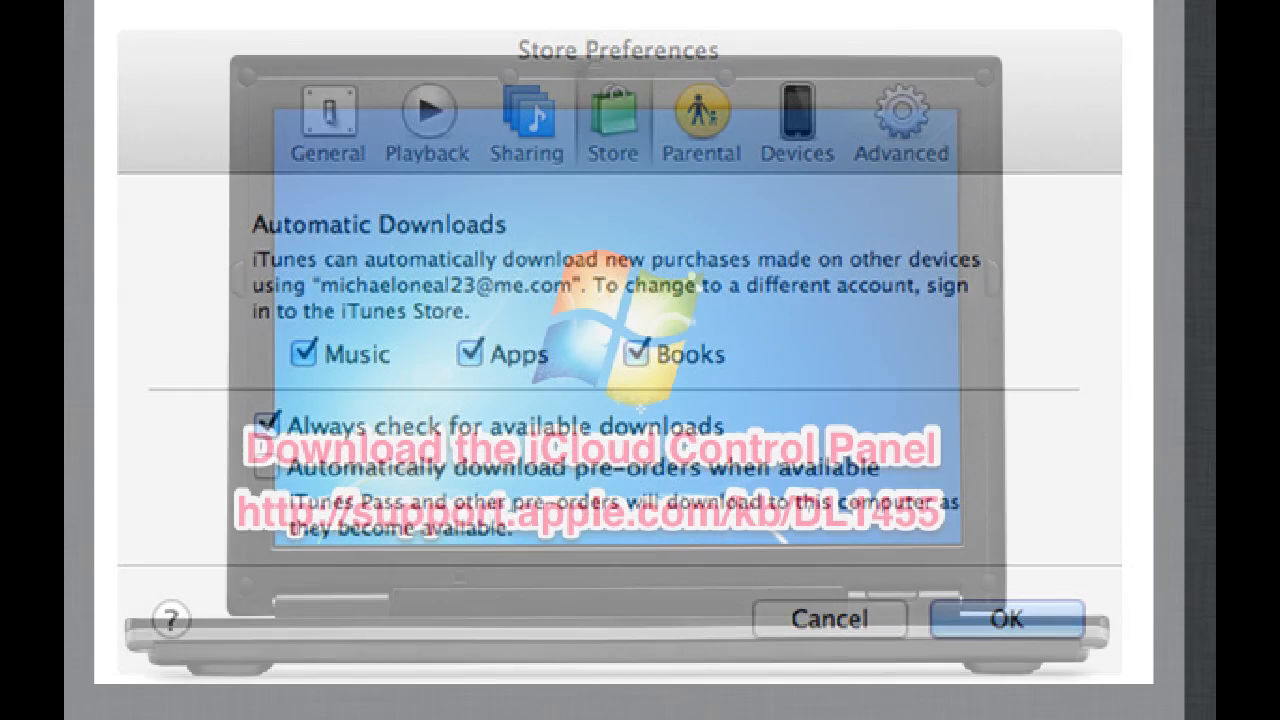
Step: Advance the slideshow to the iCloud Control Panel for Windows download slide
{"action": "left_click", "coordinate": [1003, 619]}
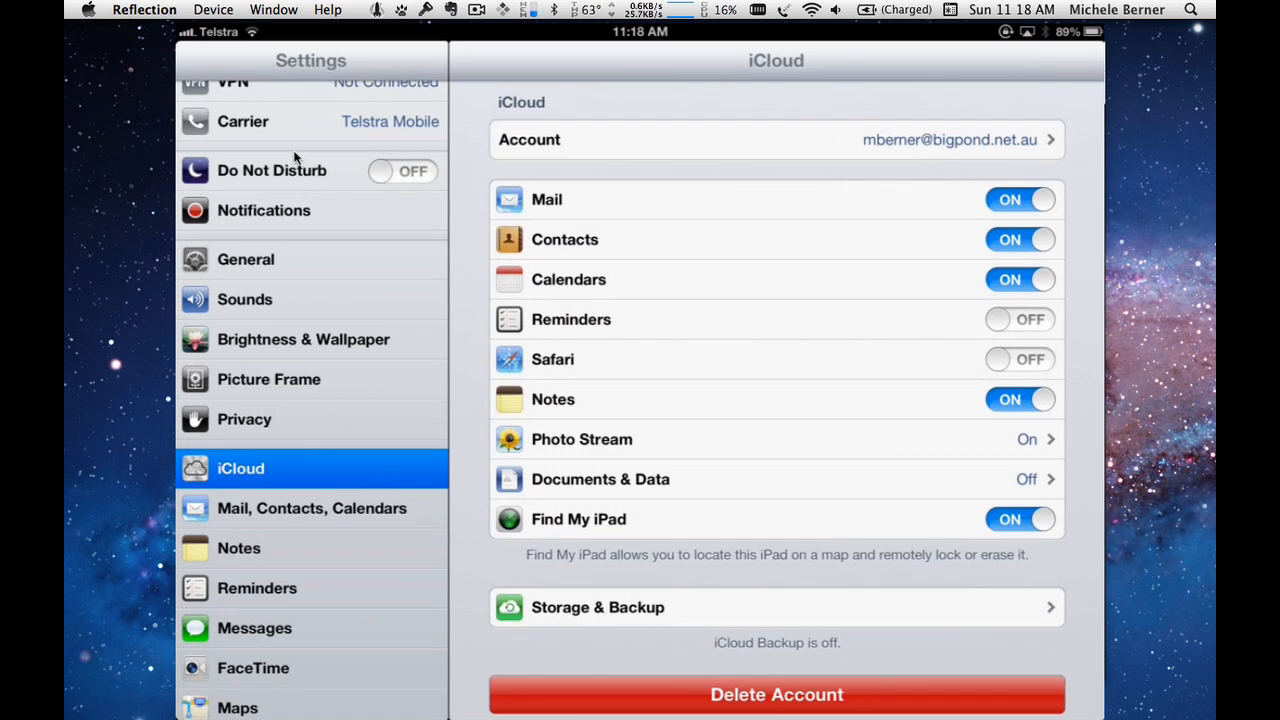
Step: Open the iCloud account's Mail settings, showing the default and allowed sending addresses
{"action": "left_click", "coordinate": [776, 139]}
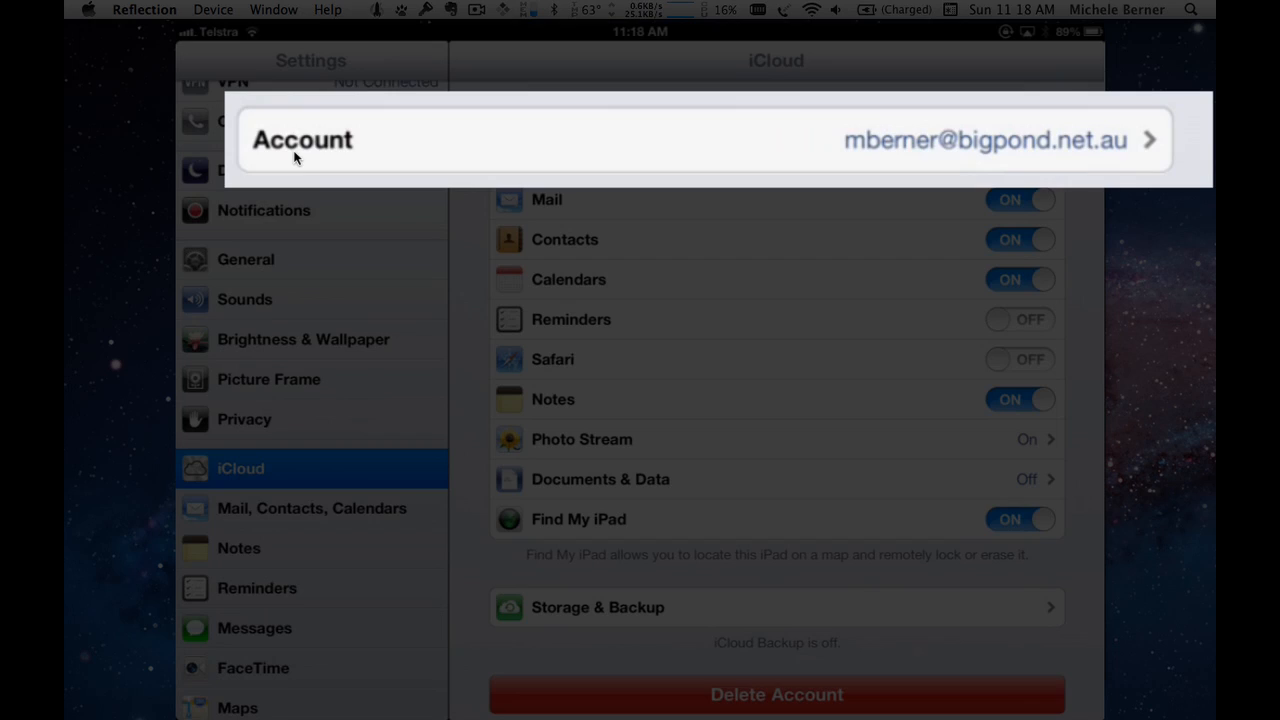
{"action": "left_click", "coordinate": [776, 139]}
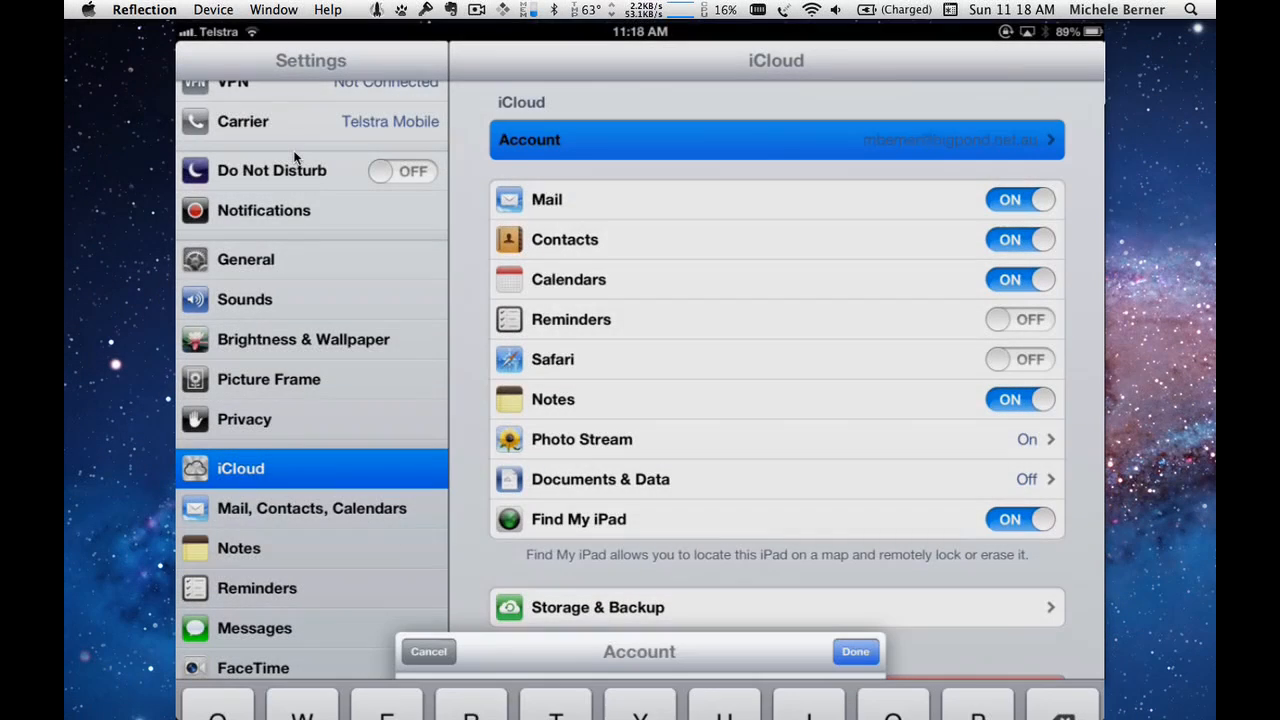
{"action": "left_click", "coordinate": [775, 139]}
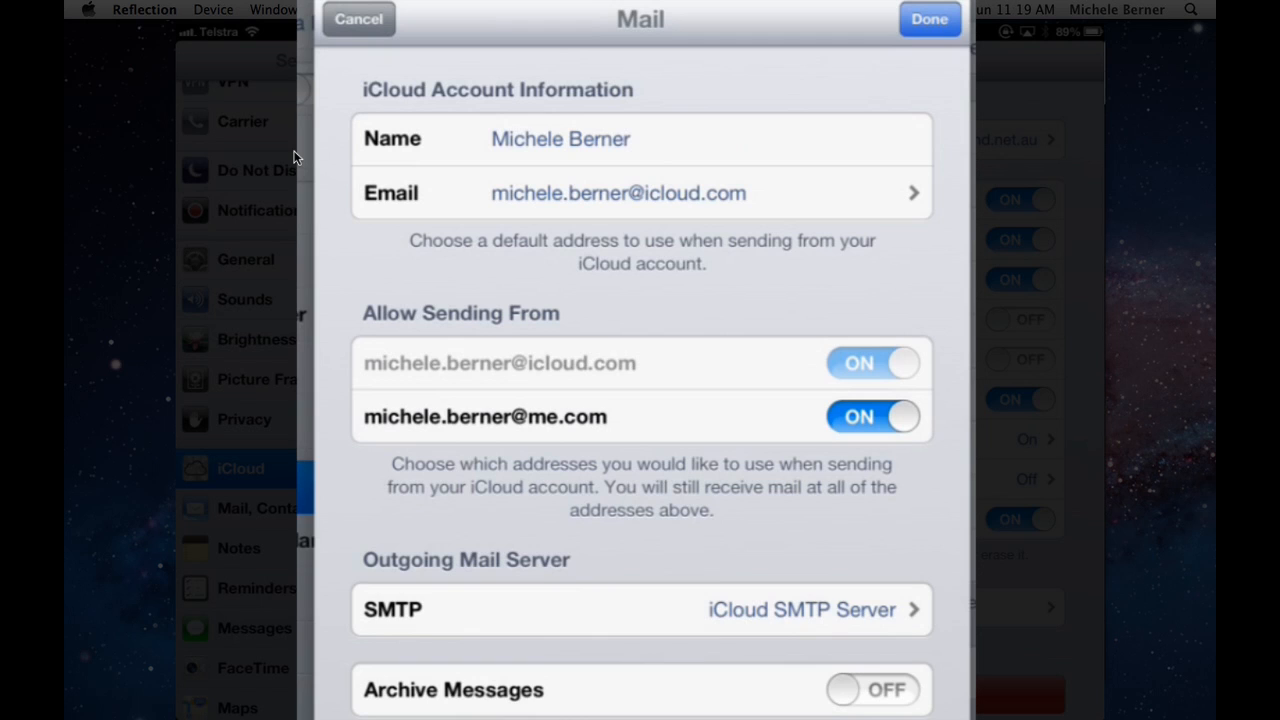
Step: Keep the iCloud address as default sender and disable sending from the me.com address
{"action": "left_click", "coordinate": [618, 193]}
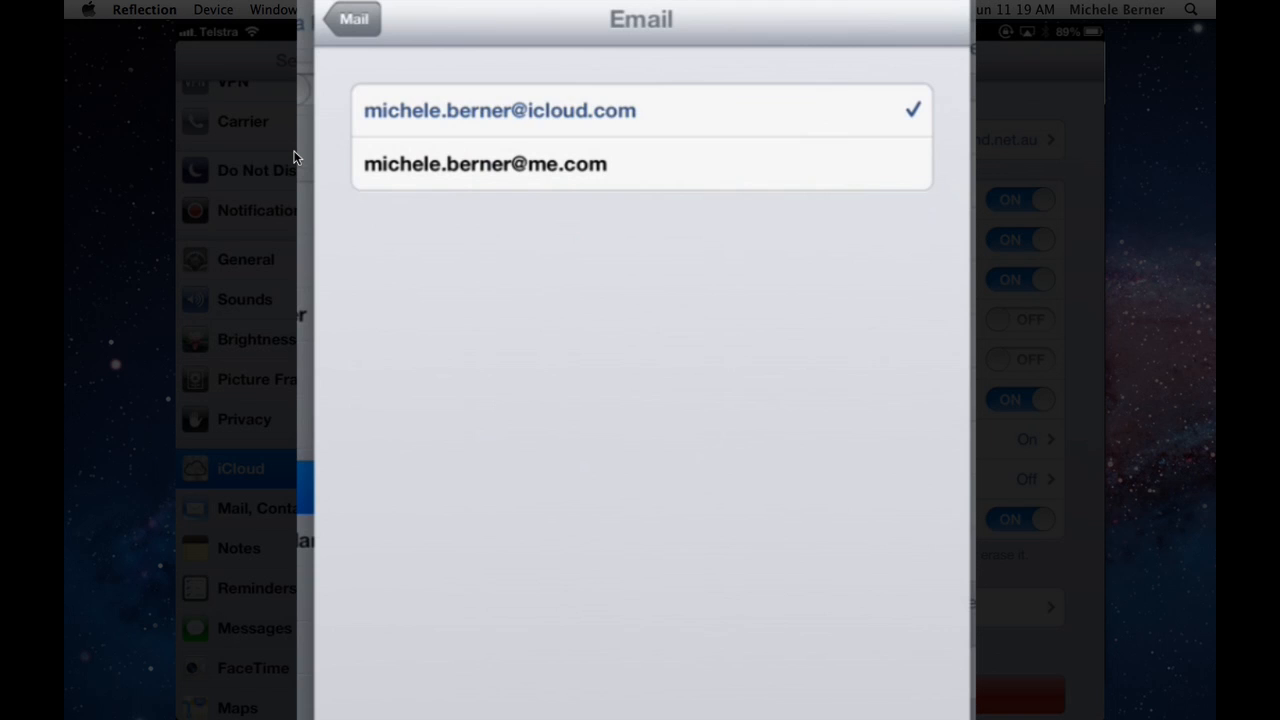
{"action": "left_click", "coordinate": [352, 18]}
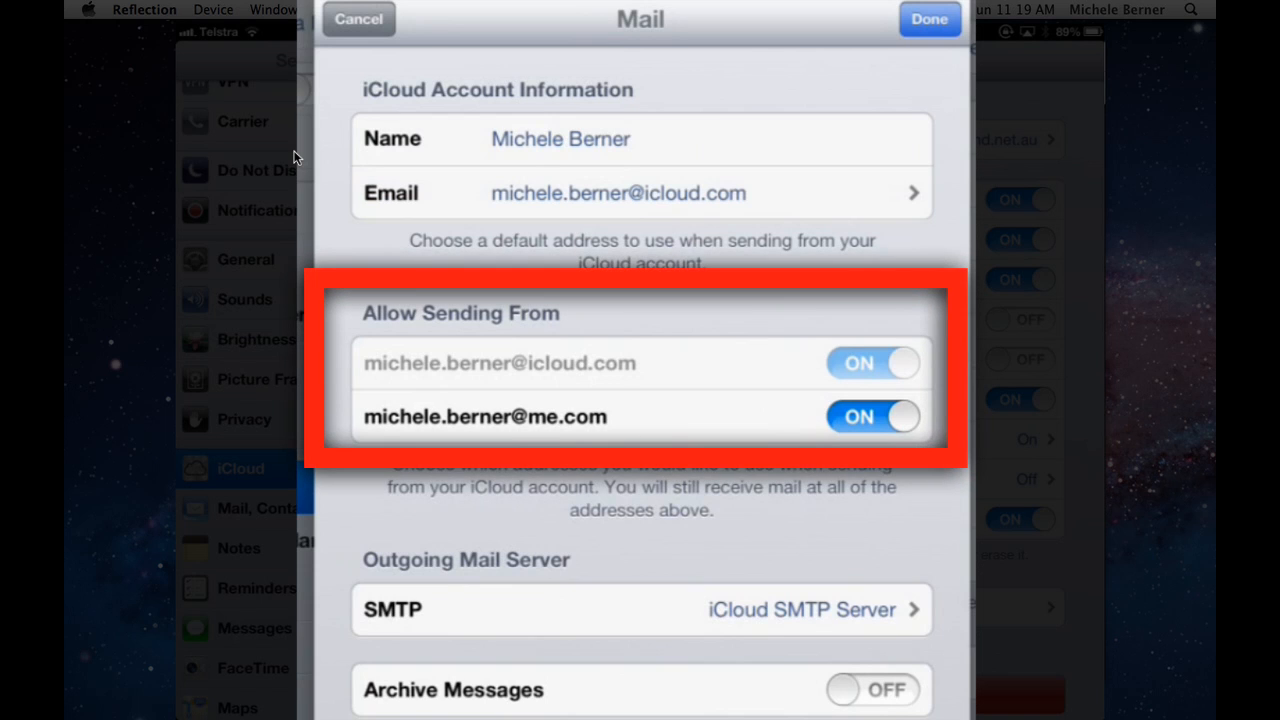
{"action": "left_click", "coordinate": [871, 417]}
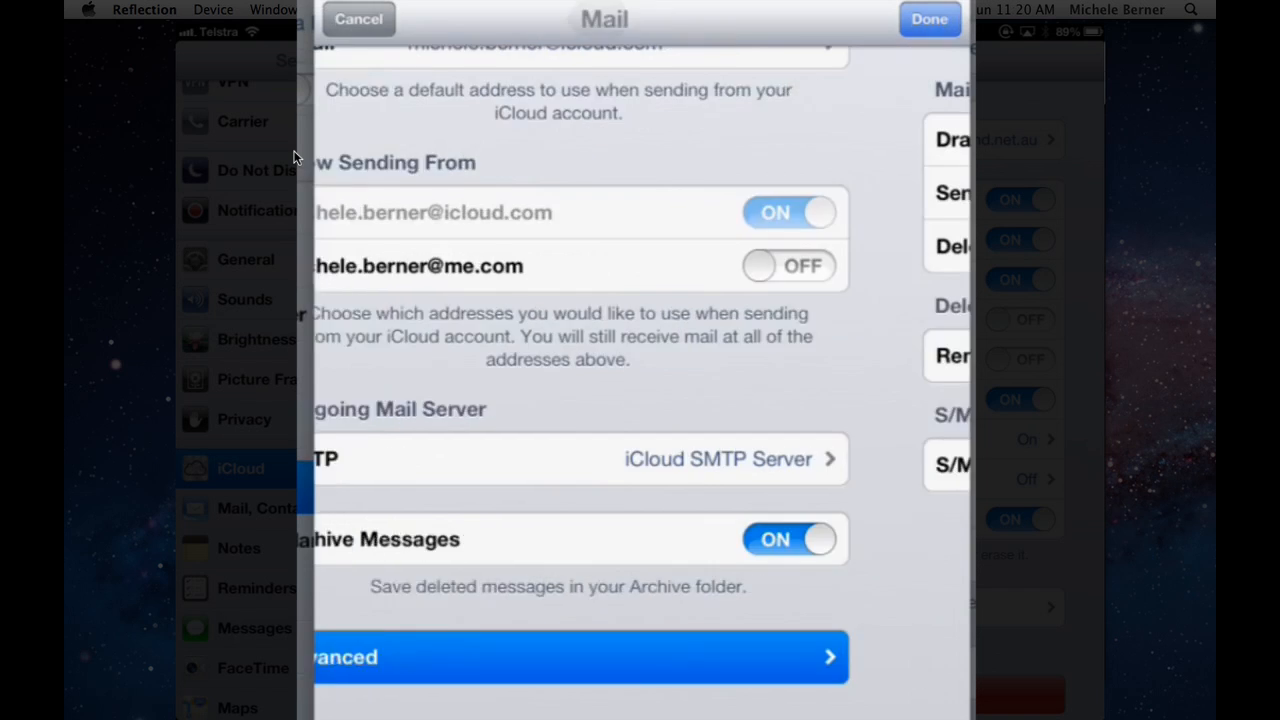
Step: Verify Deleted Messages and Drafts are the assigned deleted and drafts mailboxes
{"action": "left_click", "coordinate": [580, 657]}
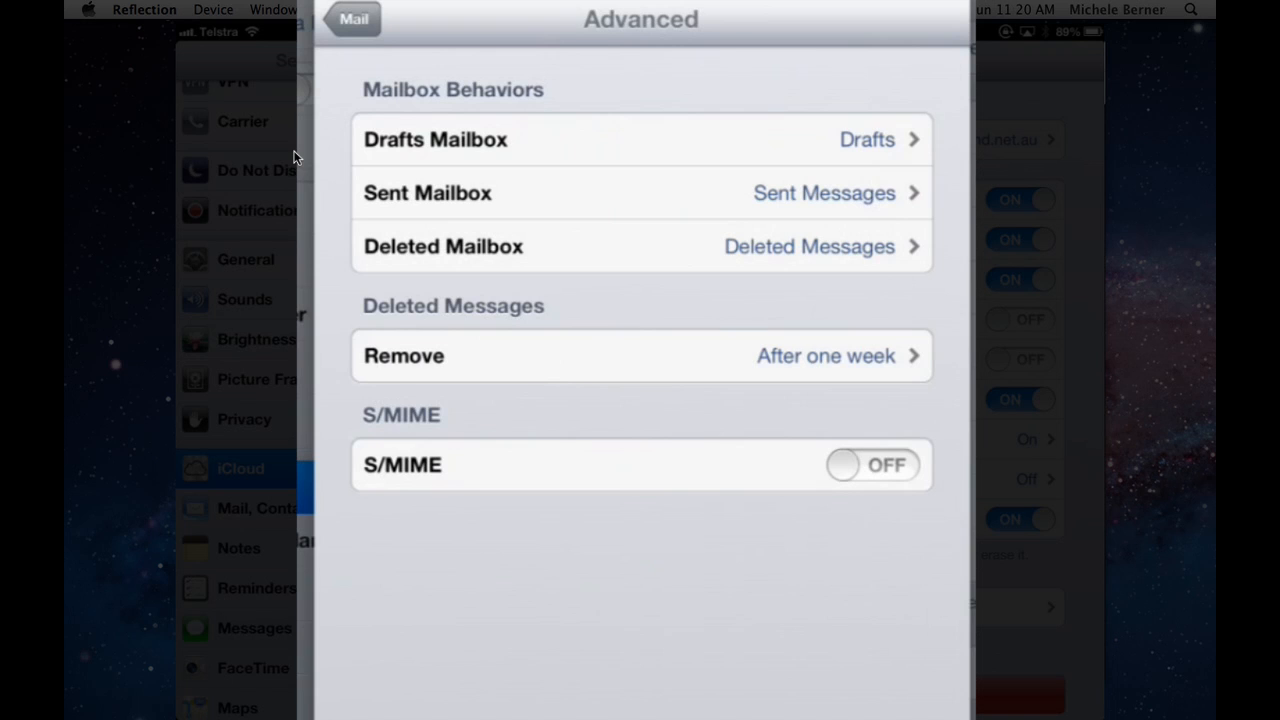
{"action": "left_click", "coordinate": [640, 246]}
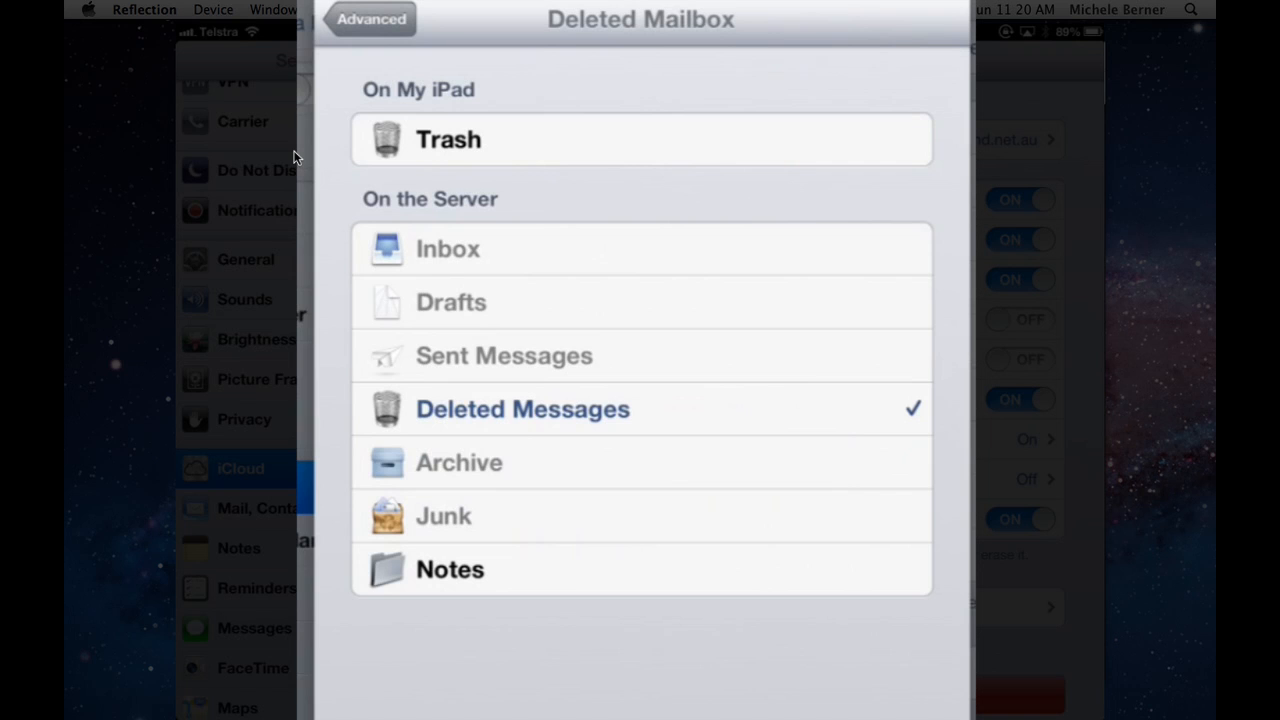
{"action": "left_click", "coordinate": [370, 19]}
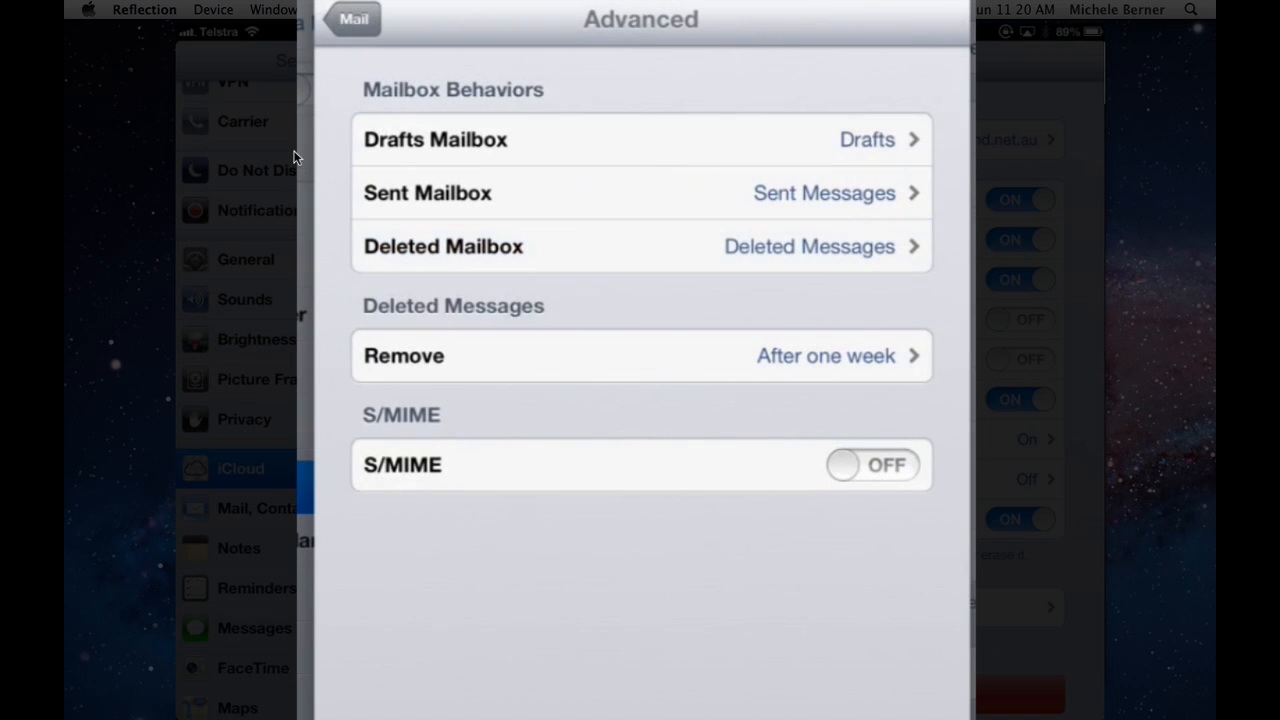
{"action": "left_click", "coordinate": [640, 139]}
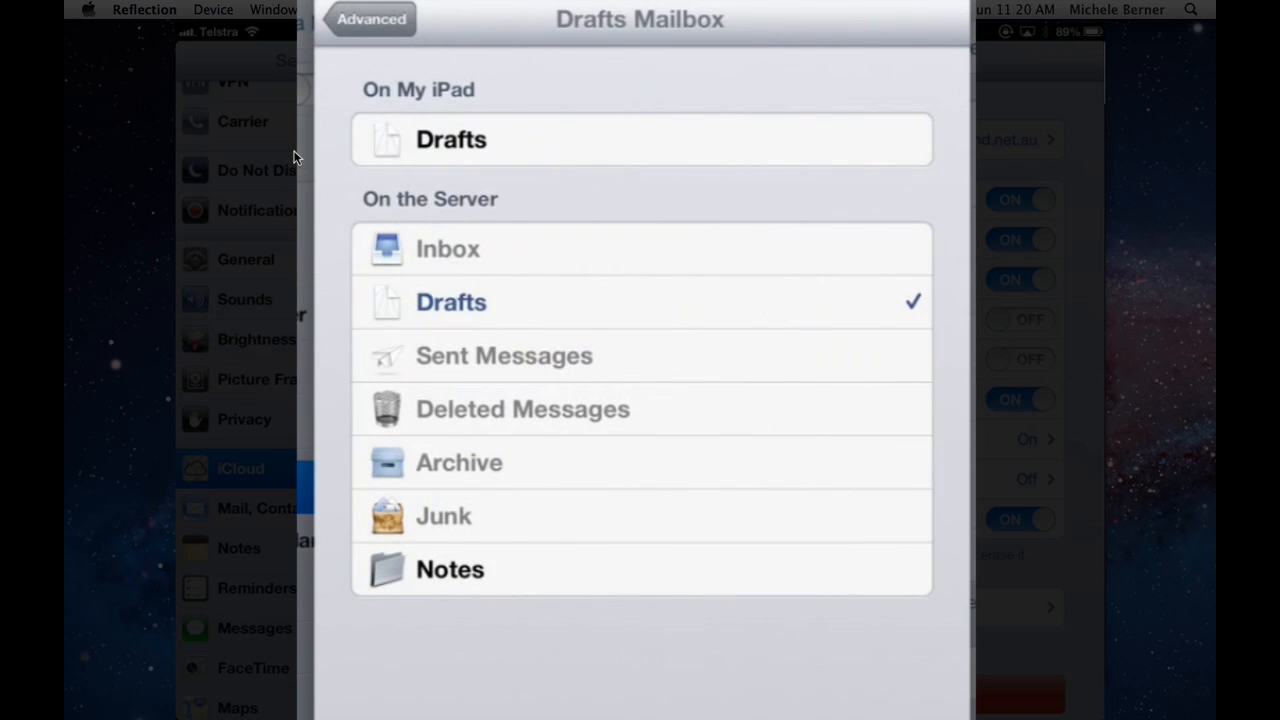
{"action": "left_click", "coordinate": [371, 18]}
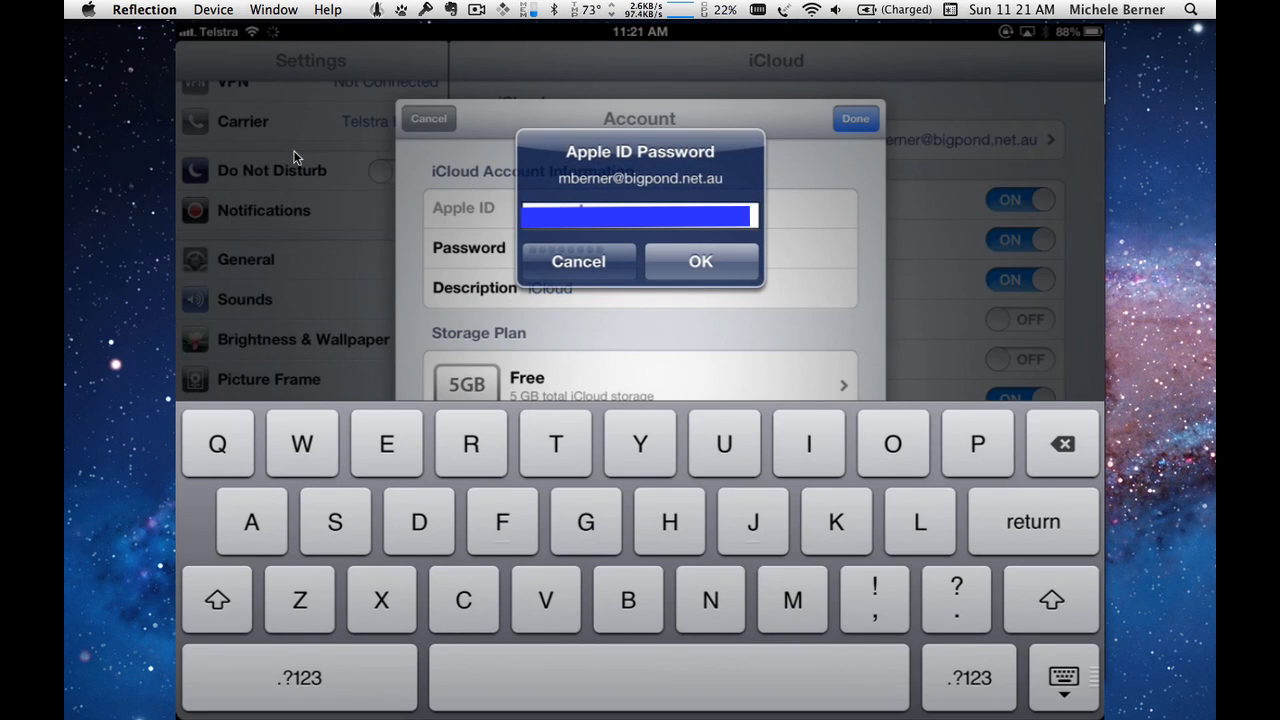
Step: Confirm the entered Apple ID password in the prompt
{"action": "left_click", "coordinate": [700, 261]}
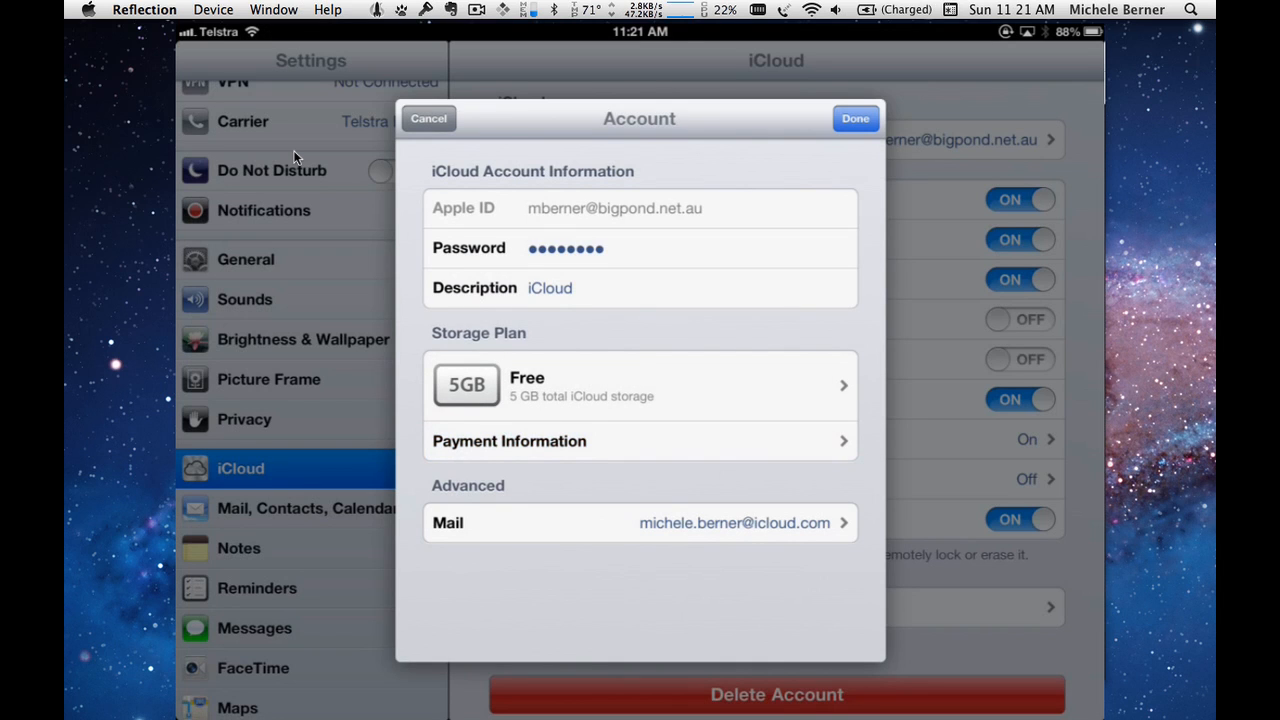
Step: Close account details and view storage upgrade plans under Storage & Backup
{"action": "left_click", "coordinate": [854, 118]}
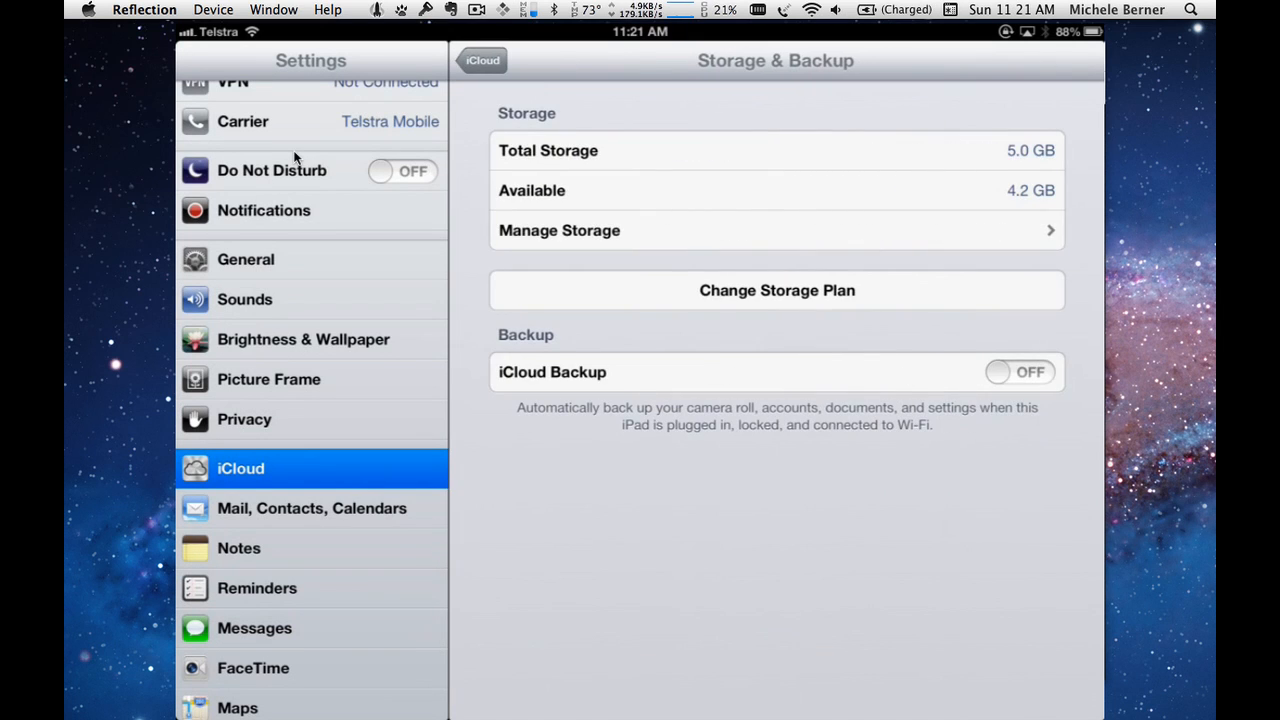
{"action": "left_click", "coordinate": [776, 290]}
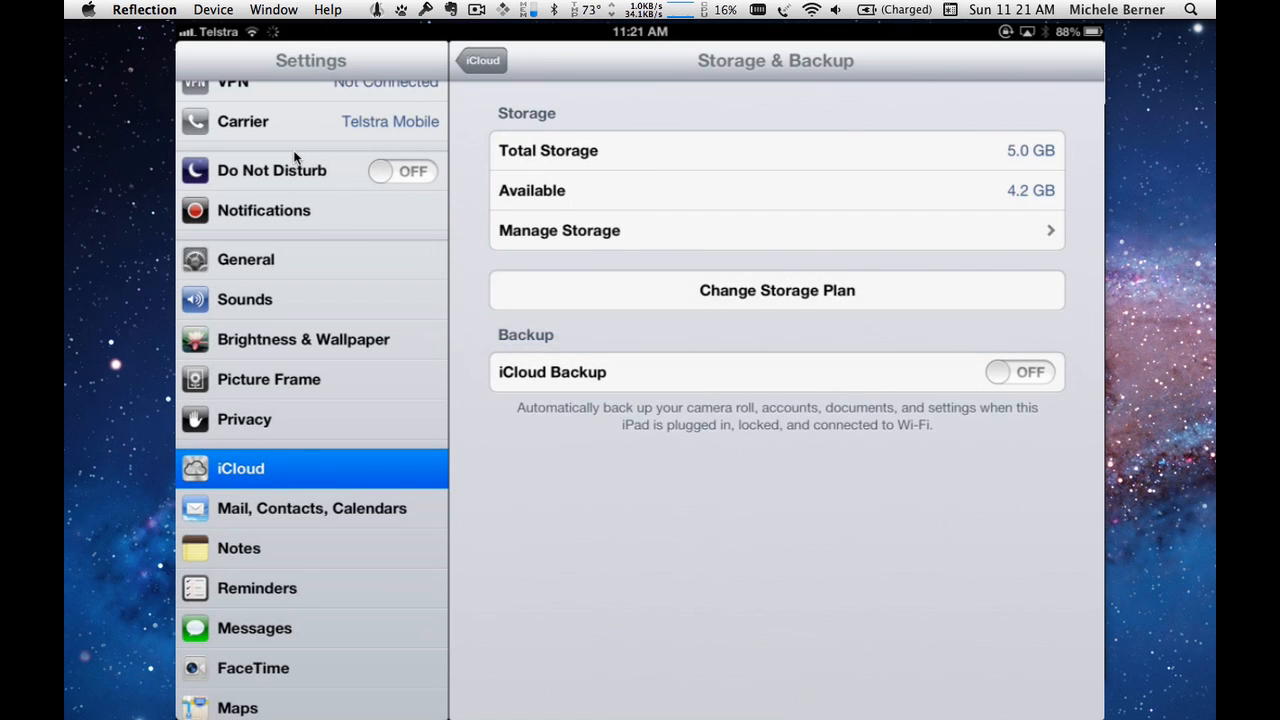
{"action": "left_click", "coordinate": [776, 290]}
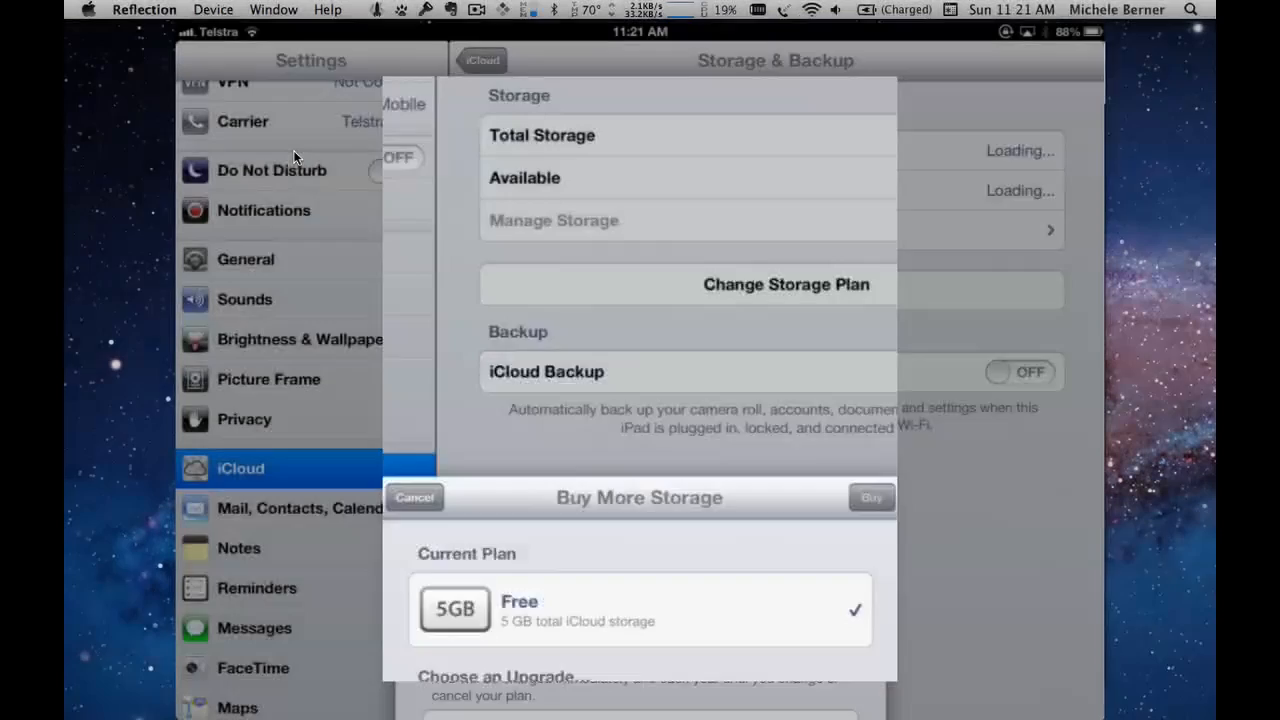
Step: Cancel the Buy More Storage offer, keeping the free 5GB plan
{"action": "left_click", "coordinate": [414, 497]}
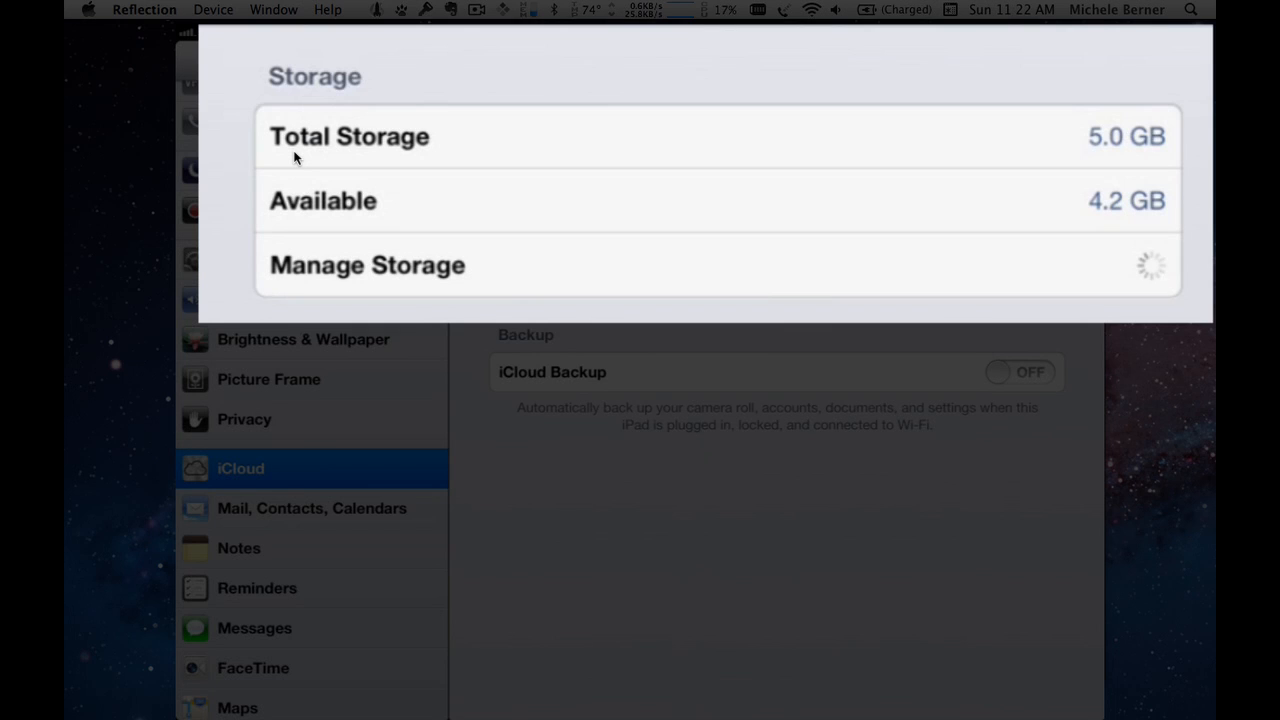
{"action": "left_click", "coordinate": [367, 265]}
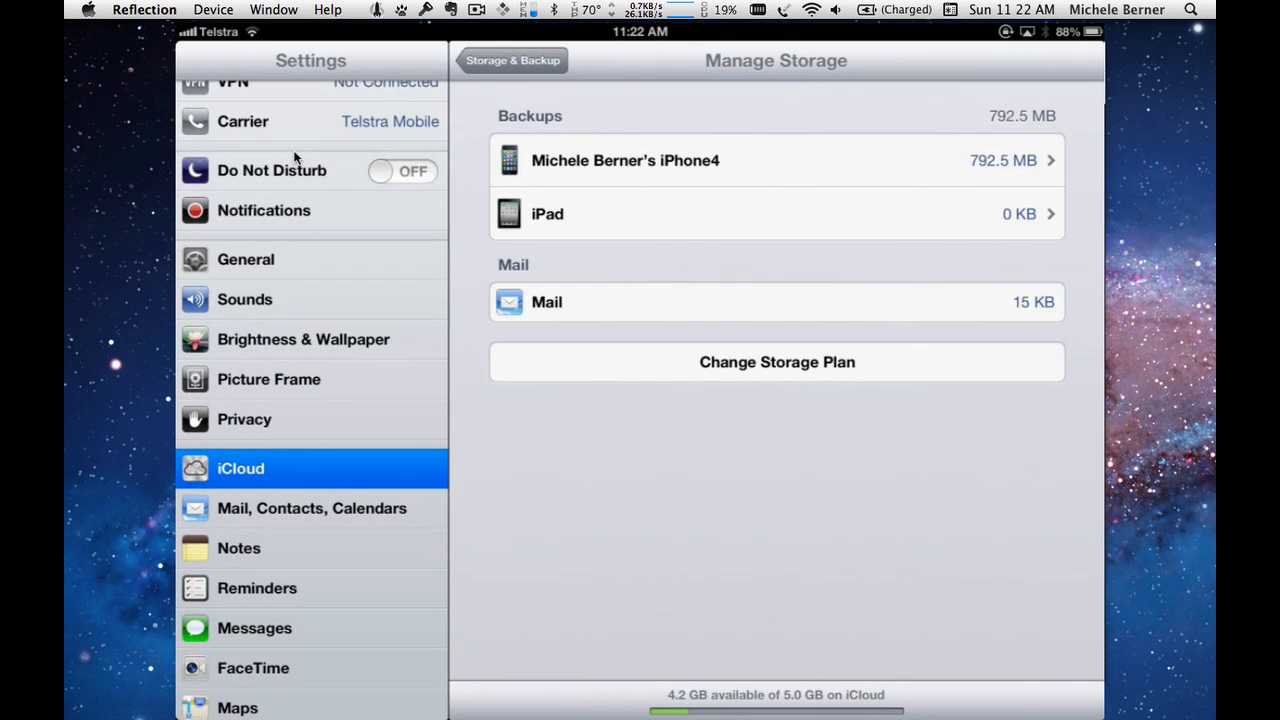
{"action": "left_click", "coordinate": [513, 60]}
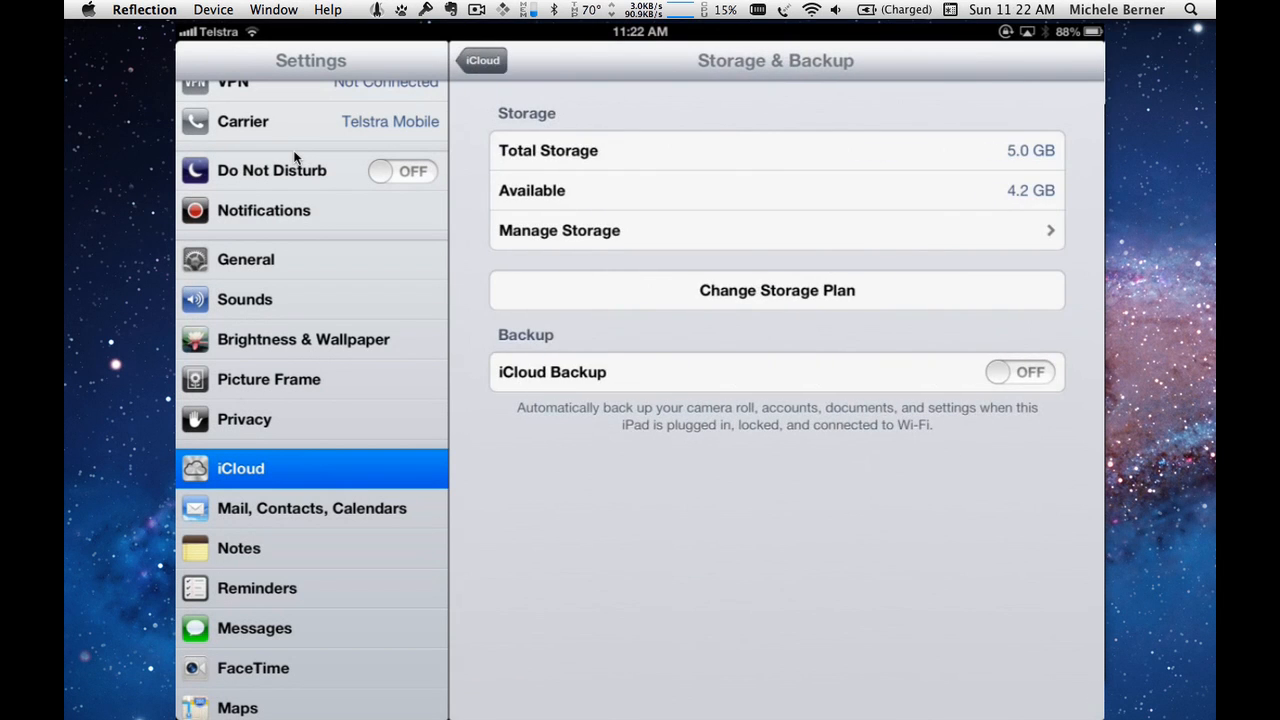
{"action": "left_click", "coordinate": [483, 60]}
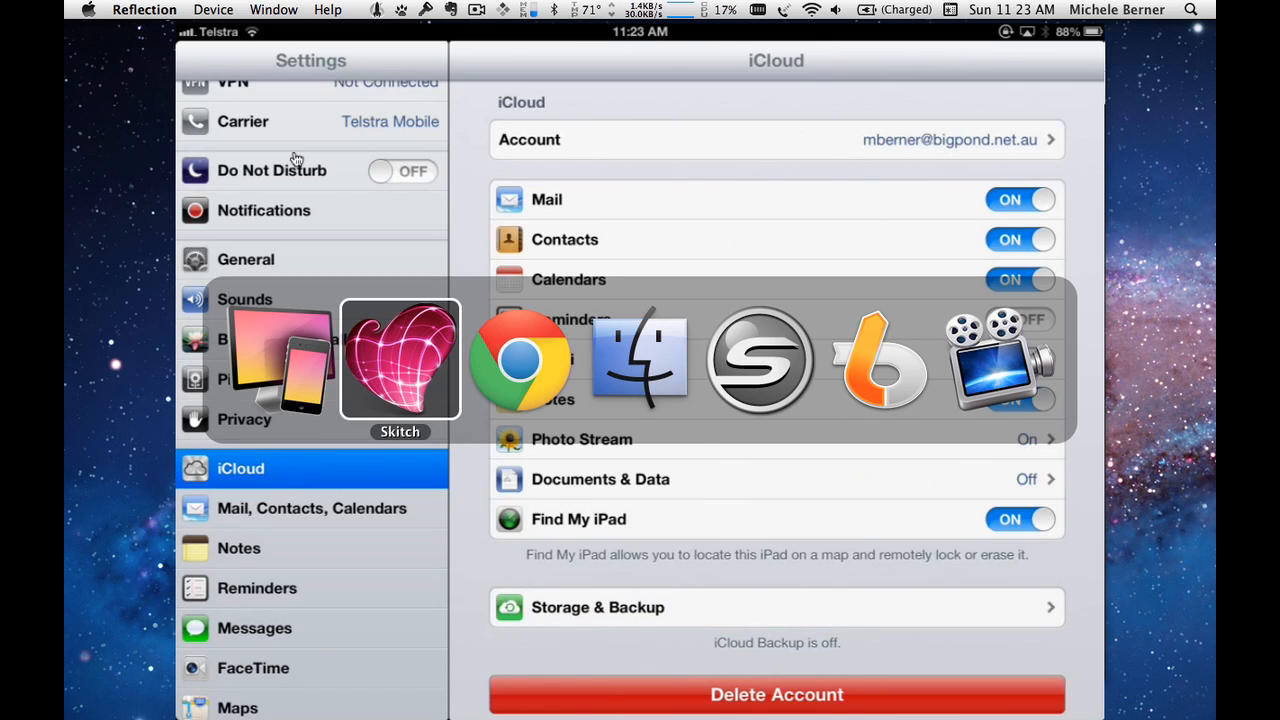
{"action": "mouse_move", "coordinate": [519, 360]}
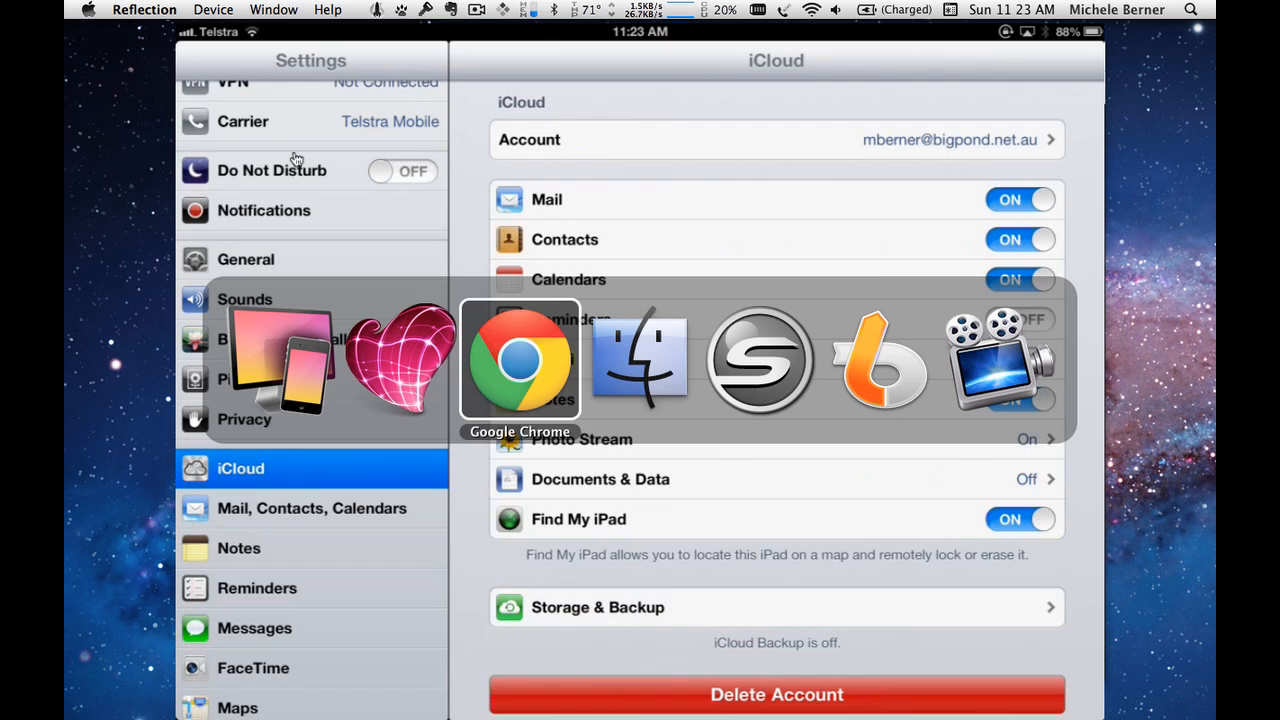
Step: Switch from iPad Settings to the iCloud.com sign-in page in Chrome
{"action": "left_click", "coordinate": [519, 360]}
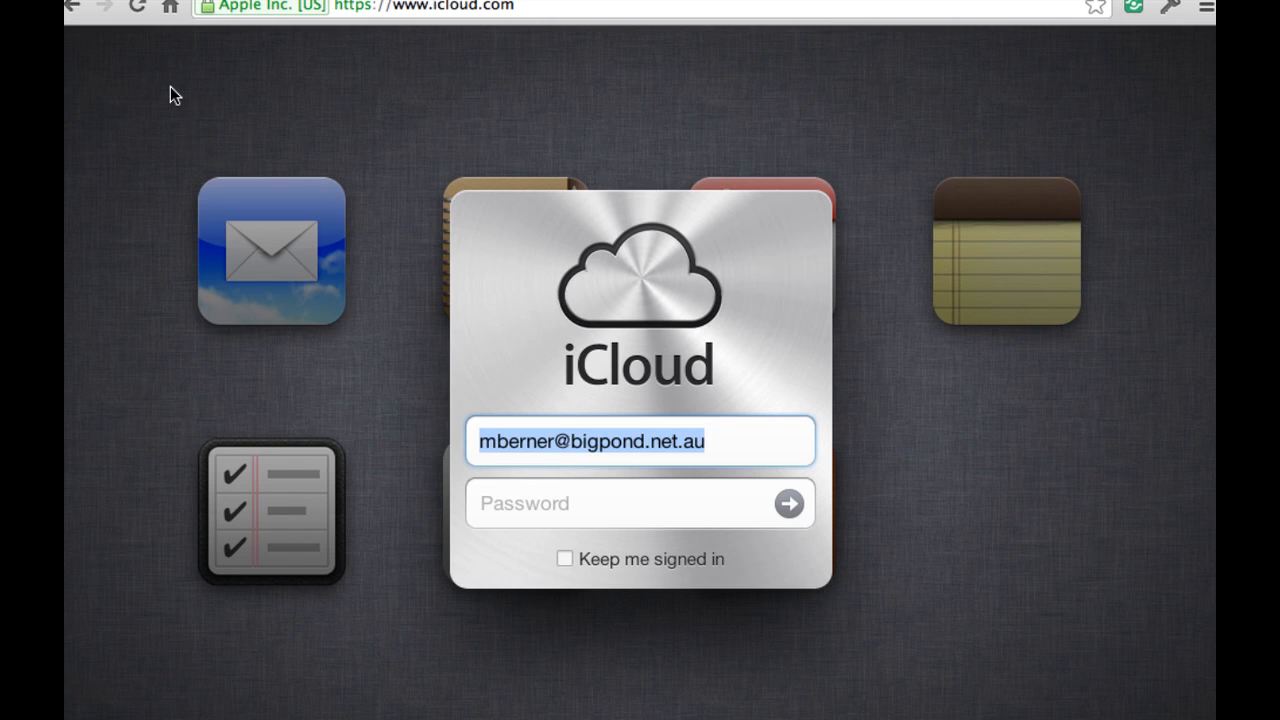
Step: Sign in to iCloud.com with the Apple ID password and launch Contacts
{"action": "left_click", "coordinate": [640, 503]}
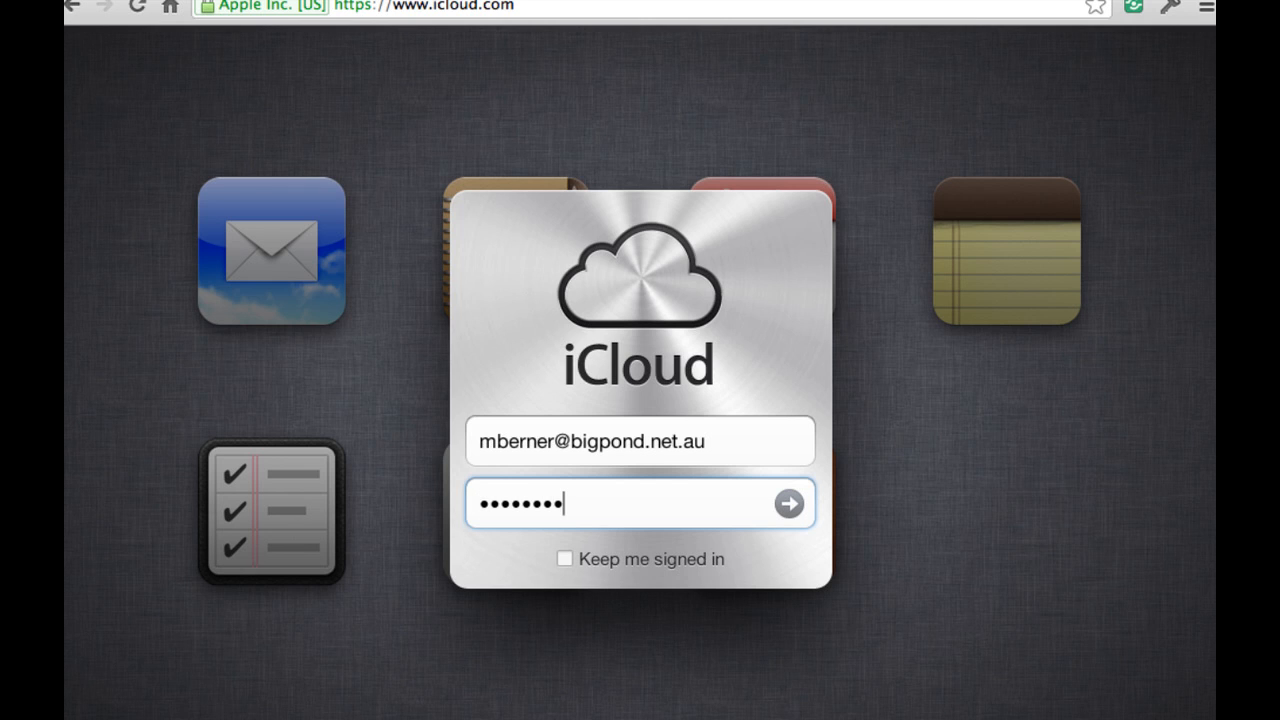
{"action": "left_click", "coordinate": [788, 503]}
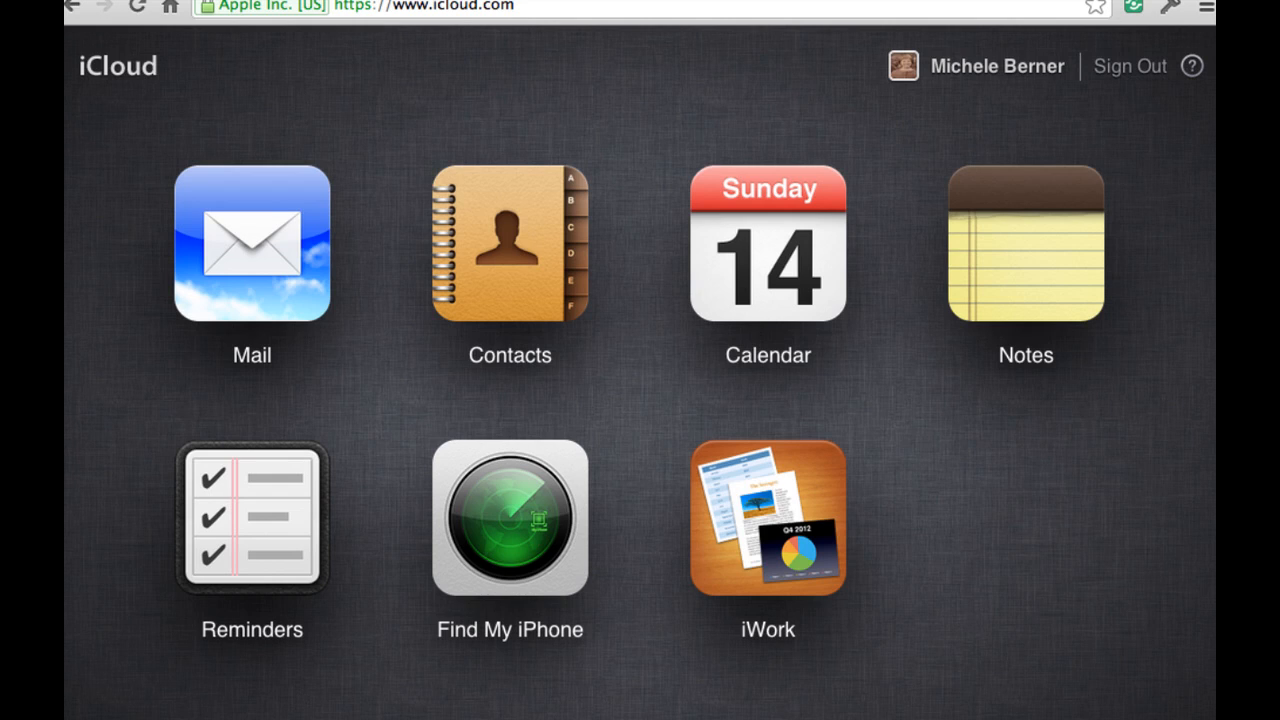
{"action": "mouse_move", "coordinate": [499, 419]}
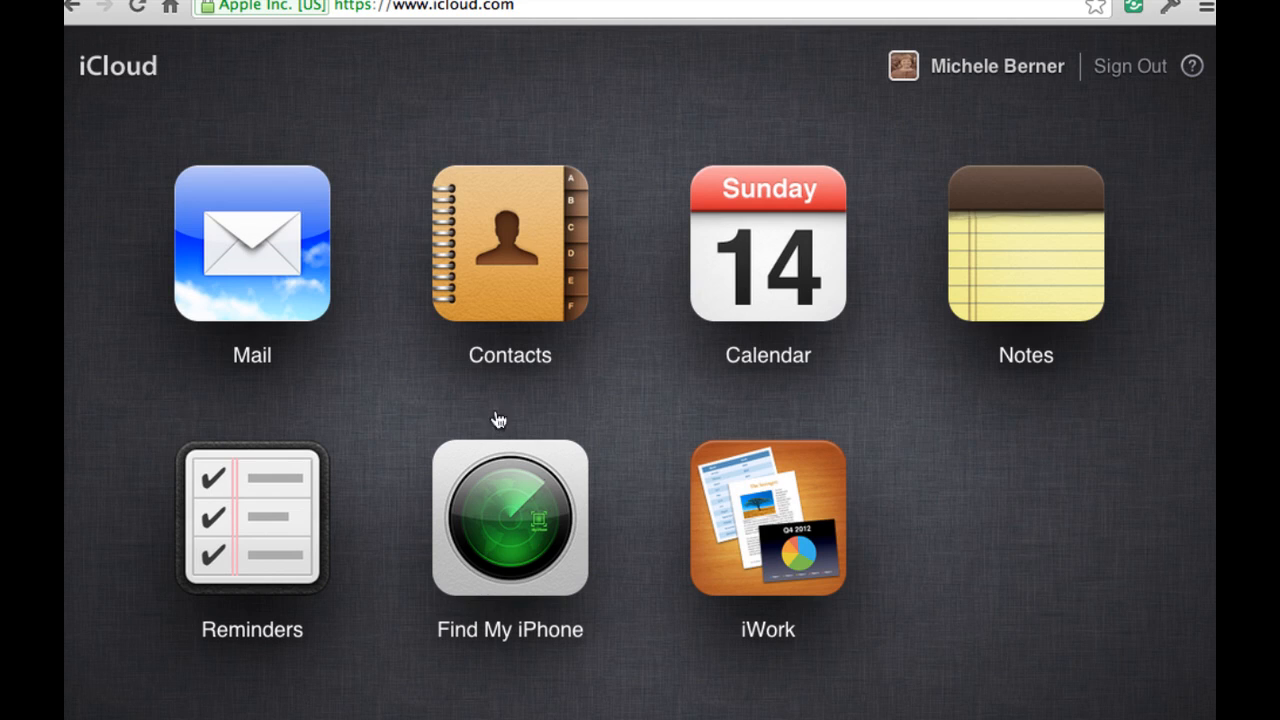
{"action": "left_click", "coordinate": [509, 243]}
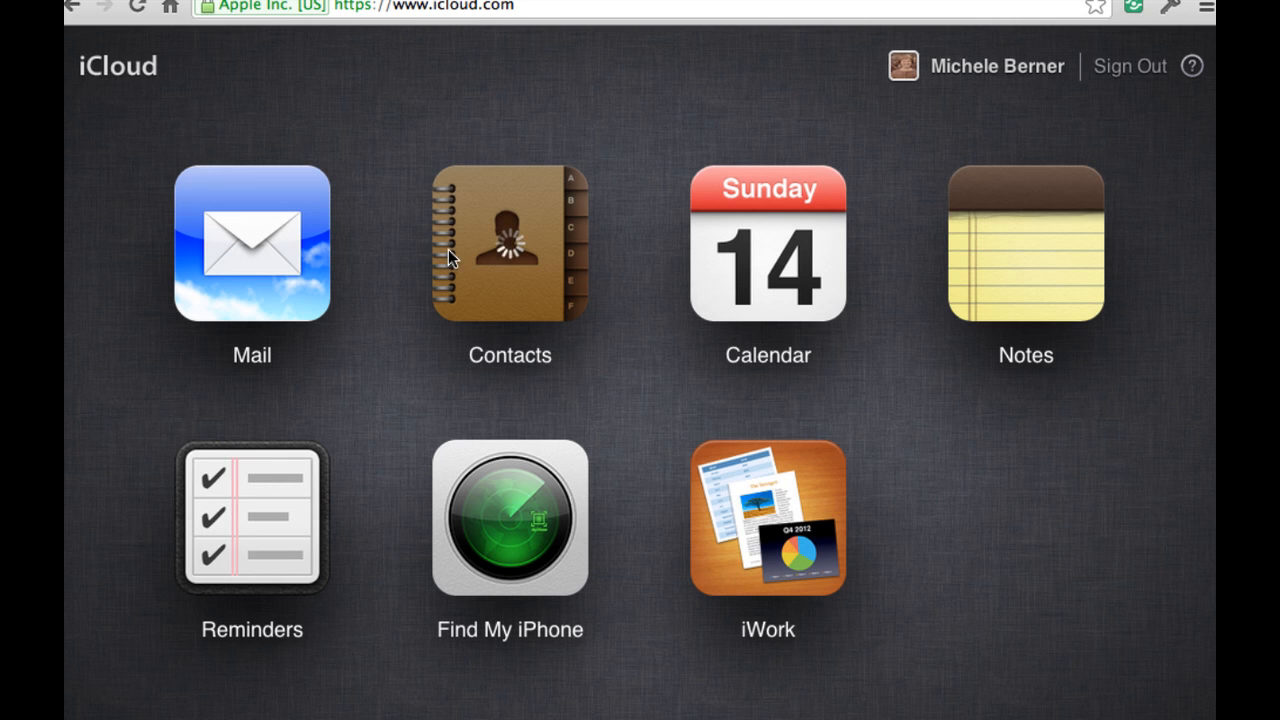
Step: View a B-section contact's card with its work email in web Contacts
{"action": "left_click", "coordinate": [509, 243]}
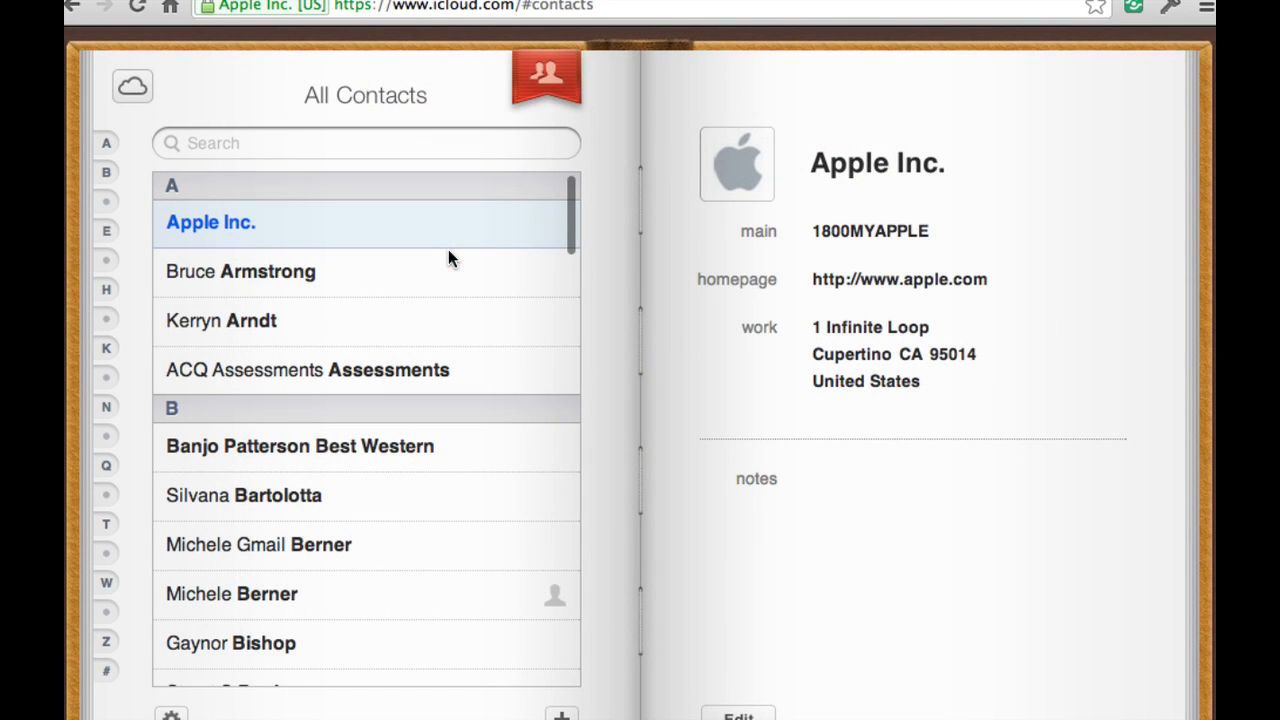
{"action": "scroll", "scroll_direction": "down", "scroll_amount": 3}
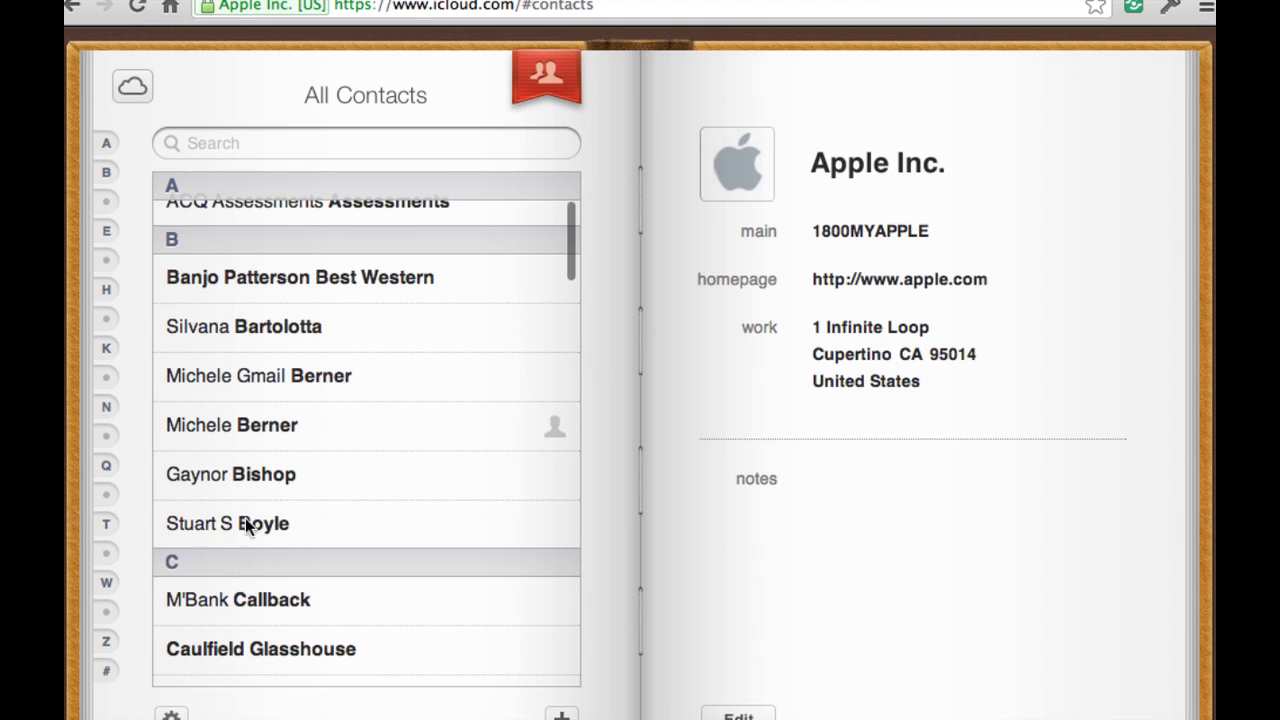
{"action": "left_click", "coordinate": [227, 523]}
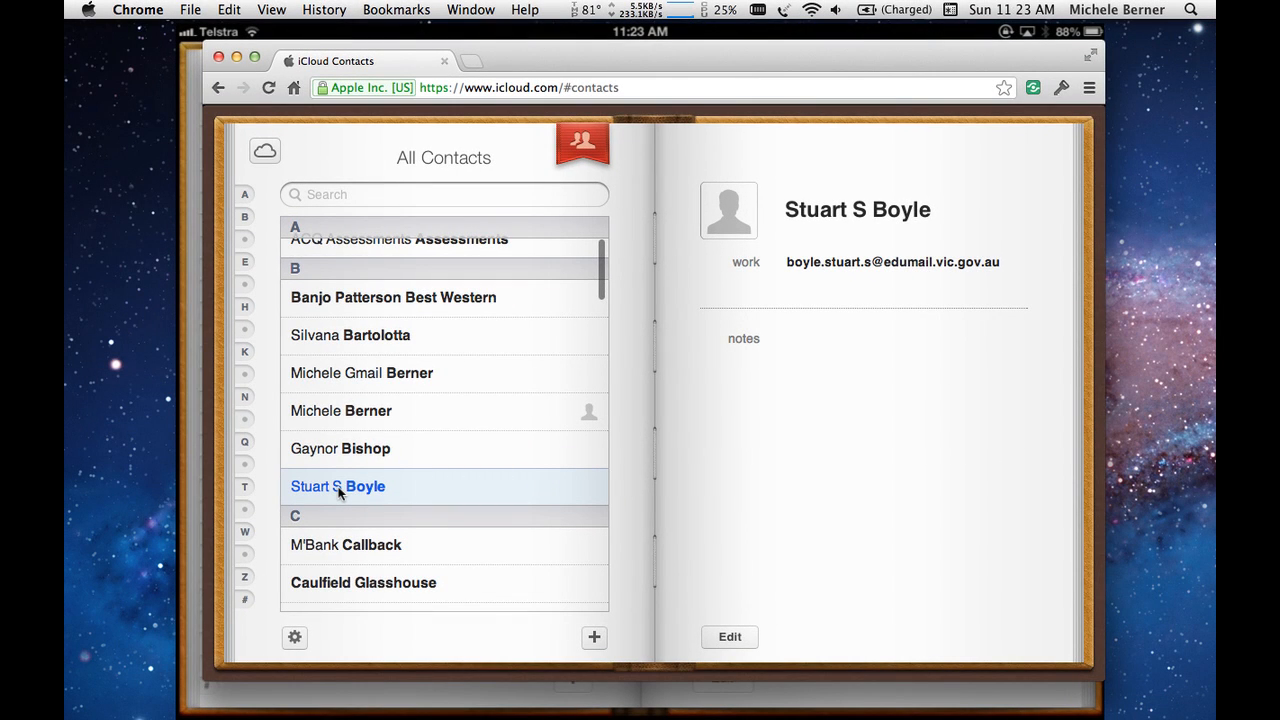
{"action": "mouse_move", "coordinate": [689, 54]}
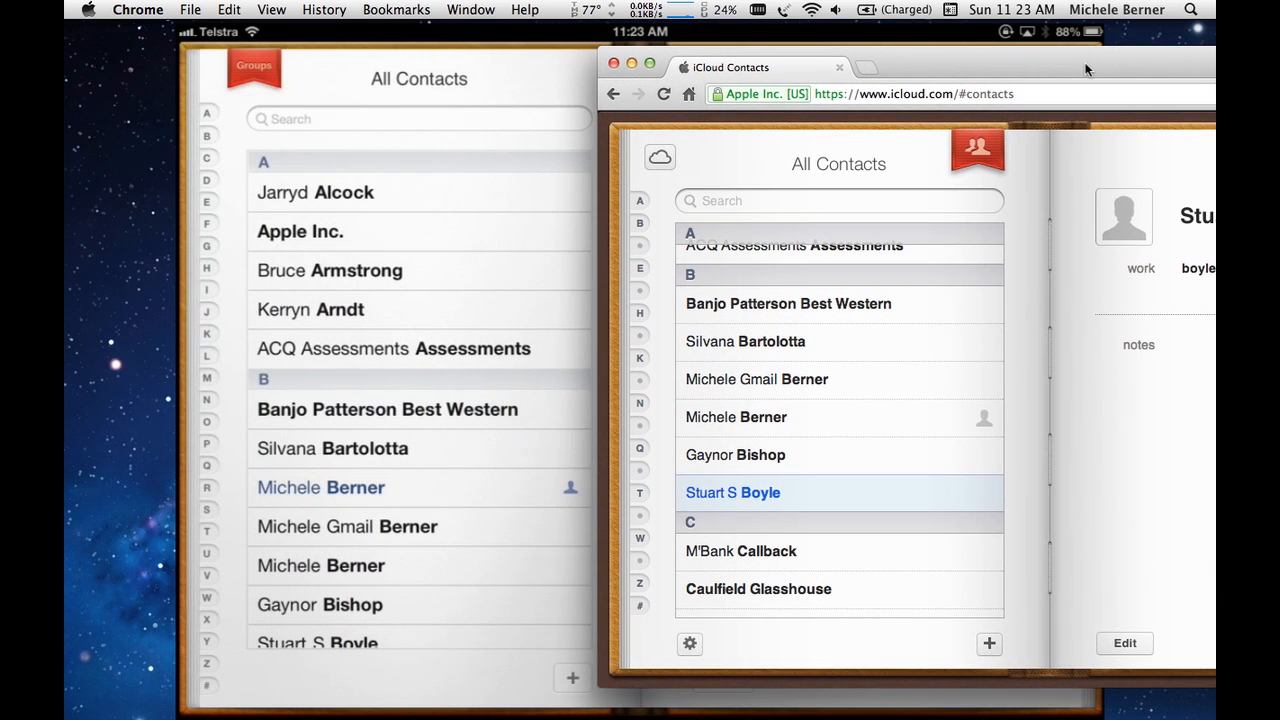
{"action": "mouse_move", "coordinate": [708, 175]}
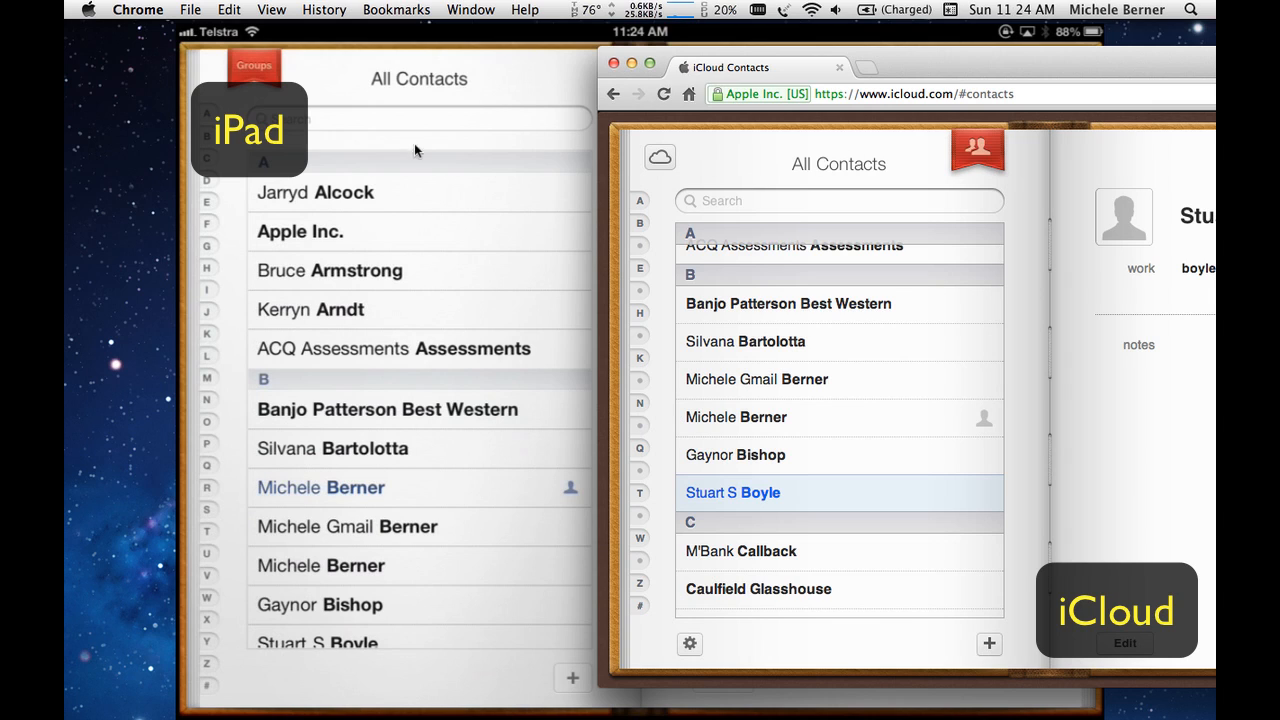
{"action": "mouse_move", "coordinate": [242, 512]}
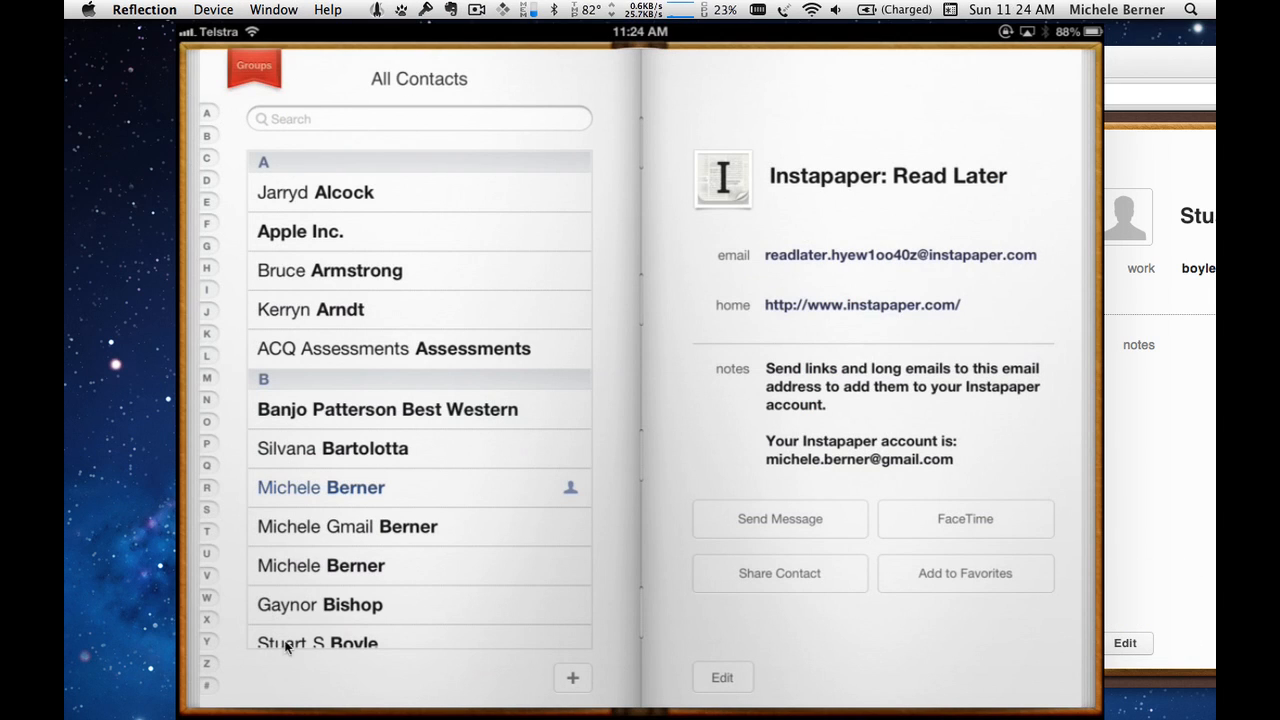
Step: Scroll the iPad contacts list down to the B and C sections and back up
{"action": "scroll", "scroll_direction": "down", "scroll_amount": 3}
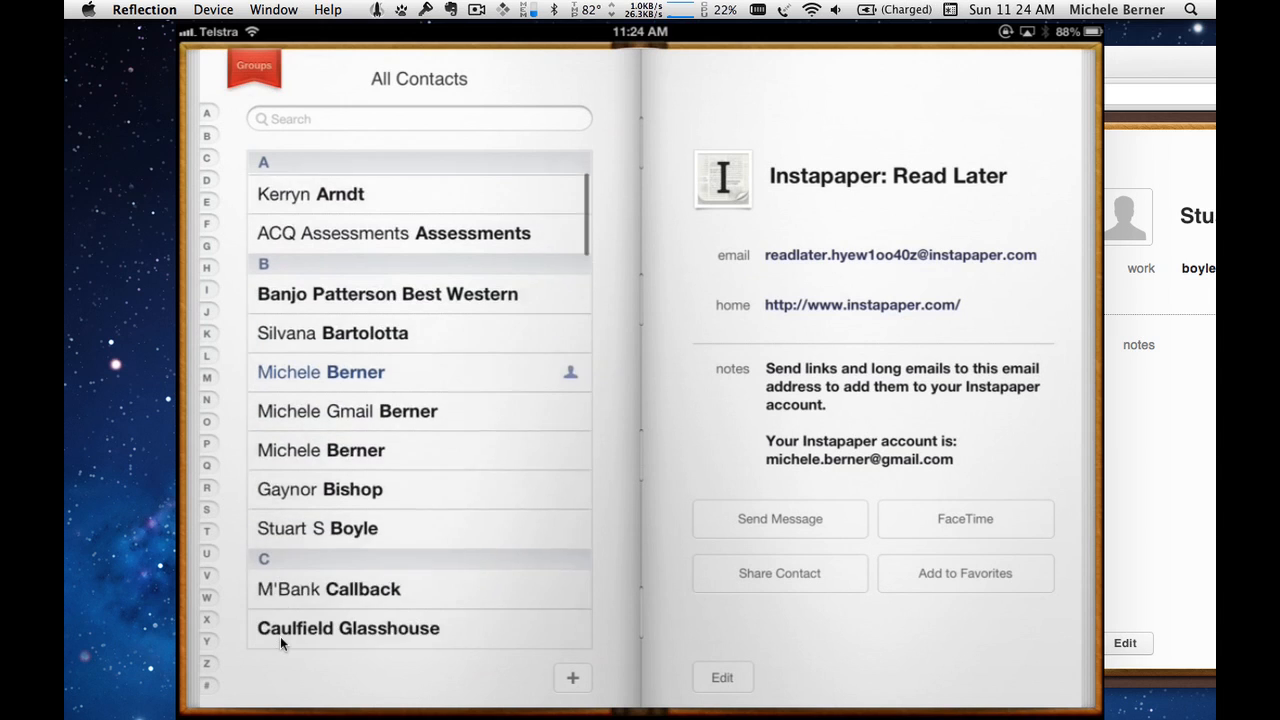
{"action": "scroll", "scroll_direction": "up", "scroll_amount": 3}
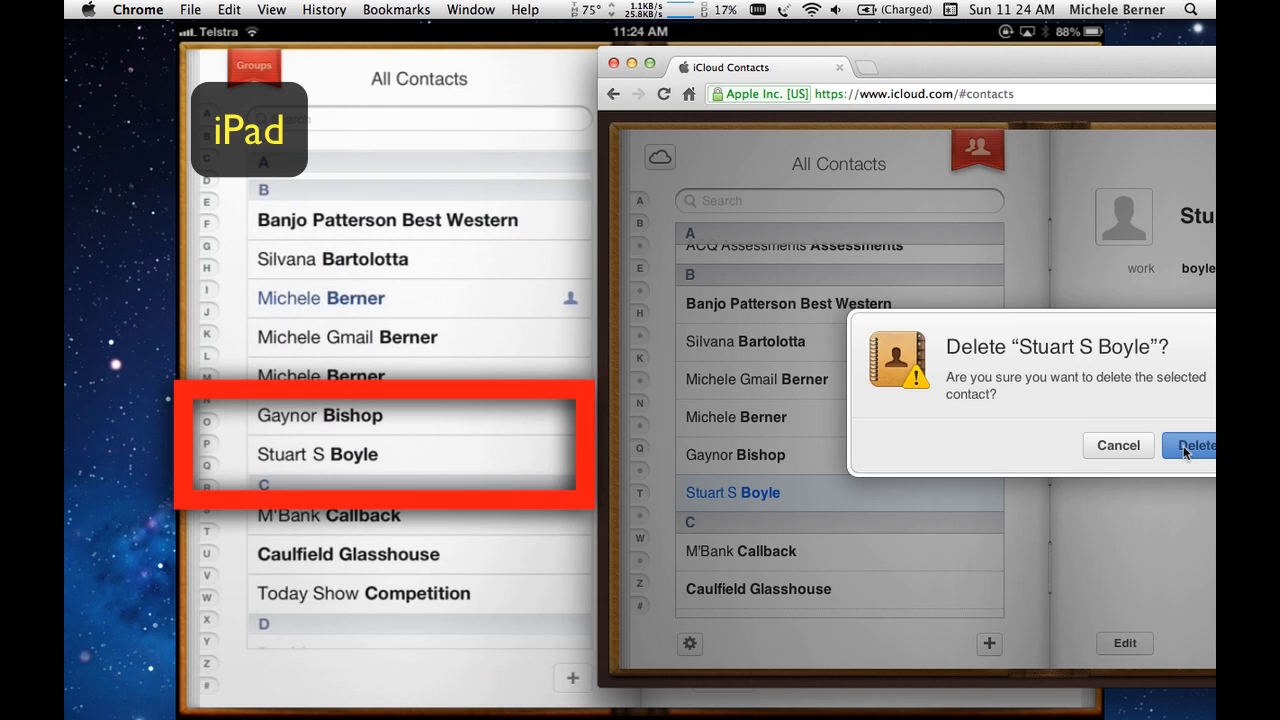
{"action": "left_click", "coordinate": [1190, 445]}
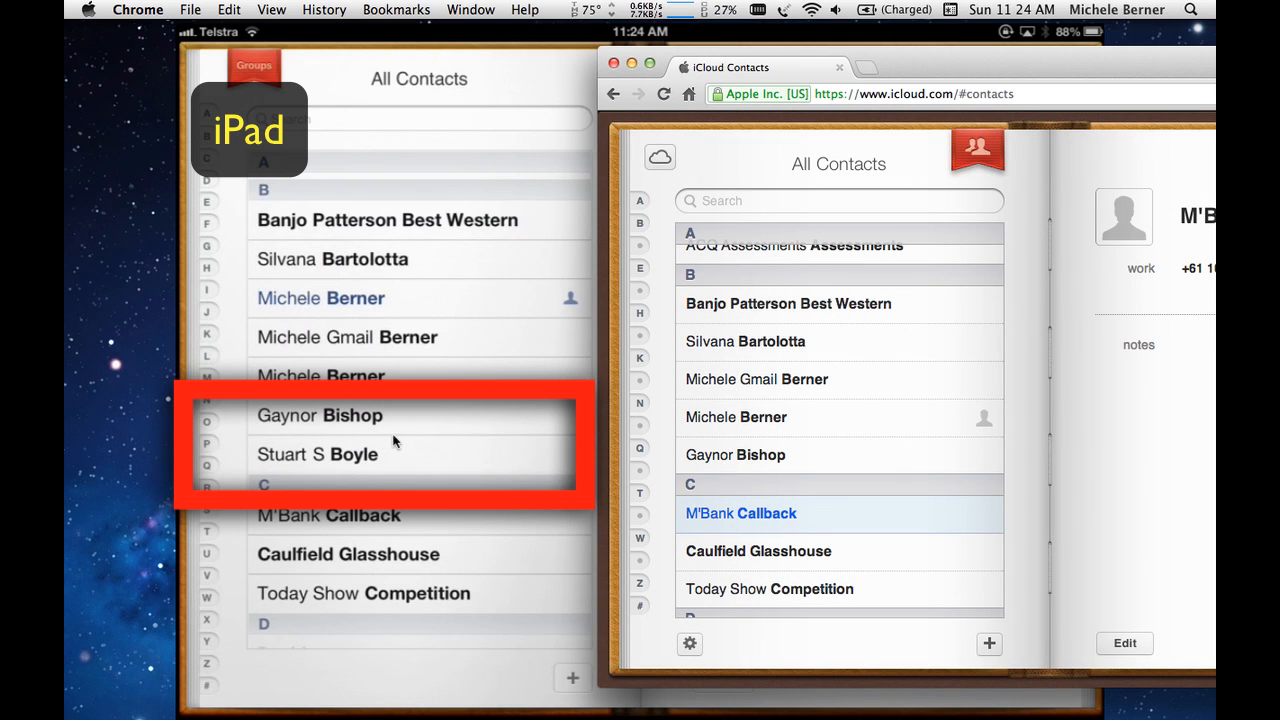
{"action": "left_click", "coordinate": [317, 454]}
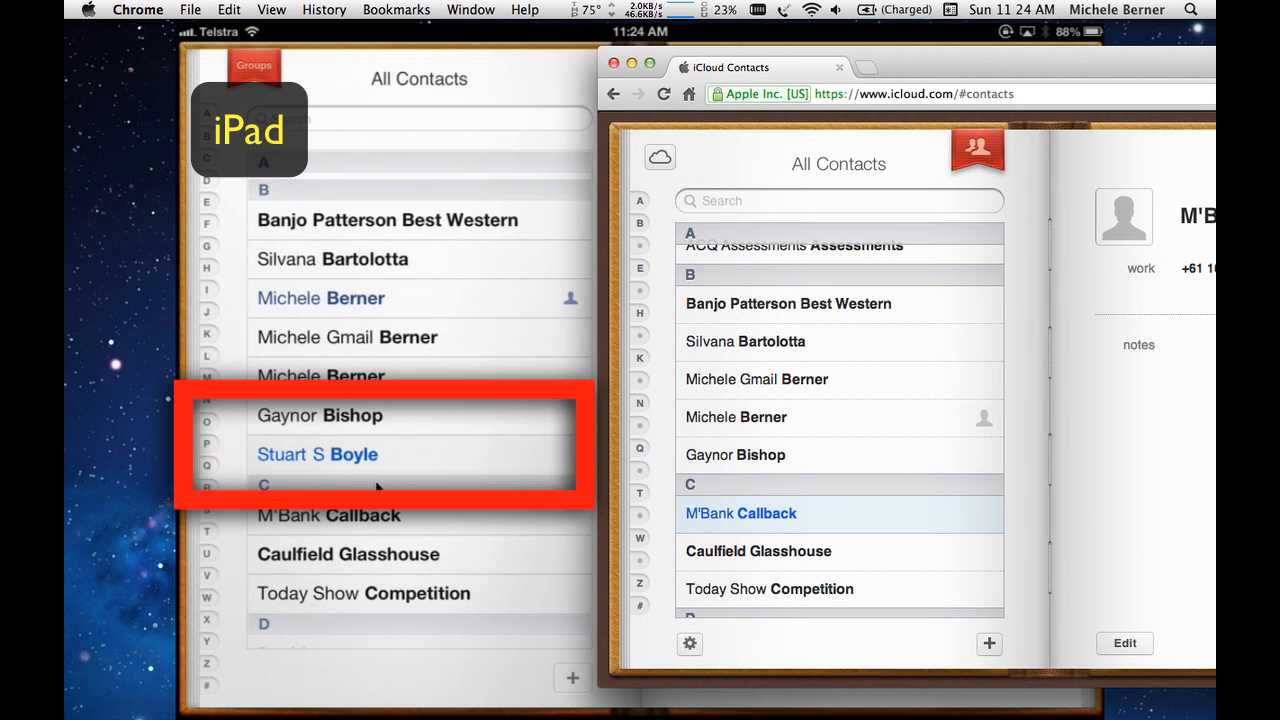
{"action": "left_click", "coordinate": [317, 454]}
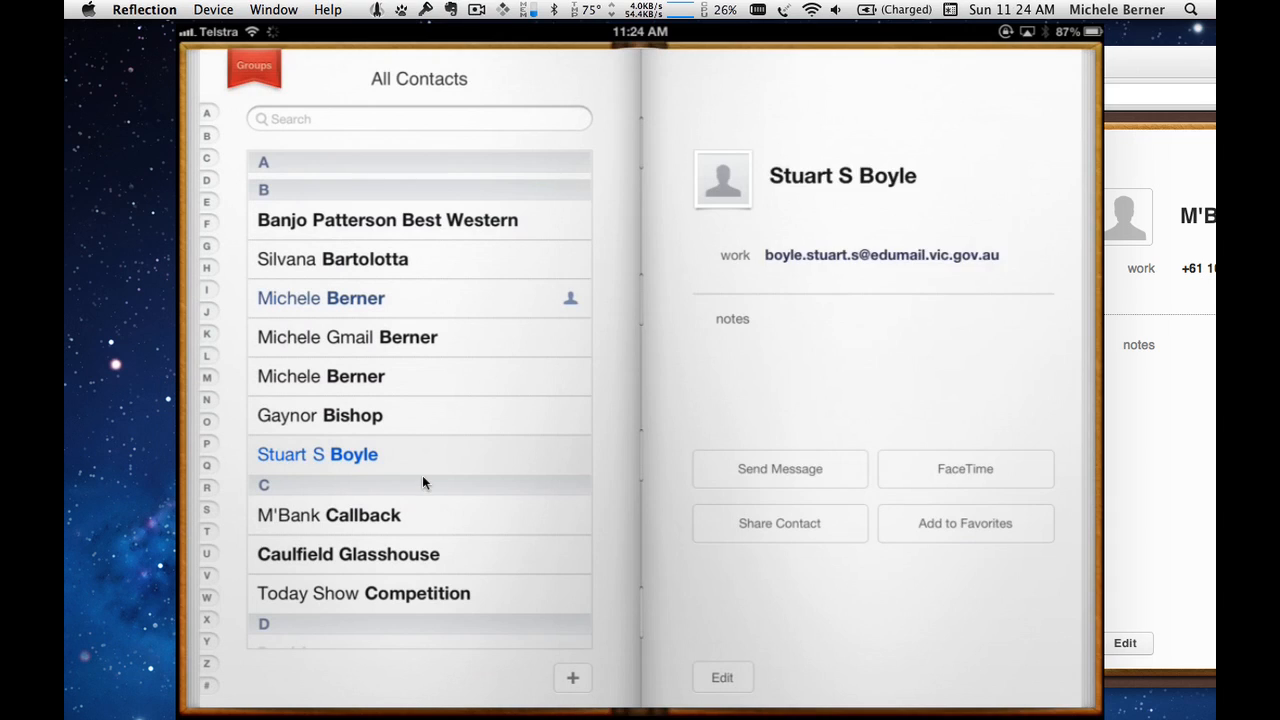
{"action": "left_click", "coordinate": [328, 515]}
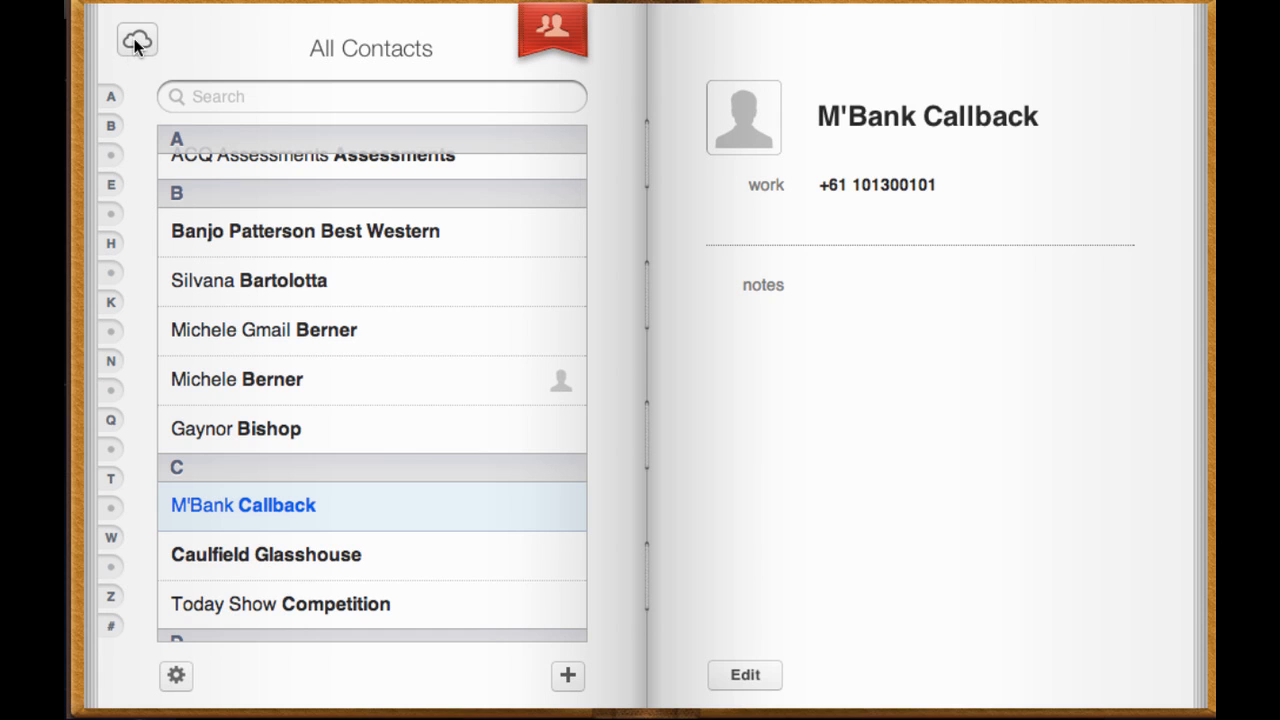
Step: Leave iCloud.com Contacts using the cloud button at the top left
{"action": "left_click", "coordinate": [137, 40]}
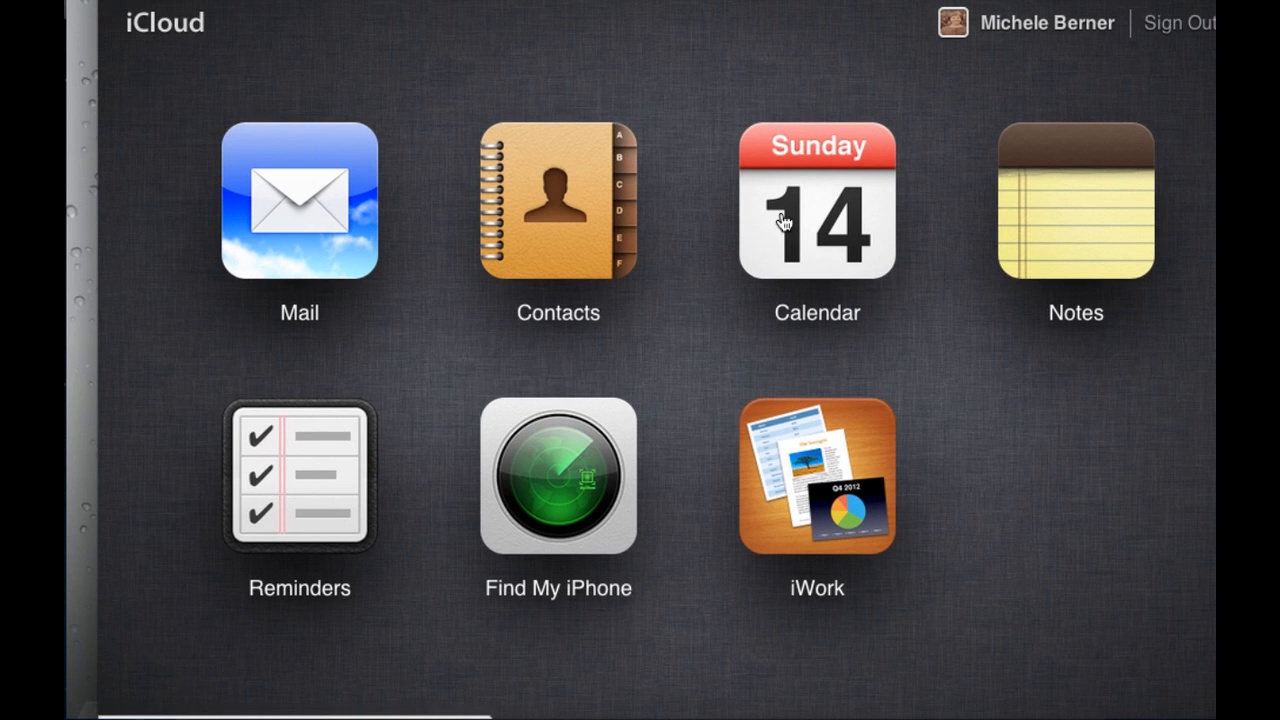
Step: Open Calendar on iCloud.com and the Calendar app on the iPad
{"action": "left_click", "coordinate": [817, 202]}
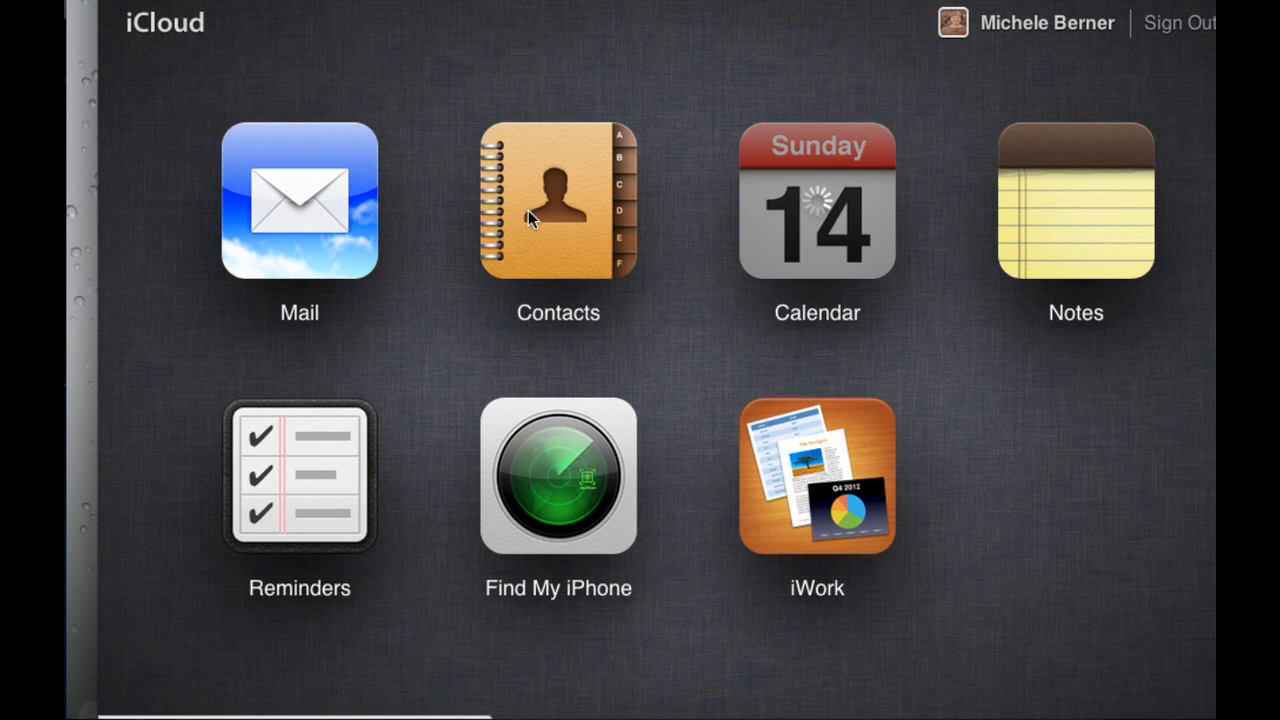
{"action": "left_click", "coordinate": [817, 200]}
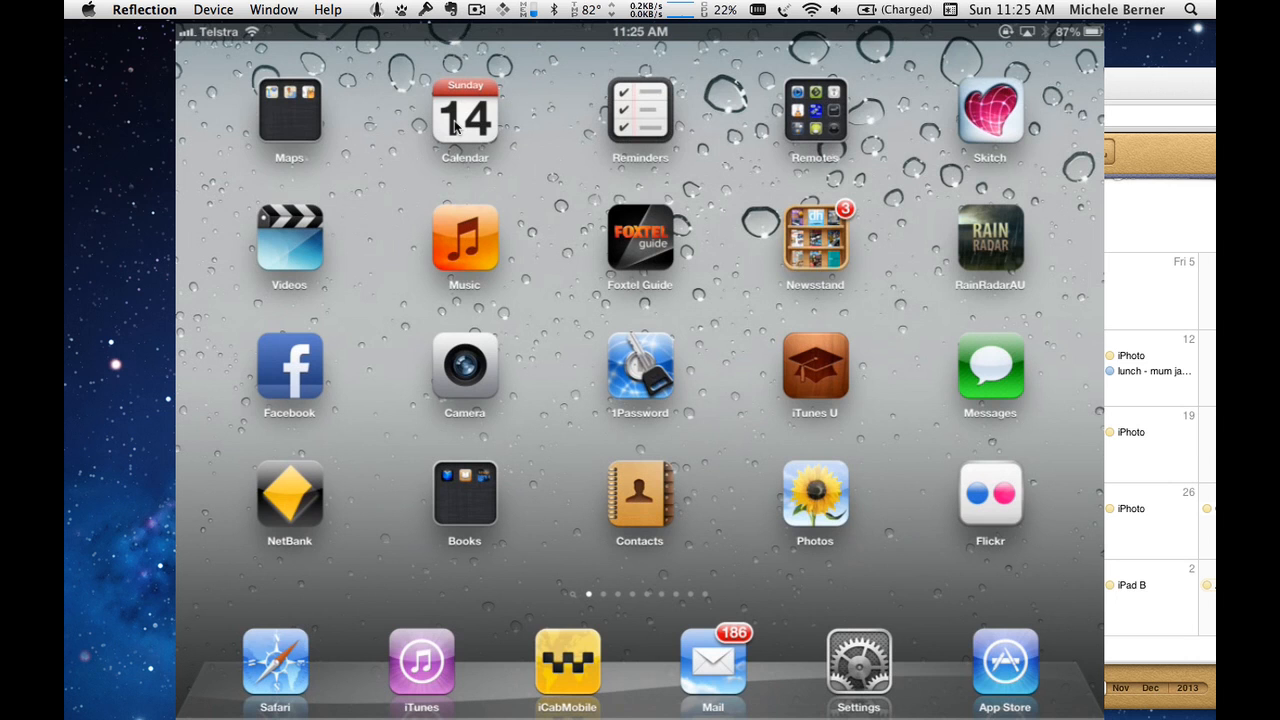
{"action": "left_click", "coordinate": [464, 115]}
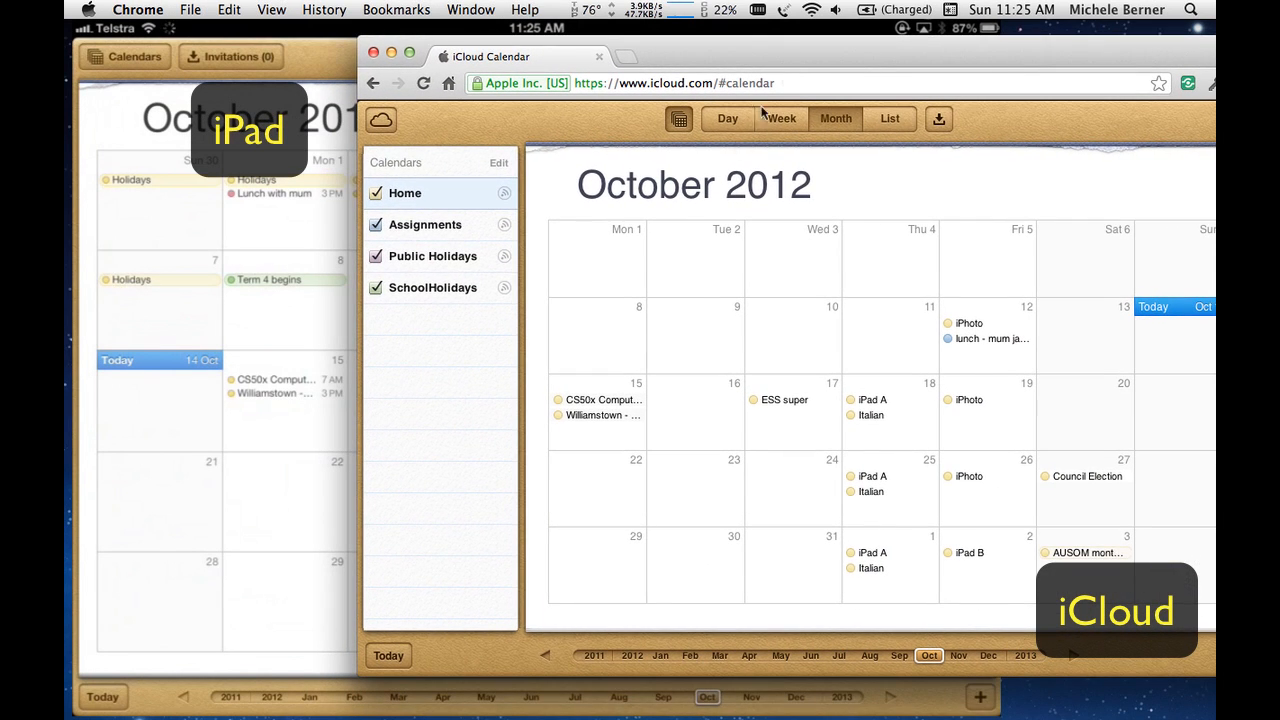
{"action": "mouse_move", "coordinate": [767, 518]}
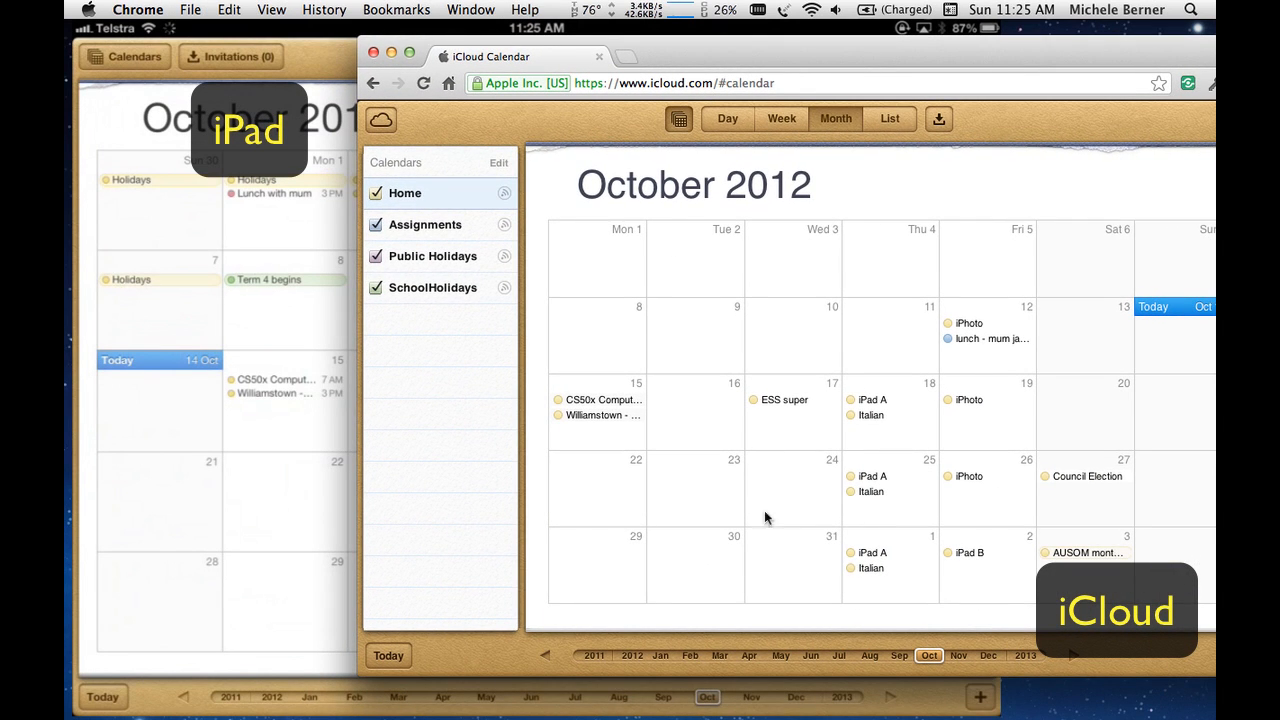
{"action": "mouse_move", "coordinate": [987, 120]}
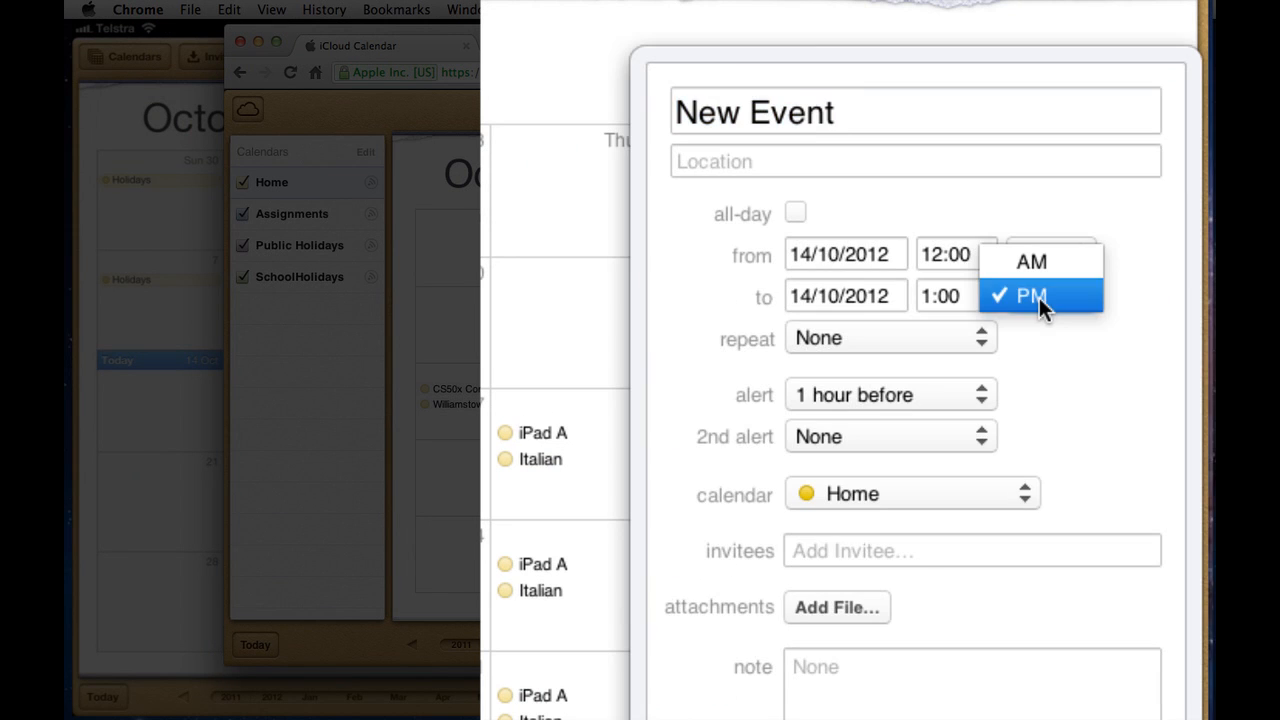
Step: Title the new event 'test event', keep the end time PM, and mark it all-day
{"action": "left_click", "coordinate": [1040, 295]}
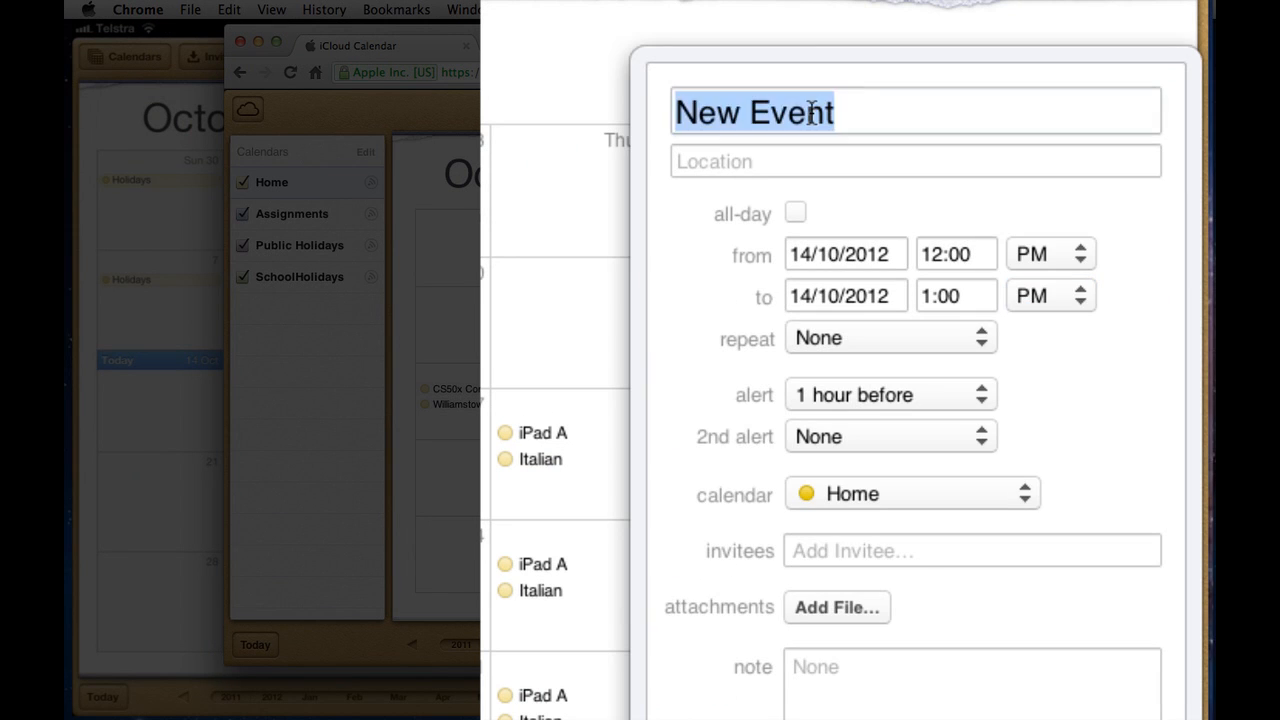
{"action": "left_click", "coordinate": [914, 111]}
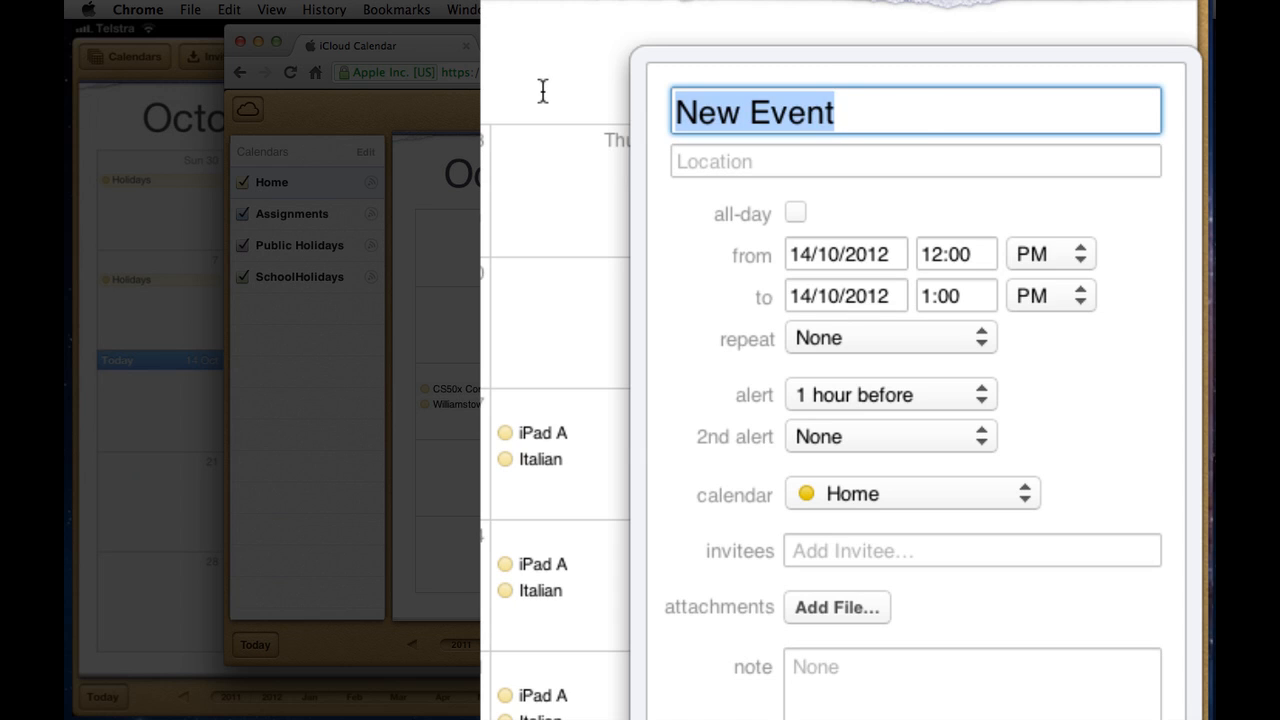
{"action": "type", "text": "test ev"}
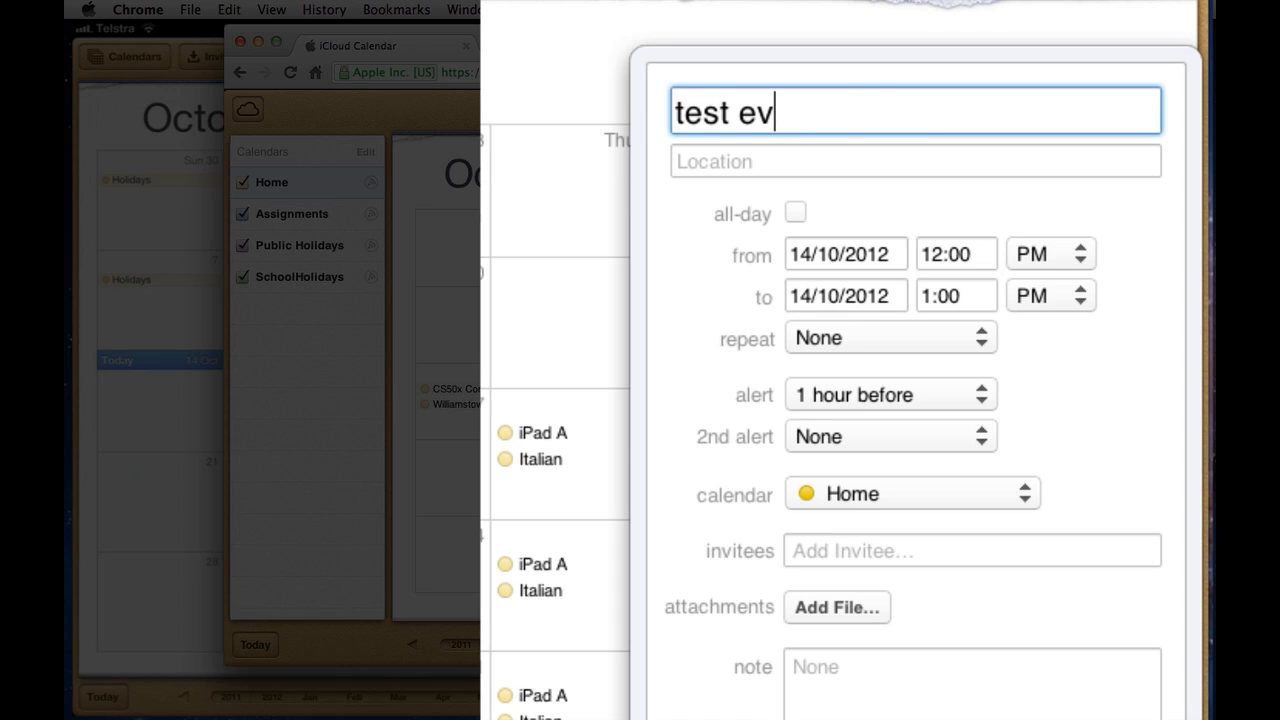
{"action": "type", "text": "ent"}
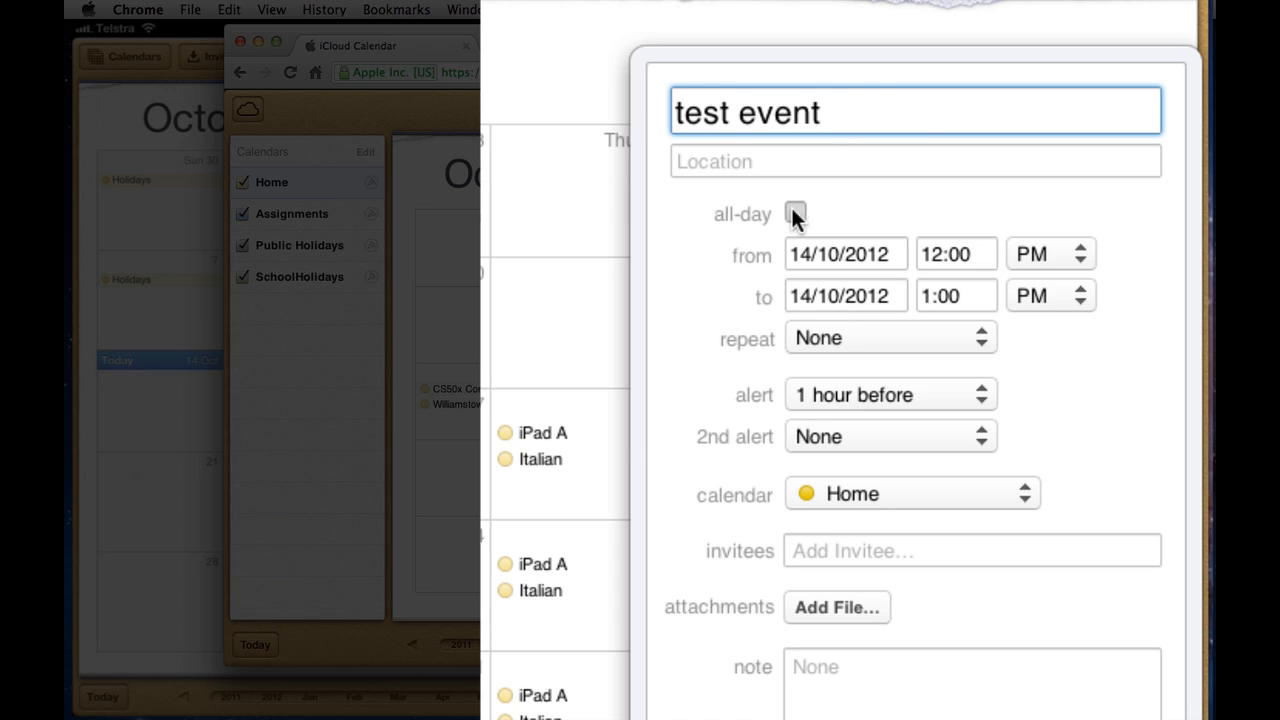
{"action": "left_click", "coordinate": [794, 214]}
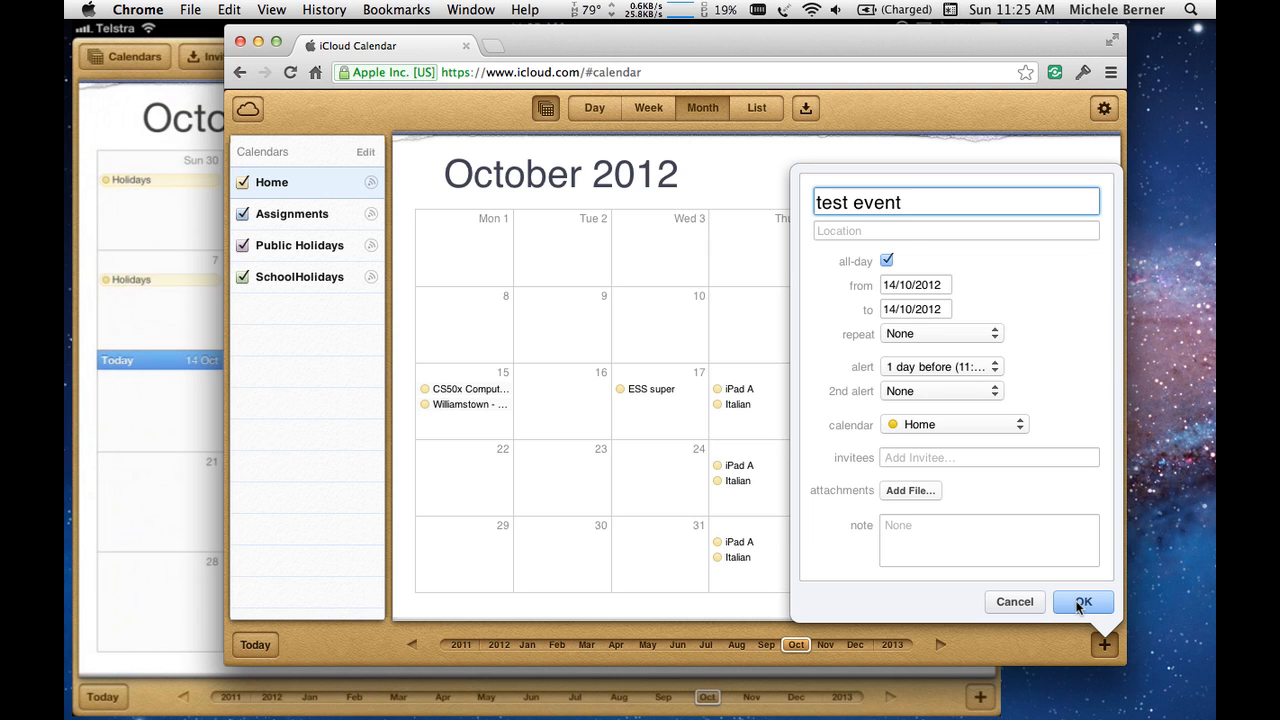
{"action": "mouse_move", "coordinate": [124, 407]}
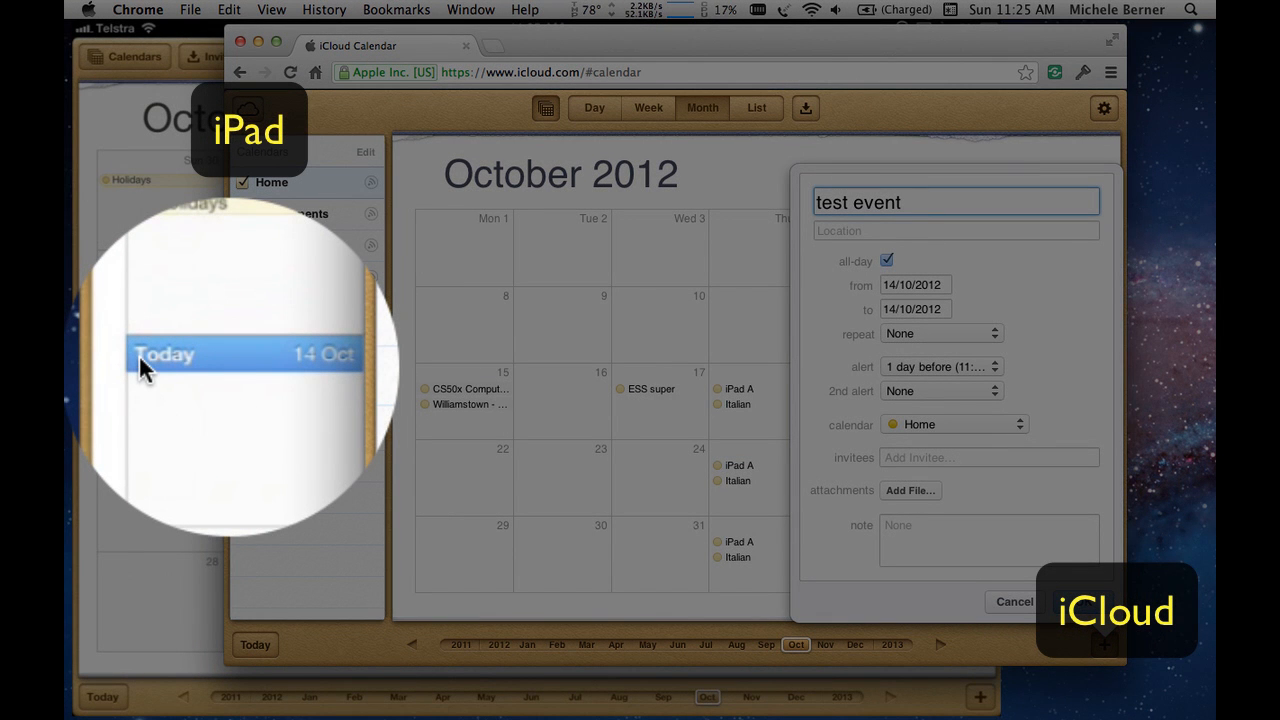
{"action": "mouse_move", "coordinate": [612, 577]}
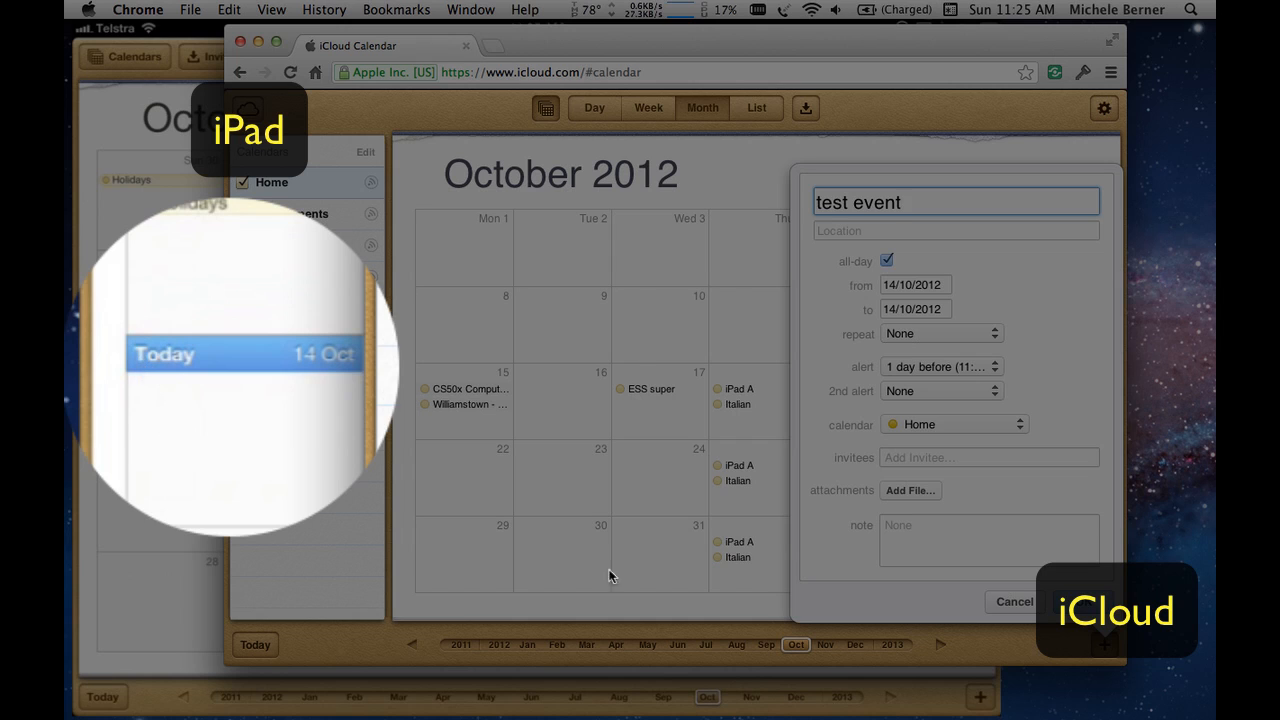
Step: Save 'test event' and compare the iCloud.com calendar with the iPad calendar
{"action": "left_click", "coordinate": [1083, 601]}
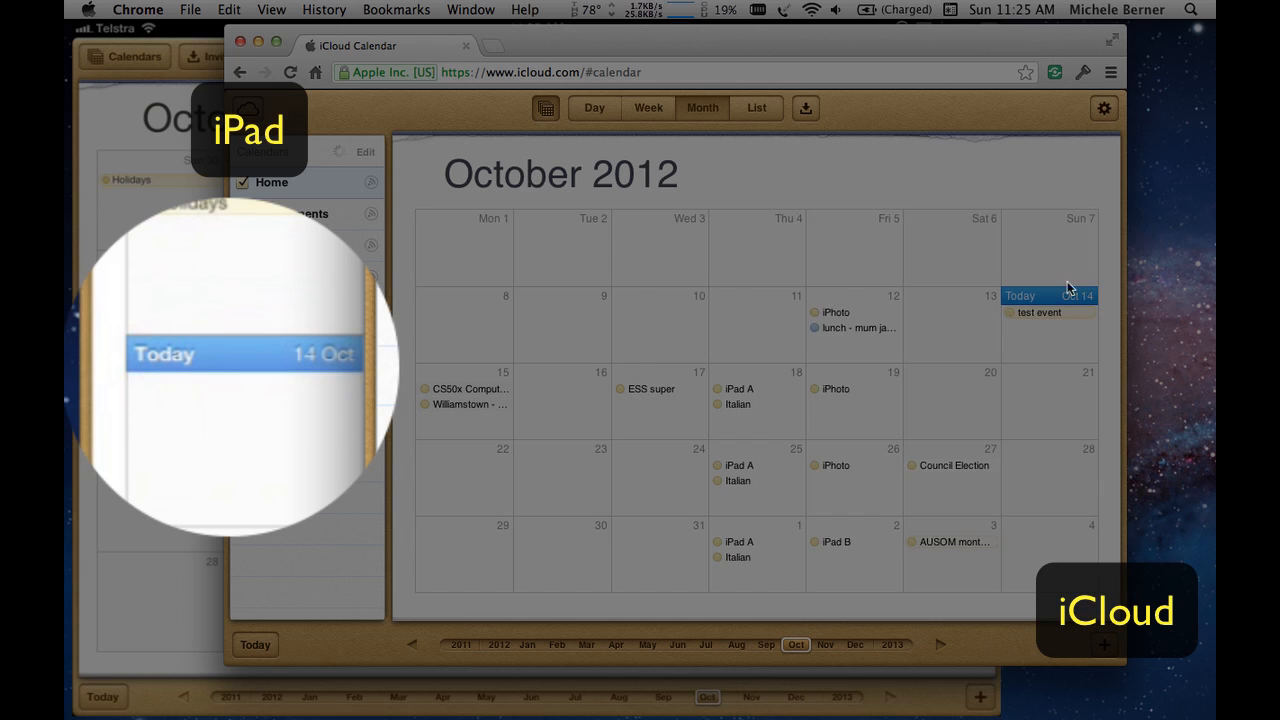
{"action": "mouse_move", "coordinate": [1031, 320]}
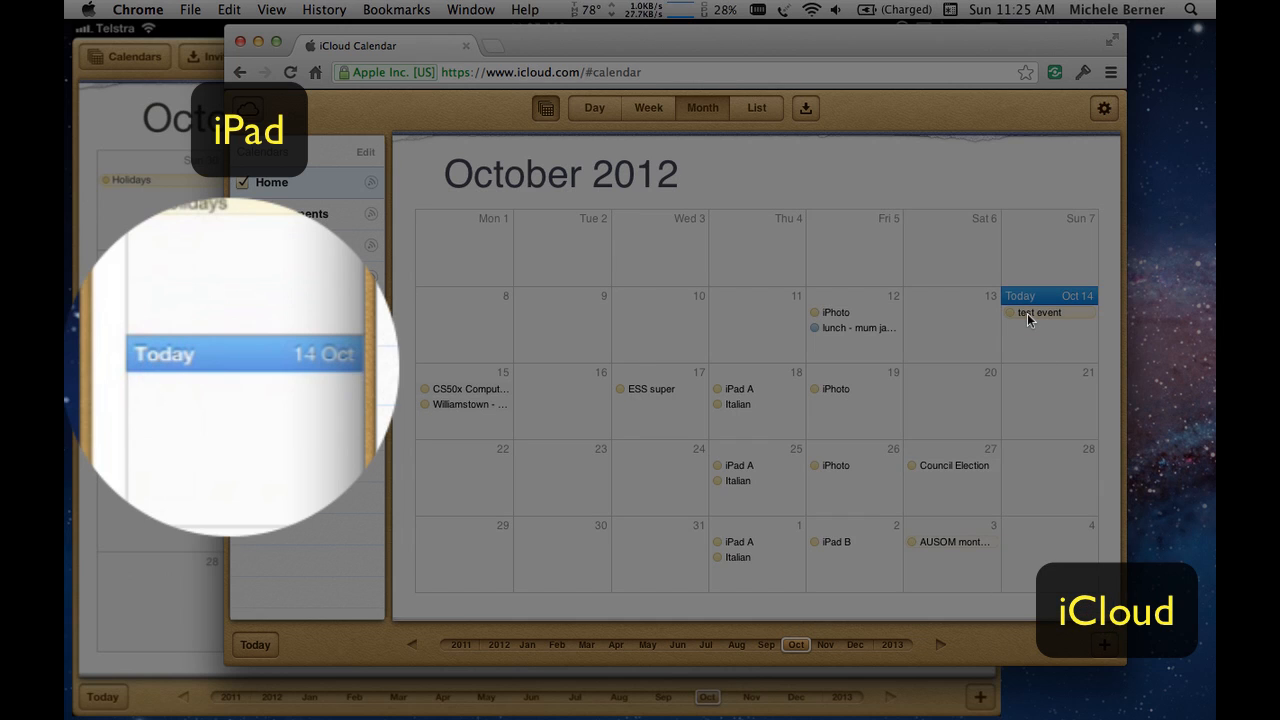
{"action": "mouse_move", "coordinate": [900, 48]}
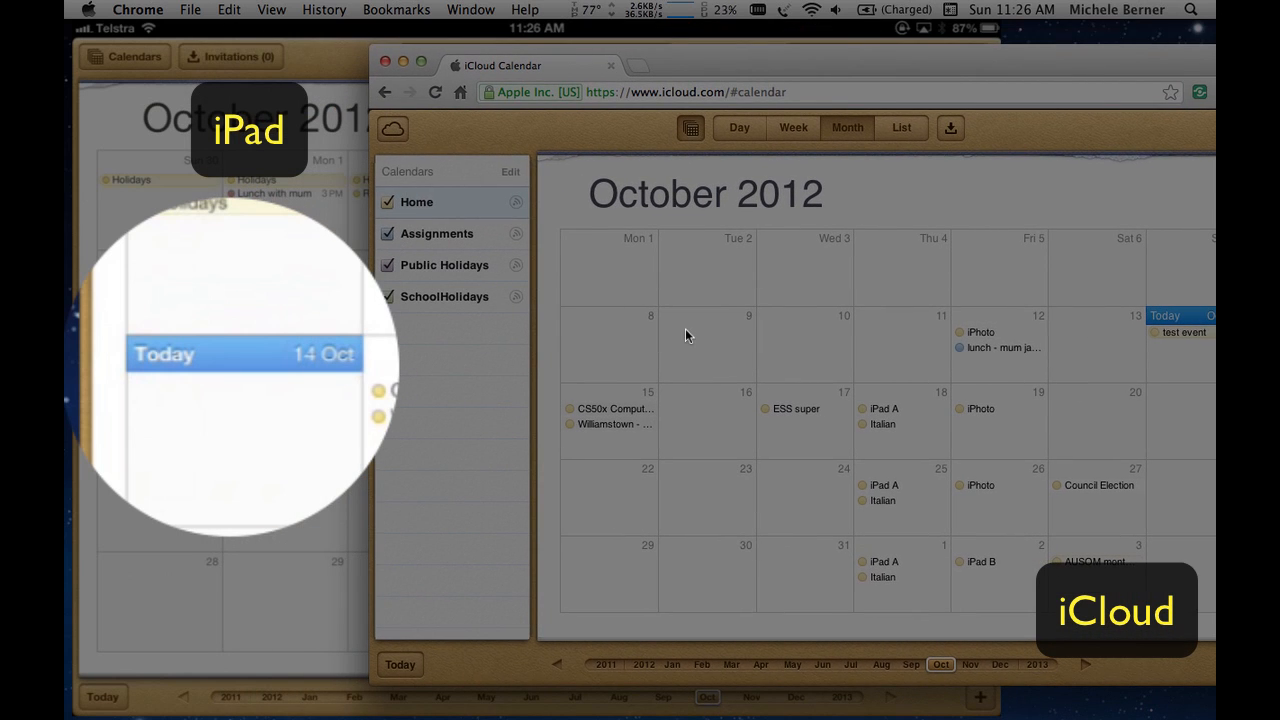
{"action": "mouse_move", "coordinate": [642, 311]}
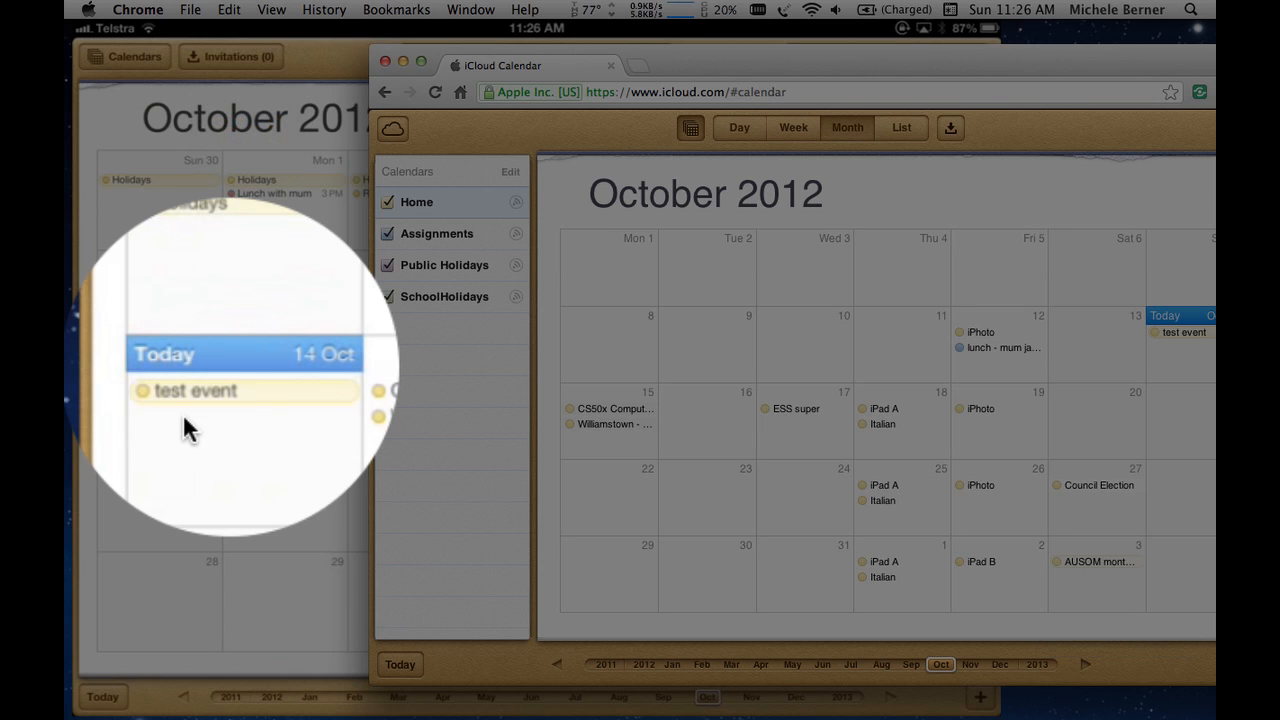
{"action": "mouse_move", "coordinate": [343, 425]}
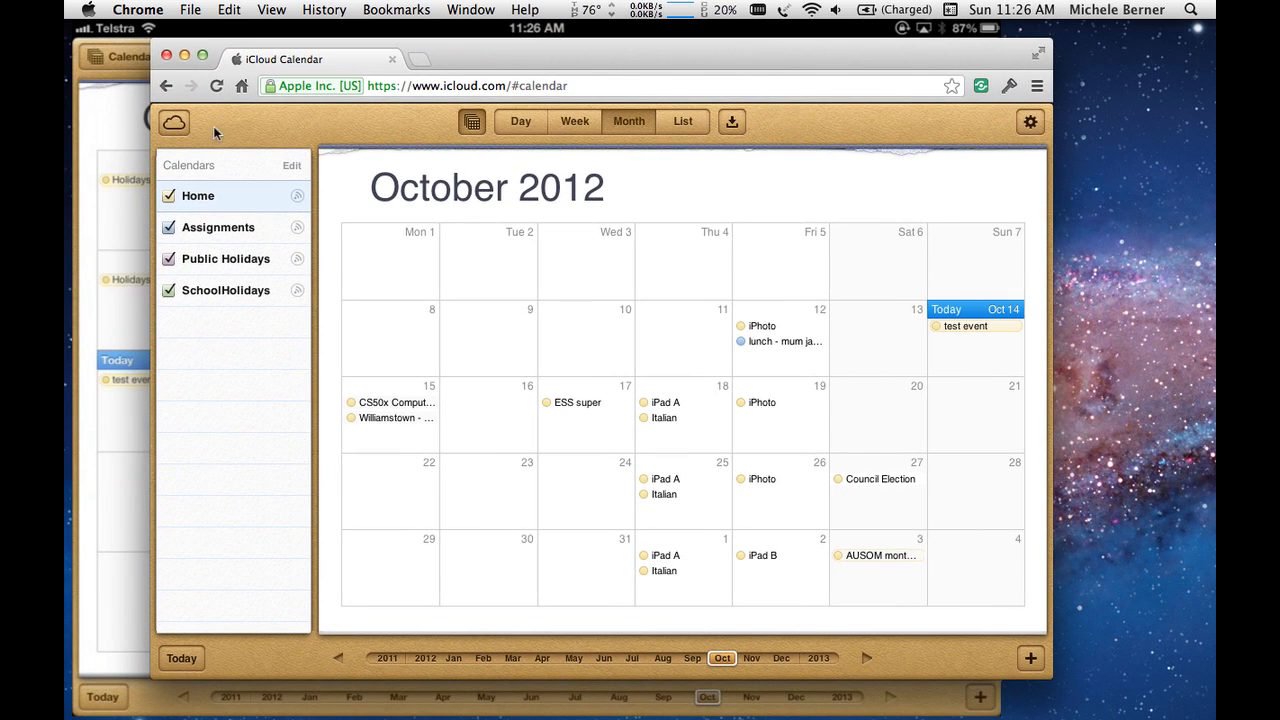
Step: Go to the iCloud launcher, open Notes, and write 'this is a new note'
{"action": "left_click", "coordinate": [174, 122]}
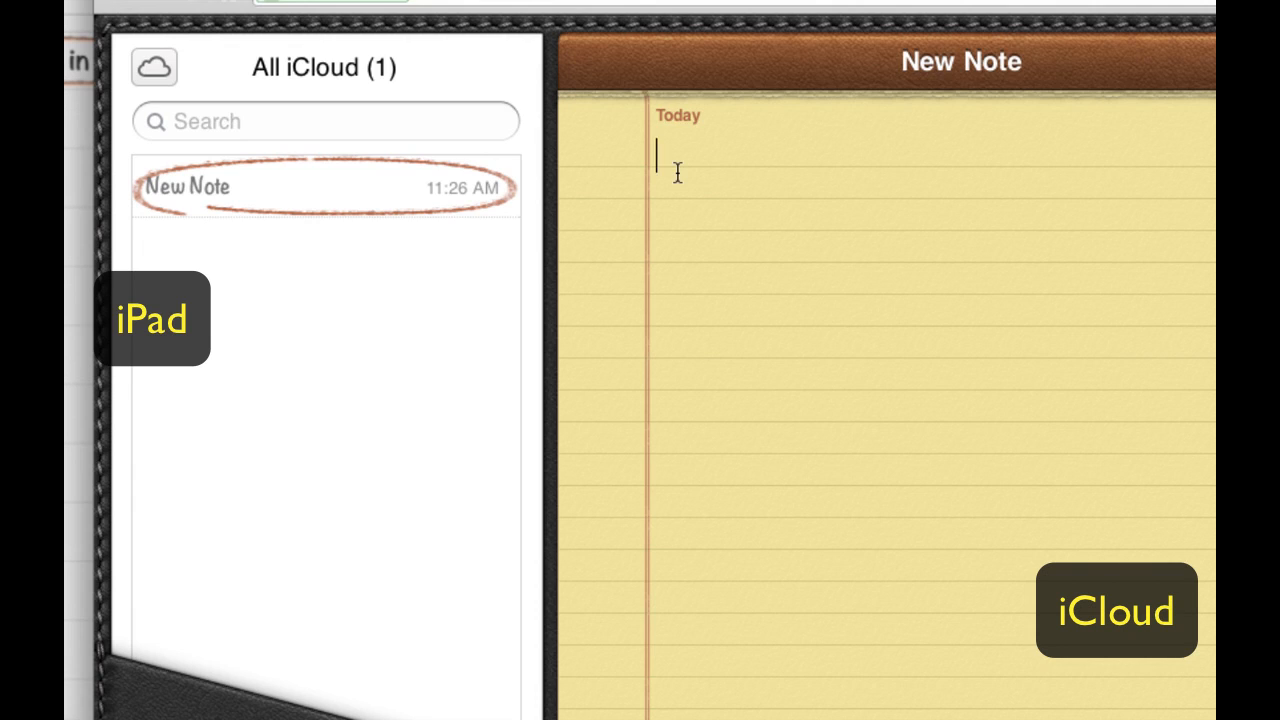
{"action": "type", "text": "thisi"}
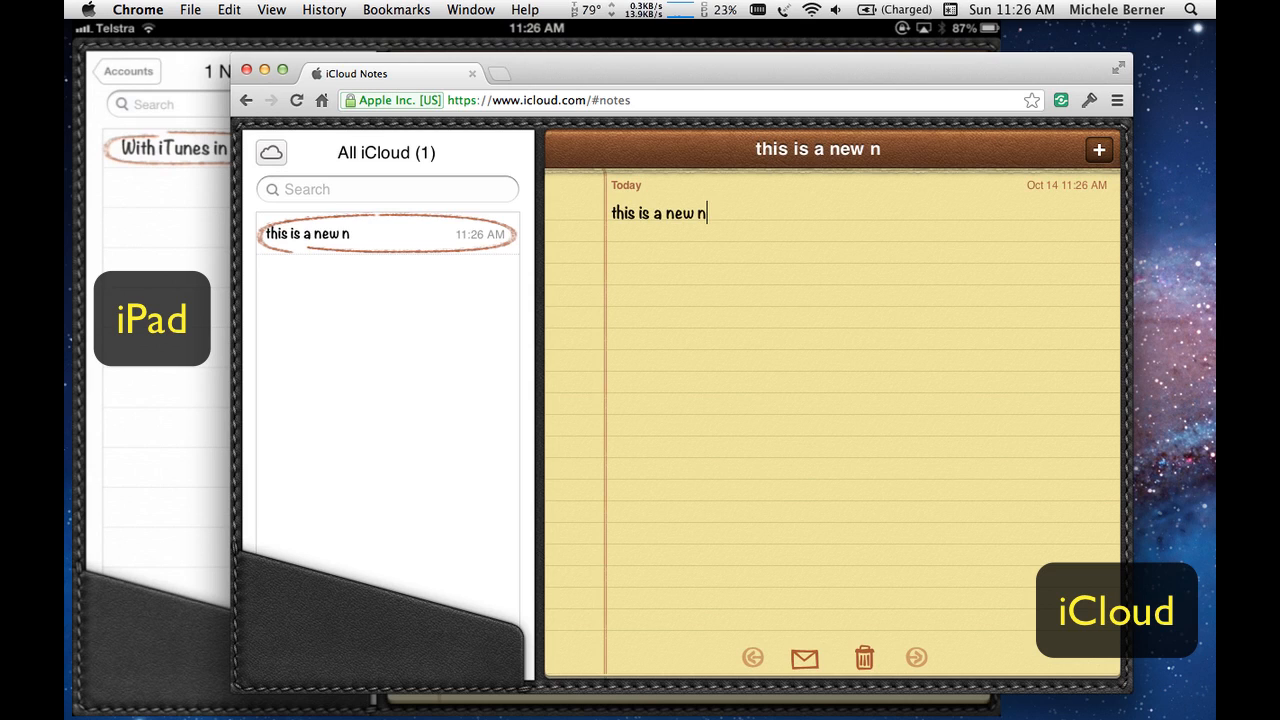
{"action": "type", "text": "ote"}
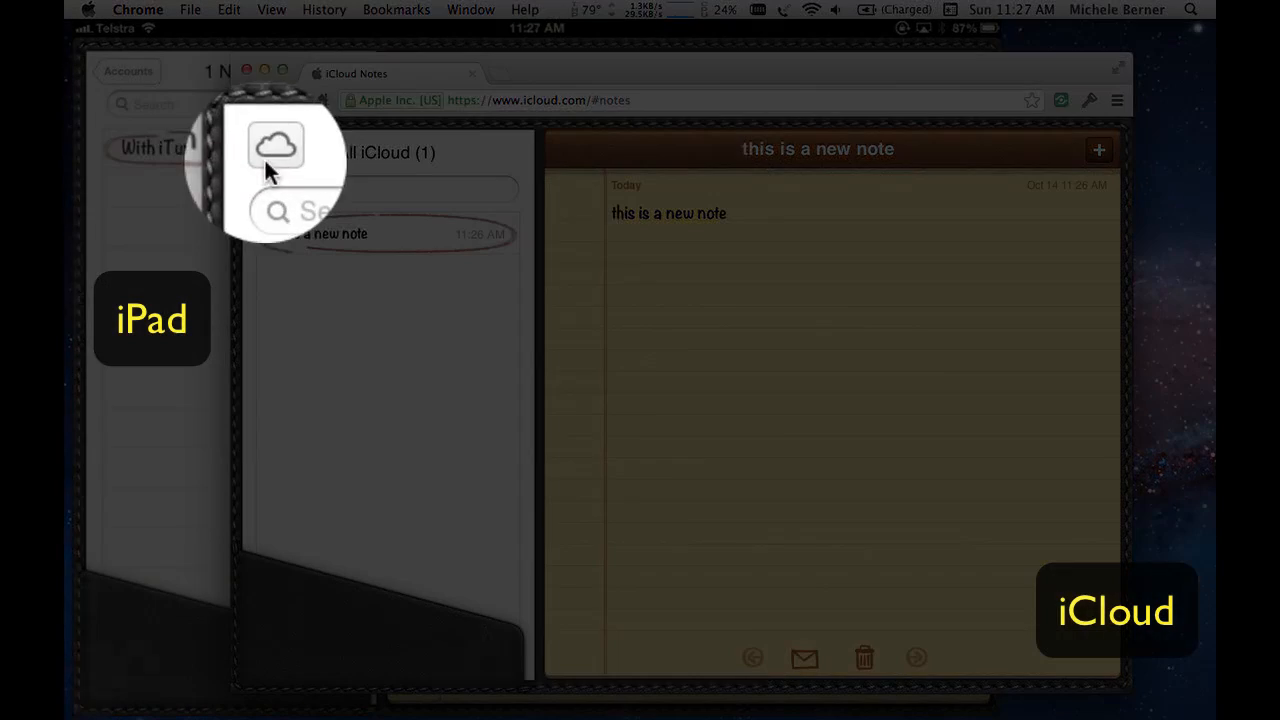
{"action": "mouse_move", "coordinate": [270, 155]}
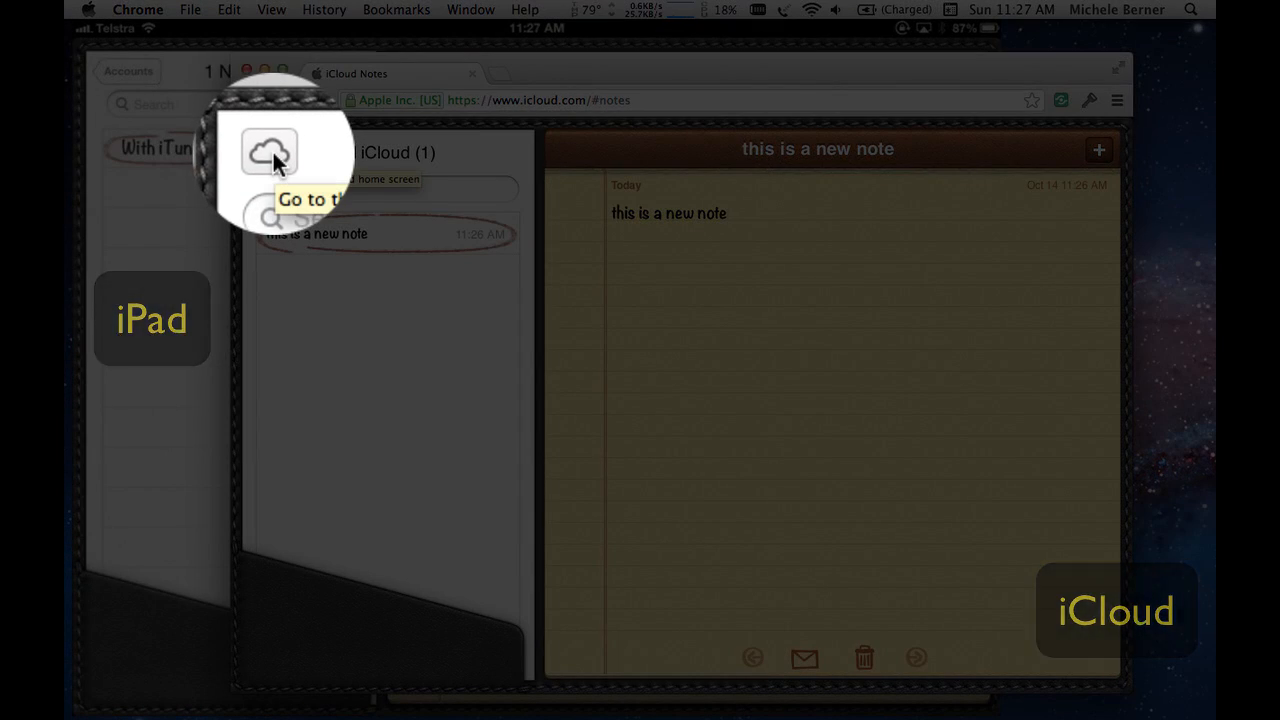
Step: Return to the iCloud home screen, check the new iPad note, and launch Mail
{"action": "left_click", "coordinate": [267, 153]}
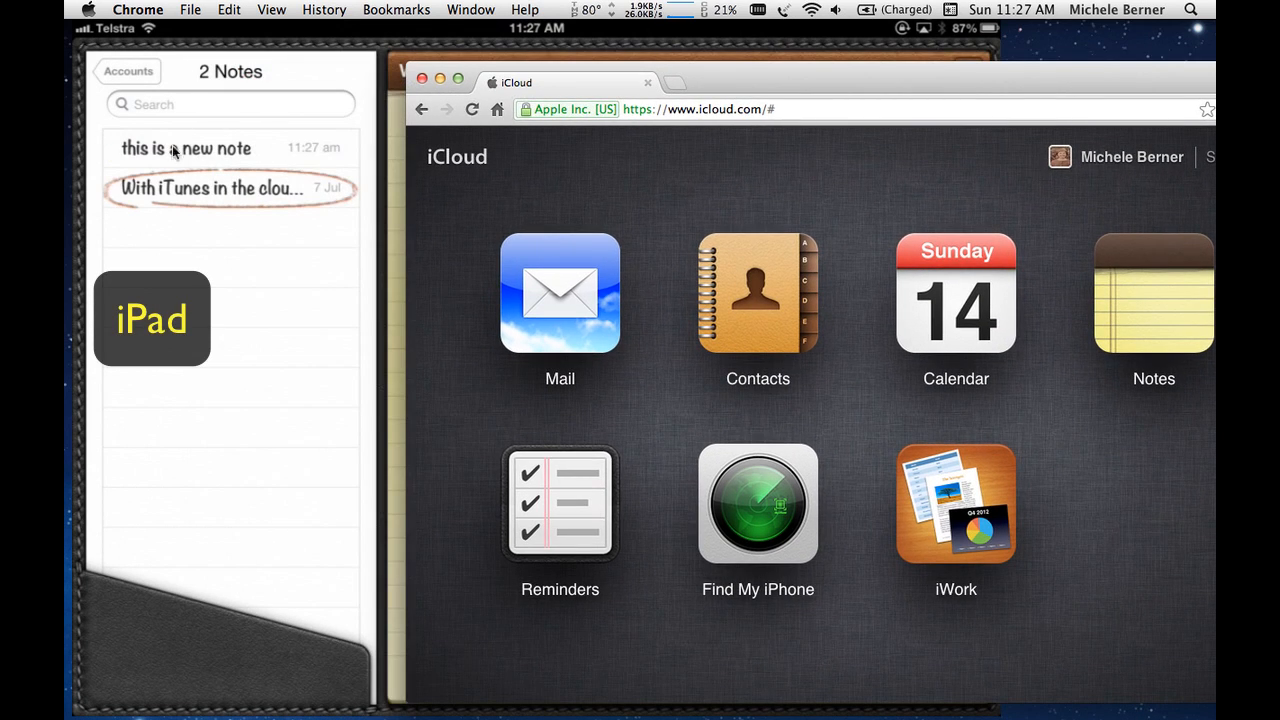
{"action": "mouse_move", "coordinate": [680, 78]}
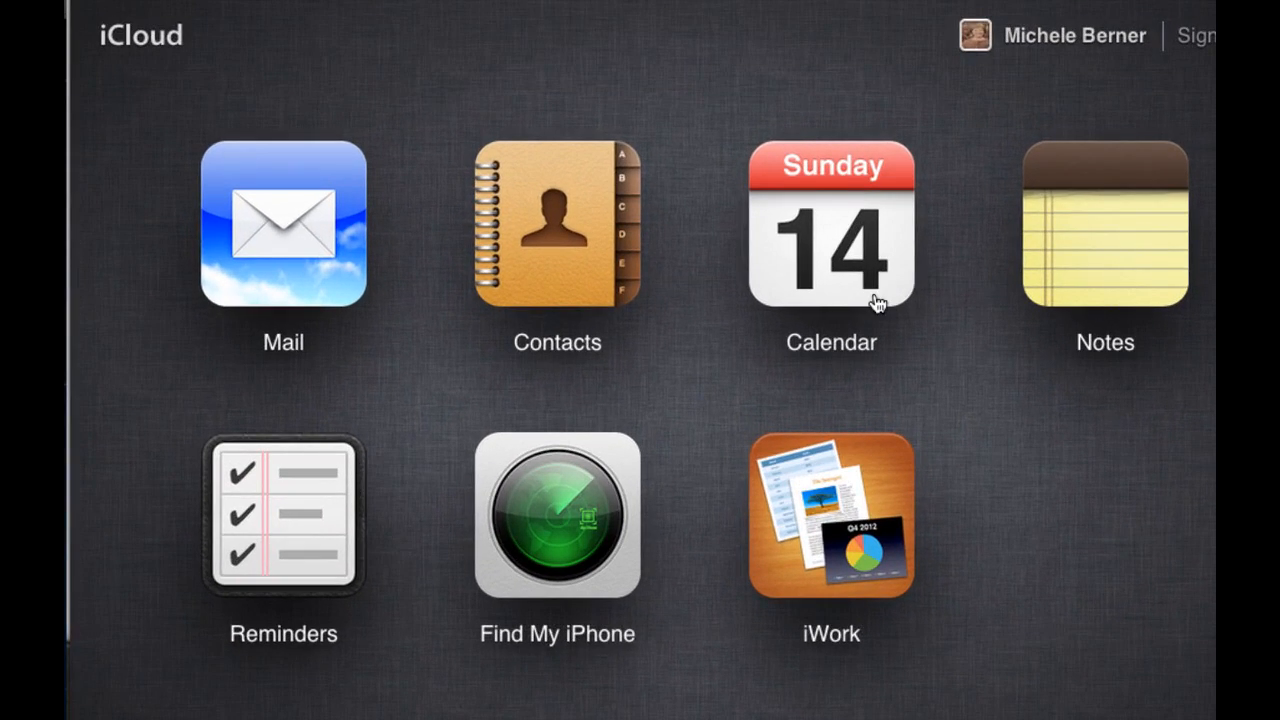
{"action": "mouse_move", "coordinate": [462, 485]}
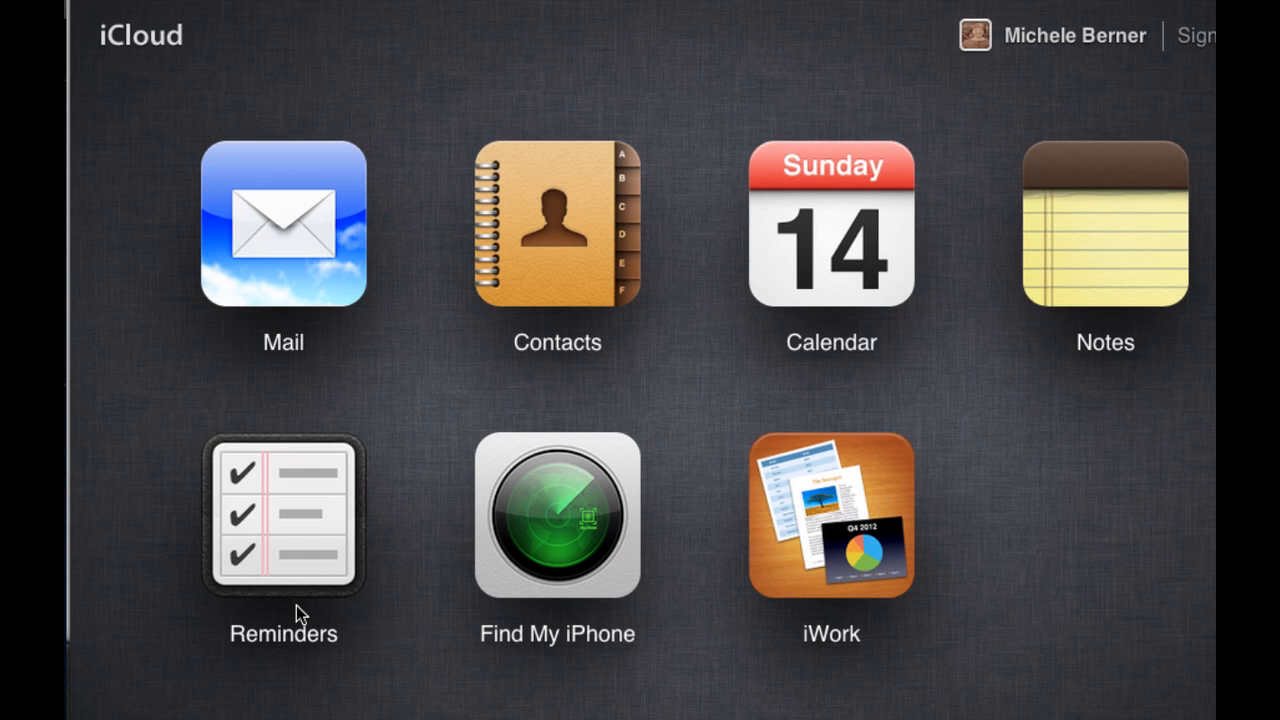
{"action": "left_click", "coordinate": [283, 224]}
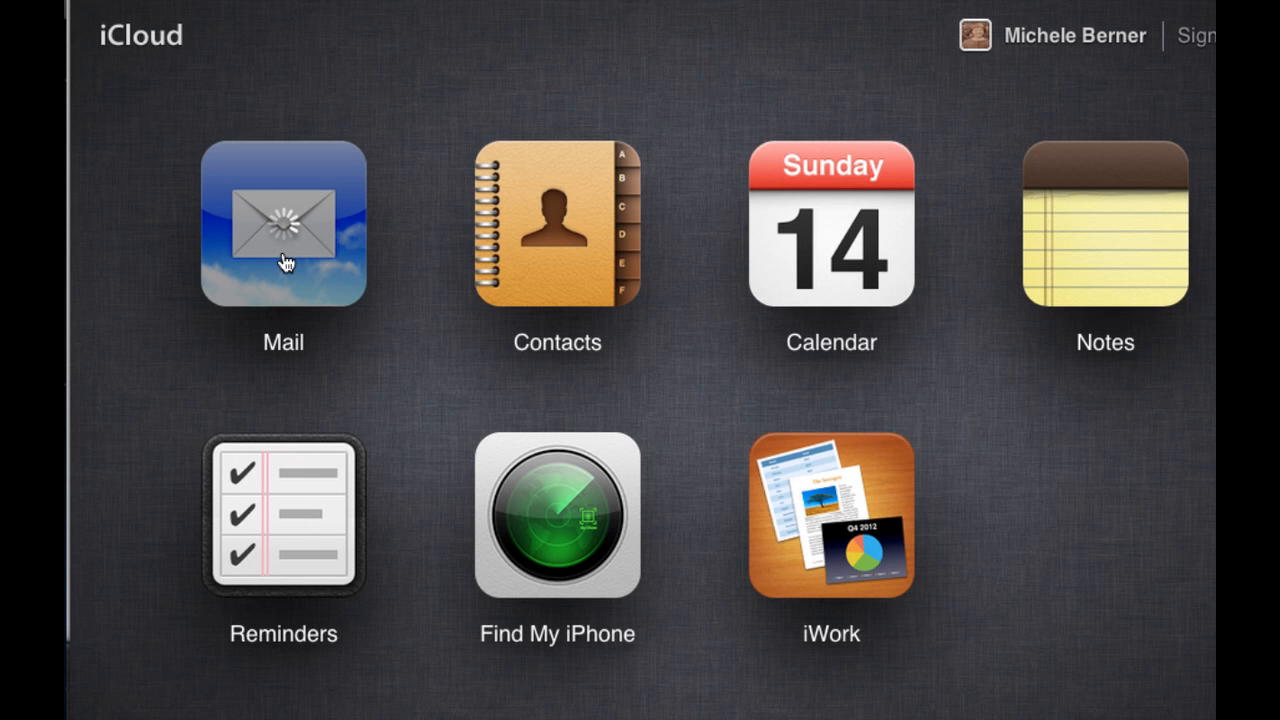
Step: Open iCloud Mail and briefly expand then collapse the VIP mailbox list
{"action": "left_click", "coordinate": [283, 222]}
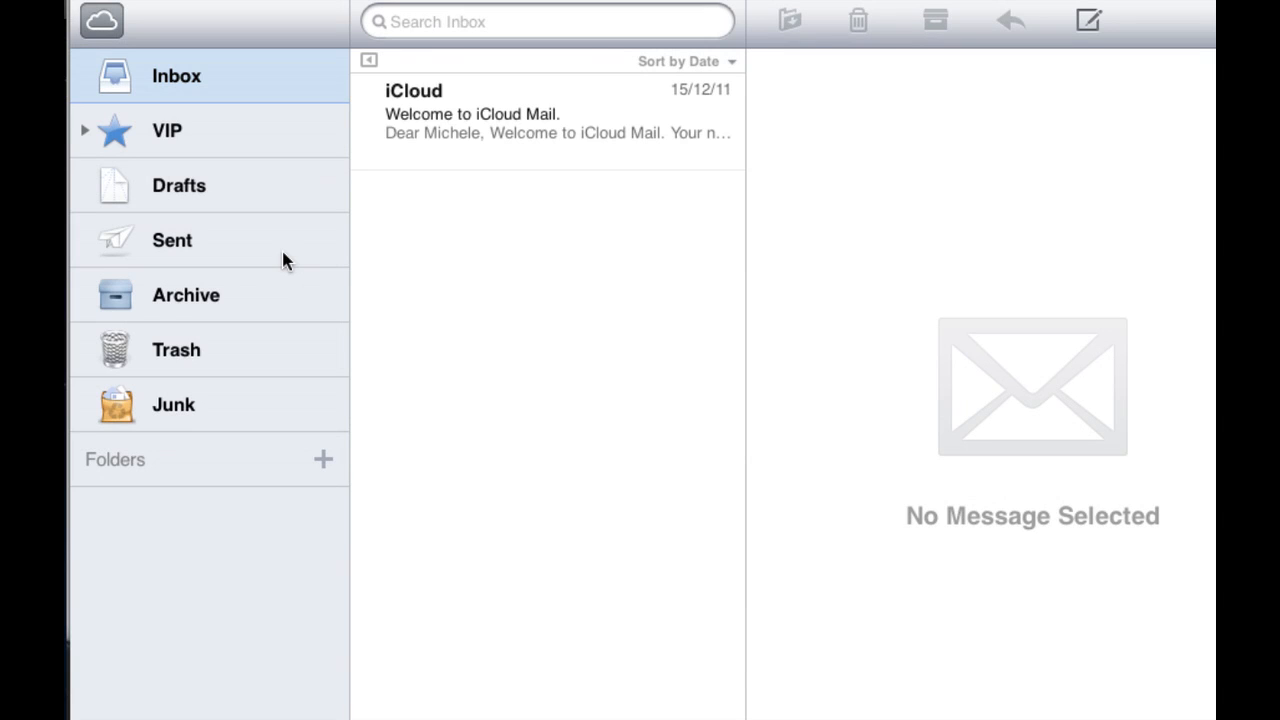
{"action": "mouse_move", "coordinate": [233, 82]}
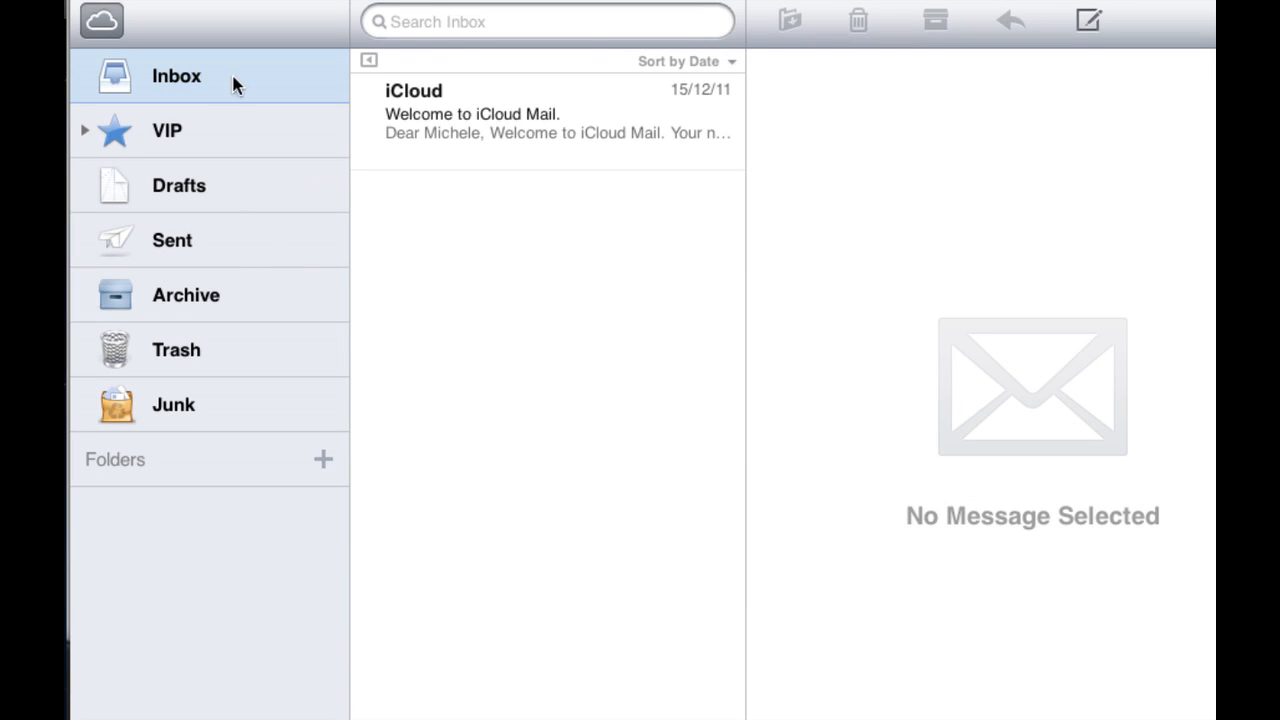
{"action": "mouse_move", "coordinate": [157, 535]}
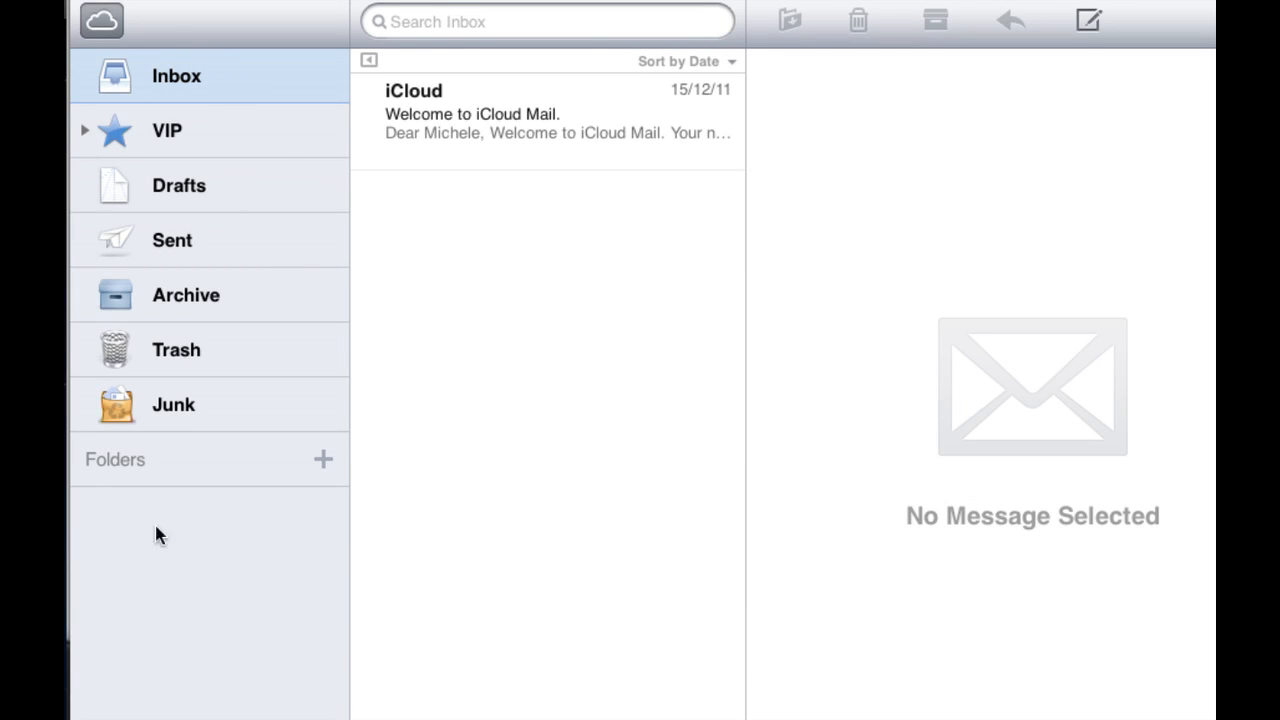
{"action": "mouse_move", "coordinate": [178, 410]}
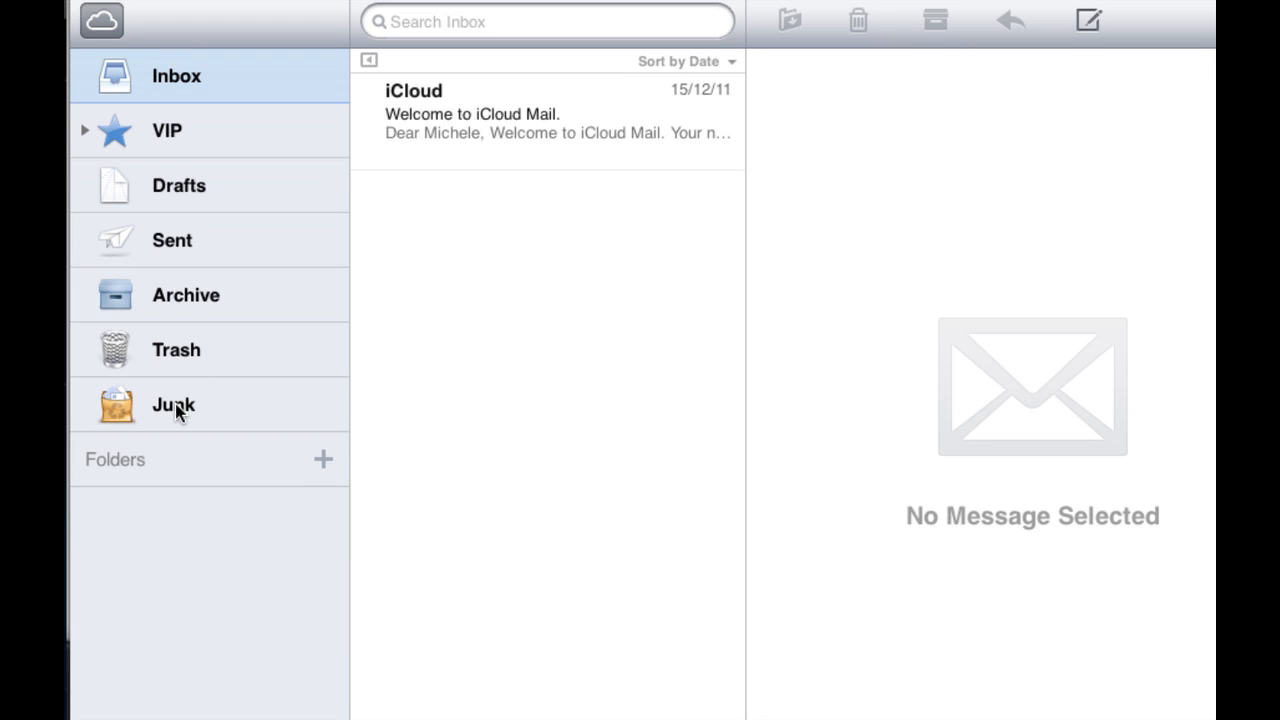
{"action": "mouse_move", "coordinate": [180, 232]}
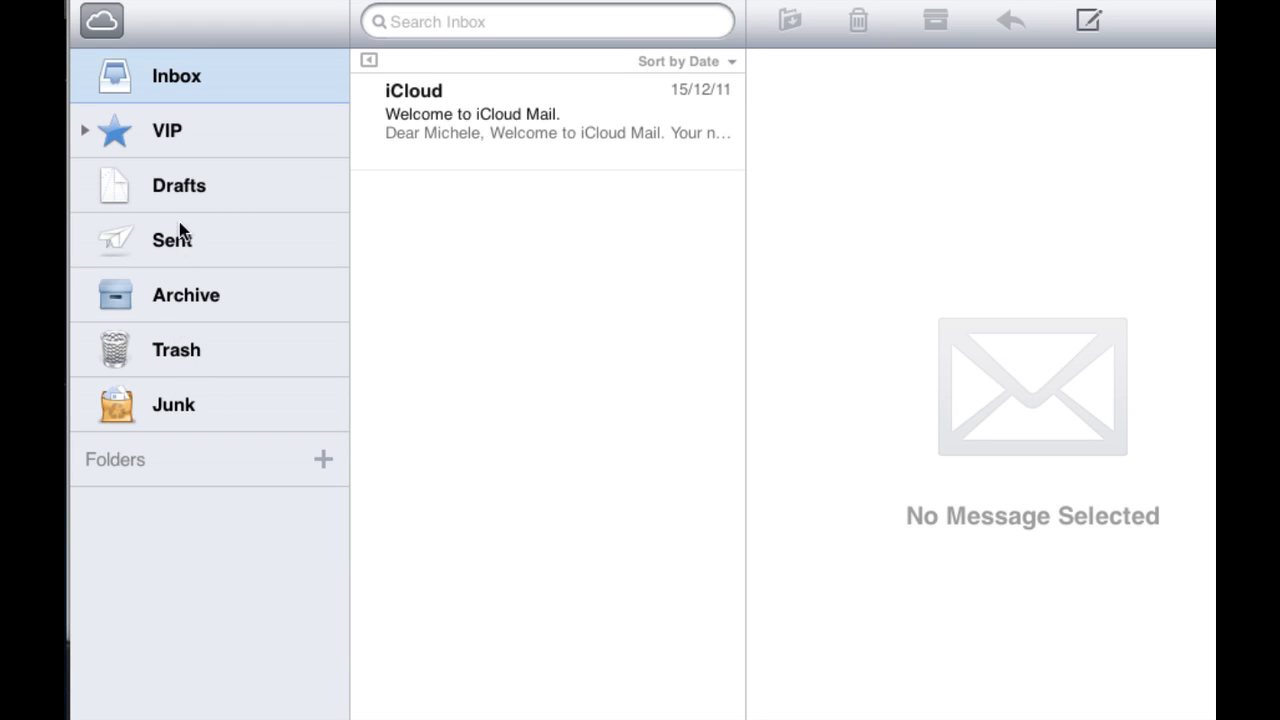
{"action": "mouse_move", "coordinate": [167, 140]}
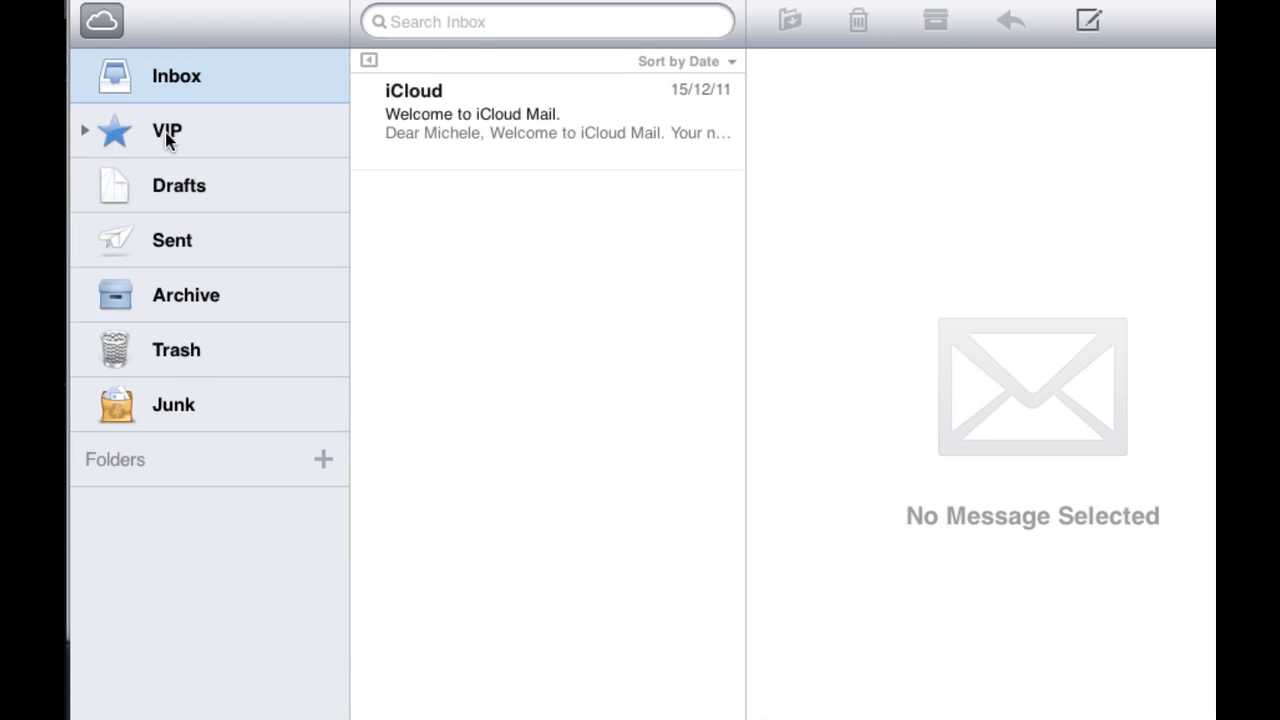
{"action": "left_click", "coordinate": [86, 131]}
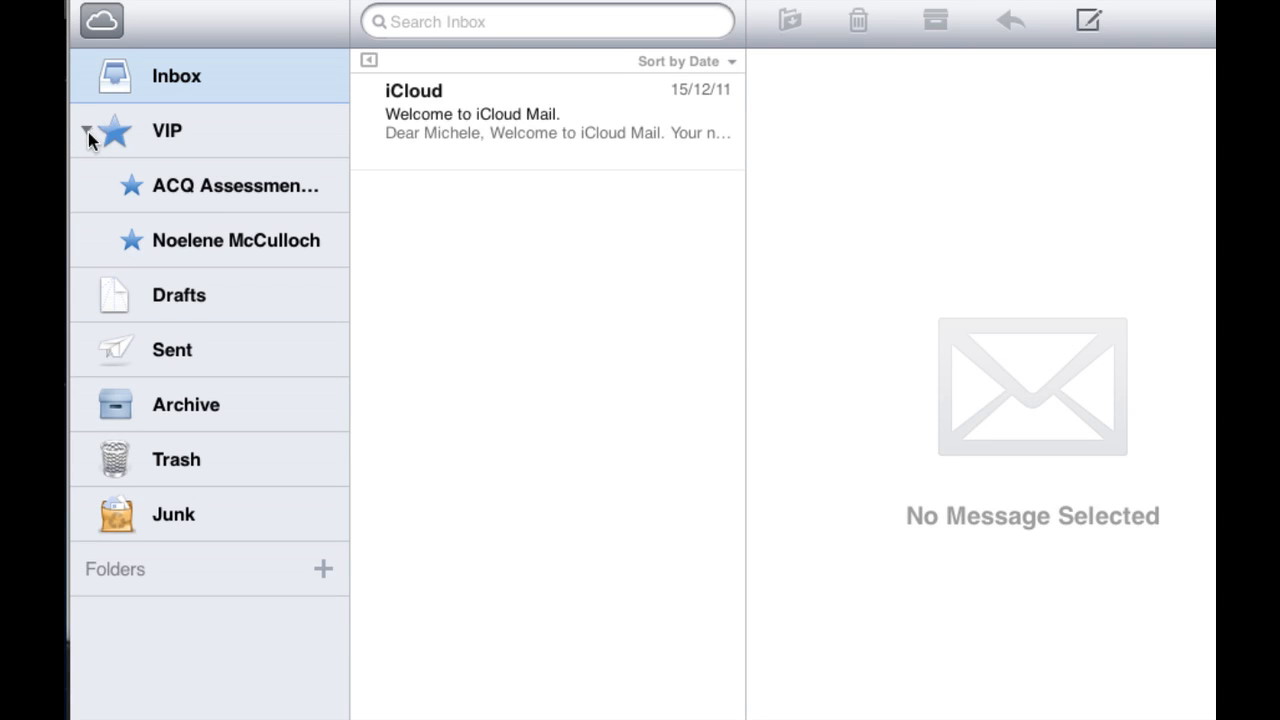
{"action": "left_click", "coordinate": [85, 131]}
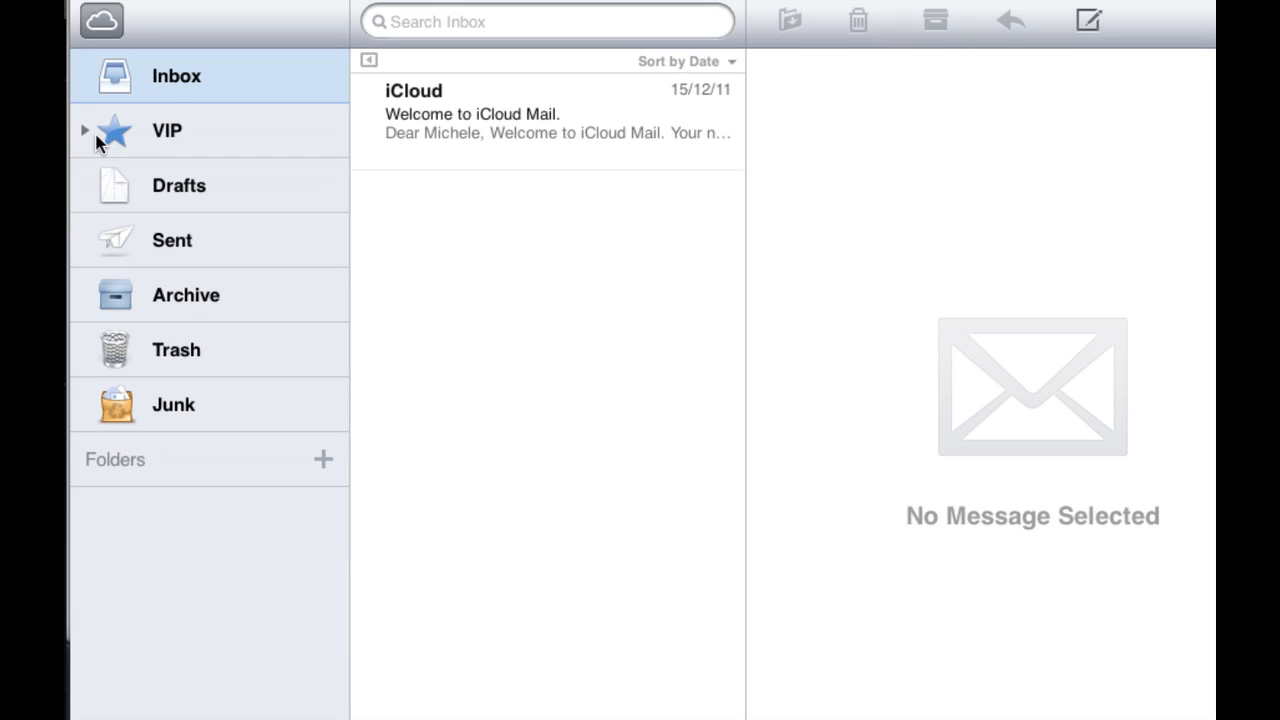
{"action": "mouse_move", "coordinate": [455, 35]}
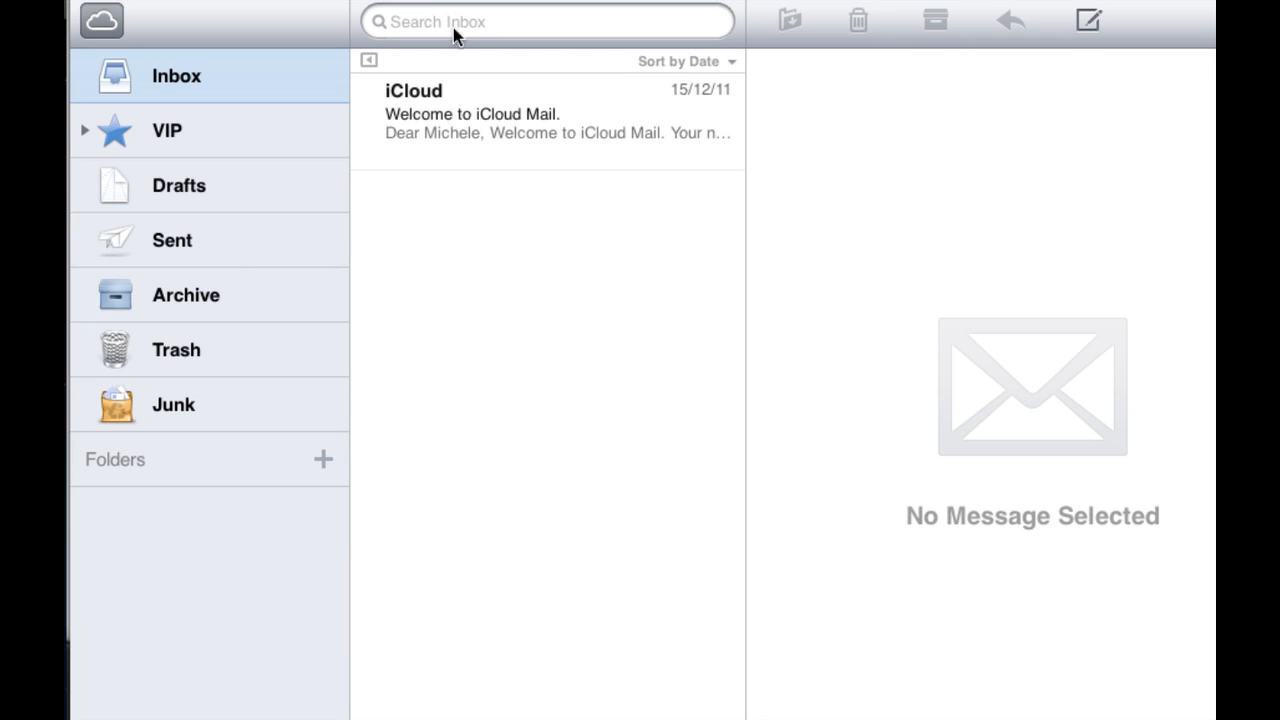
{"action": "mouse_move", "coordinate": [455, 35]}
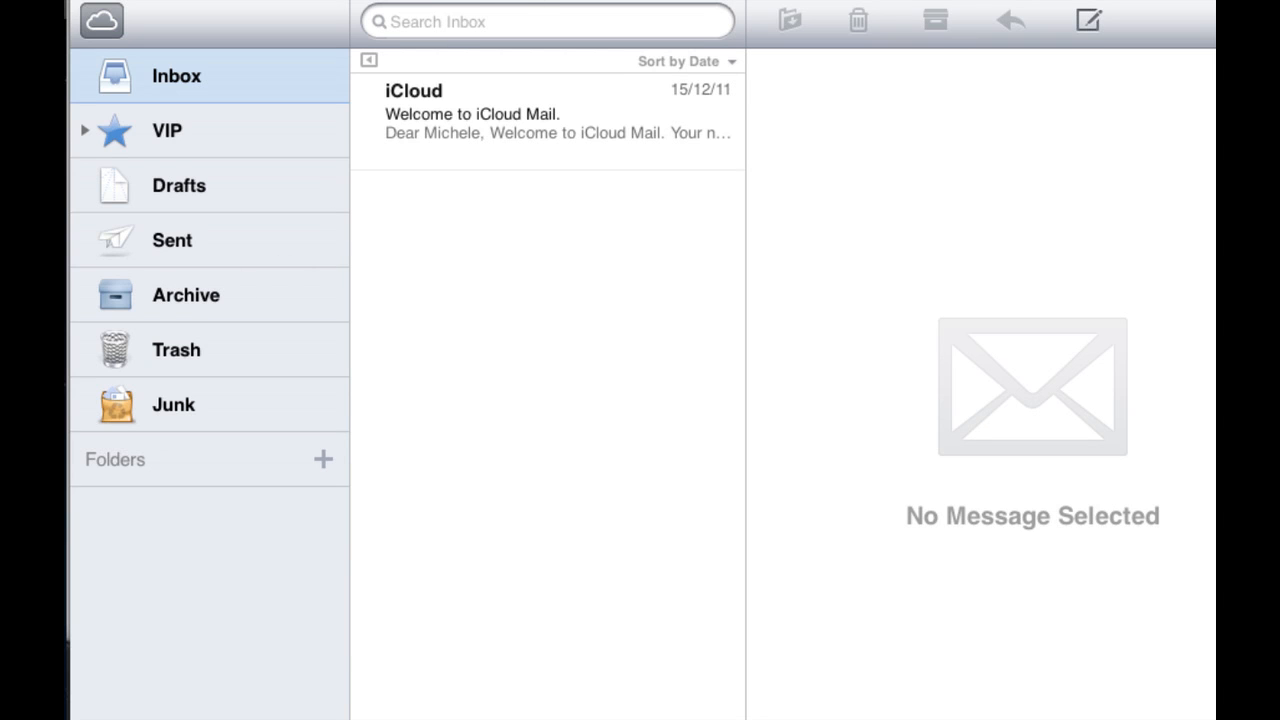
{"action": "mouse_move", "coordinate": [213, 118]}
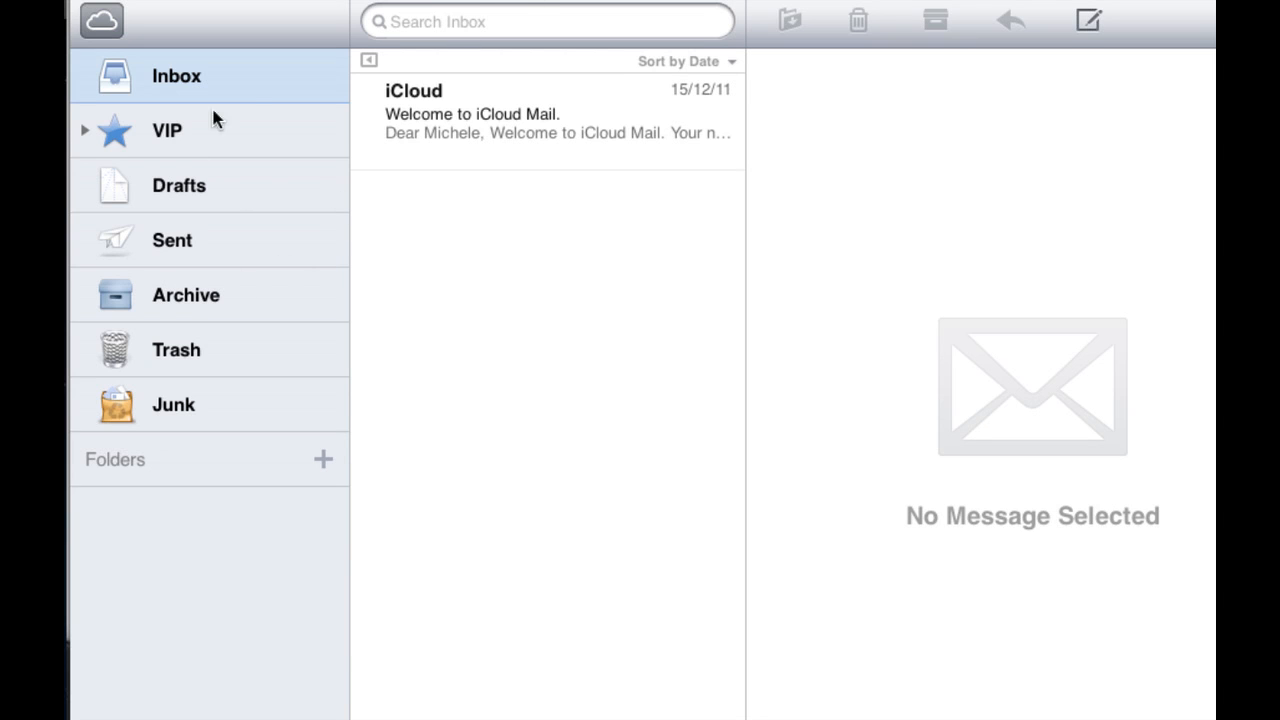
{"action": "mouse_move", "coordinate": [194, 9]}
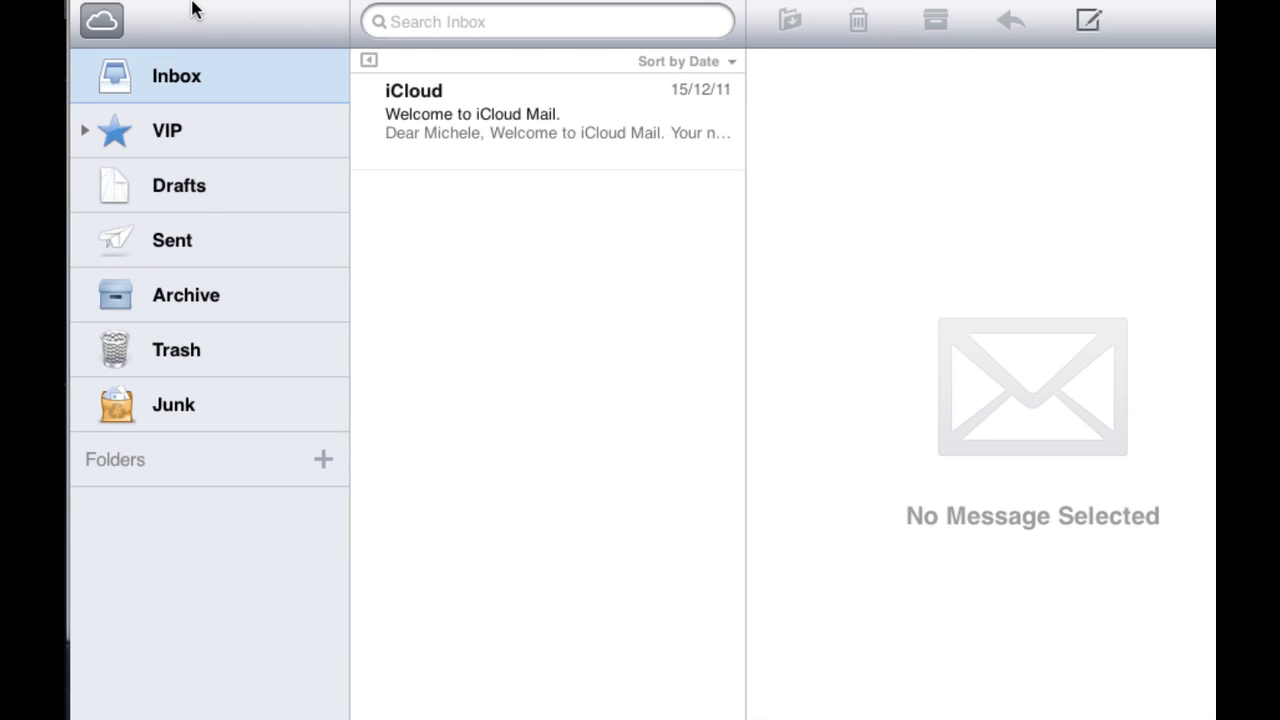
{"action": "mouse_move", "coordinate": [165, 20]}
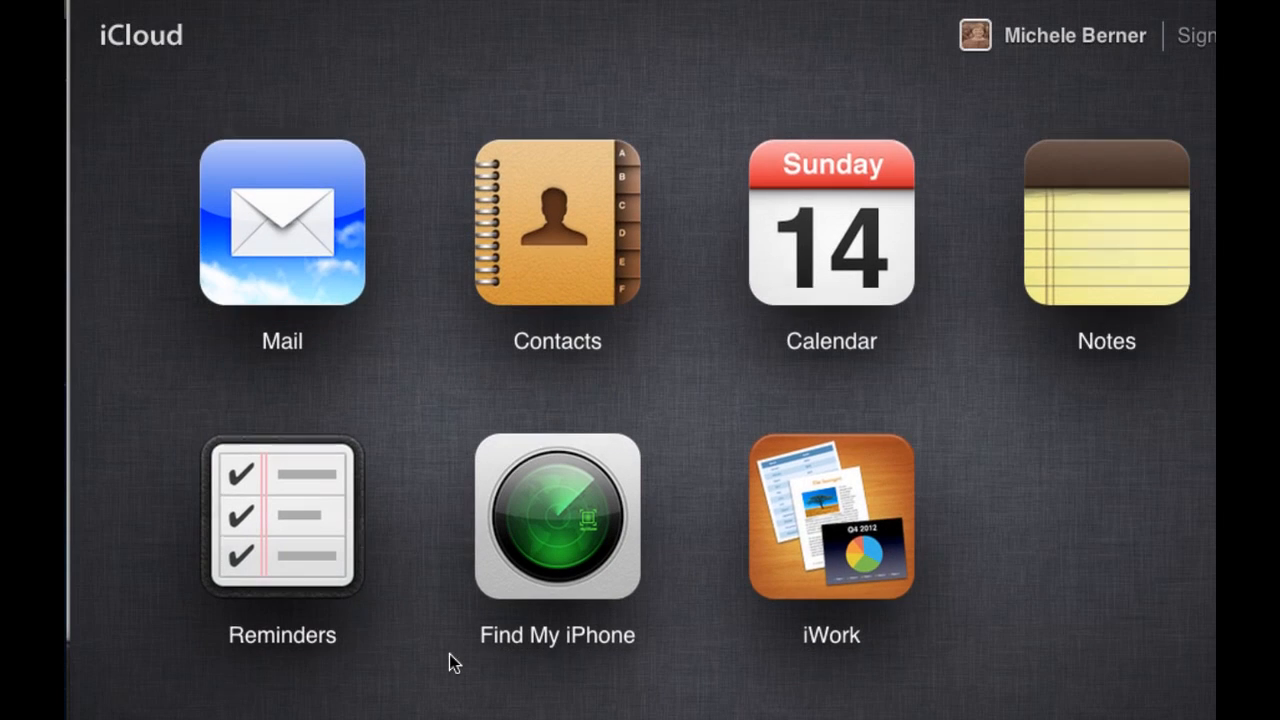
{"action": "mouse_move", "coordinate": [570, 565]}
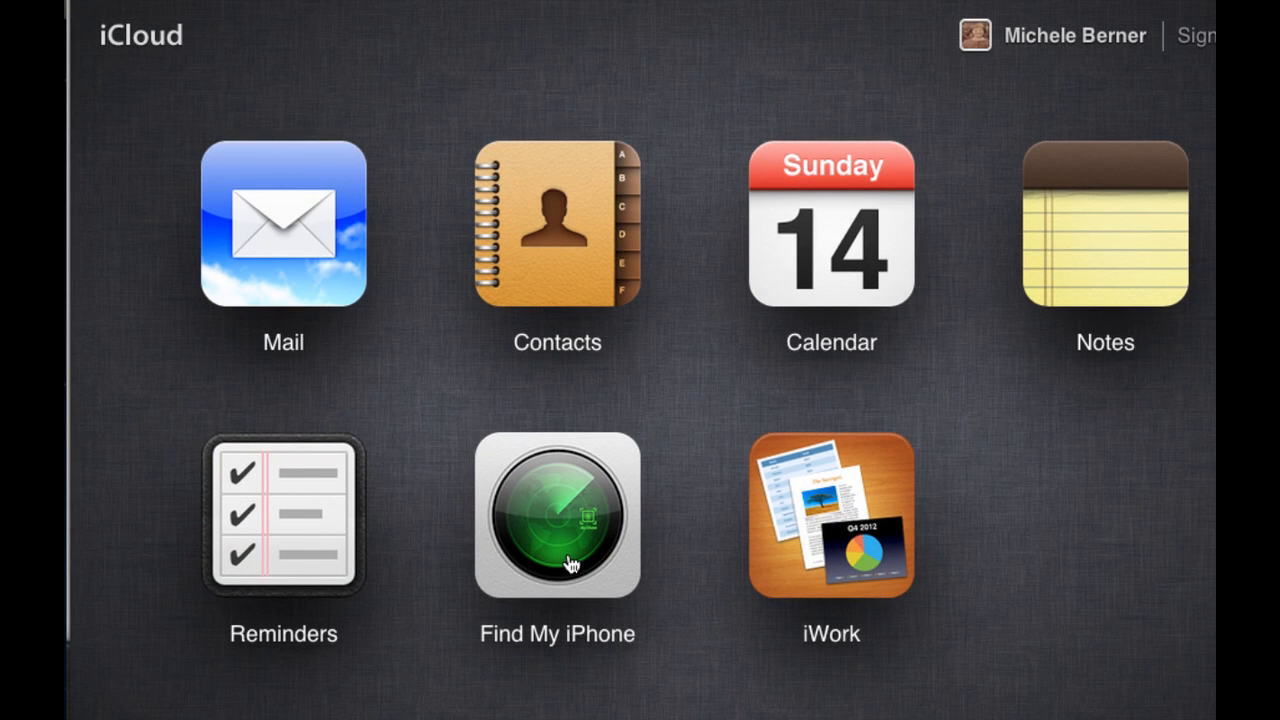
{"action": "mouse_move", "coordinate": [789, 22]}
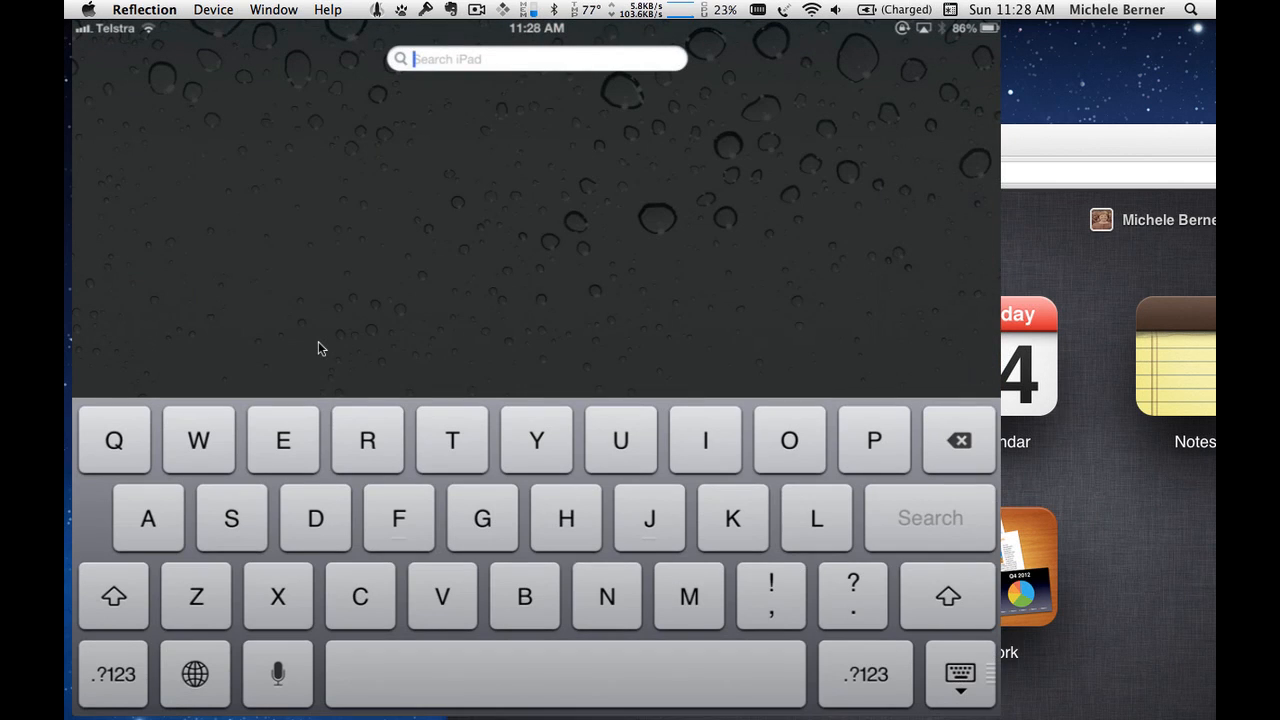
Step: Search for 'find' in the iPad's Spotlight search
{"action": "type", "text": "find"}
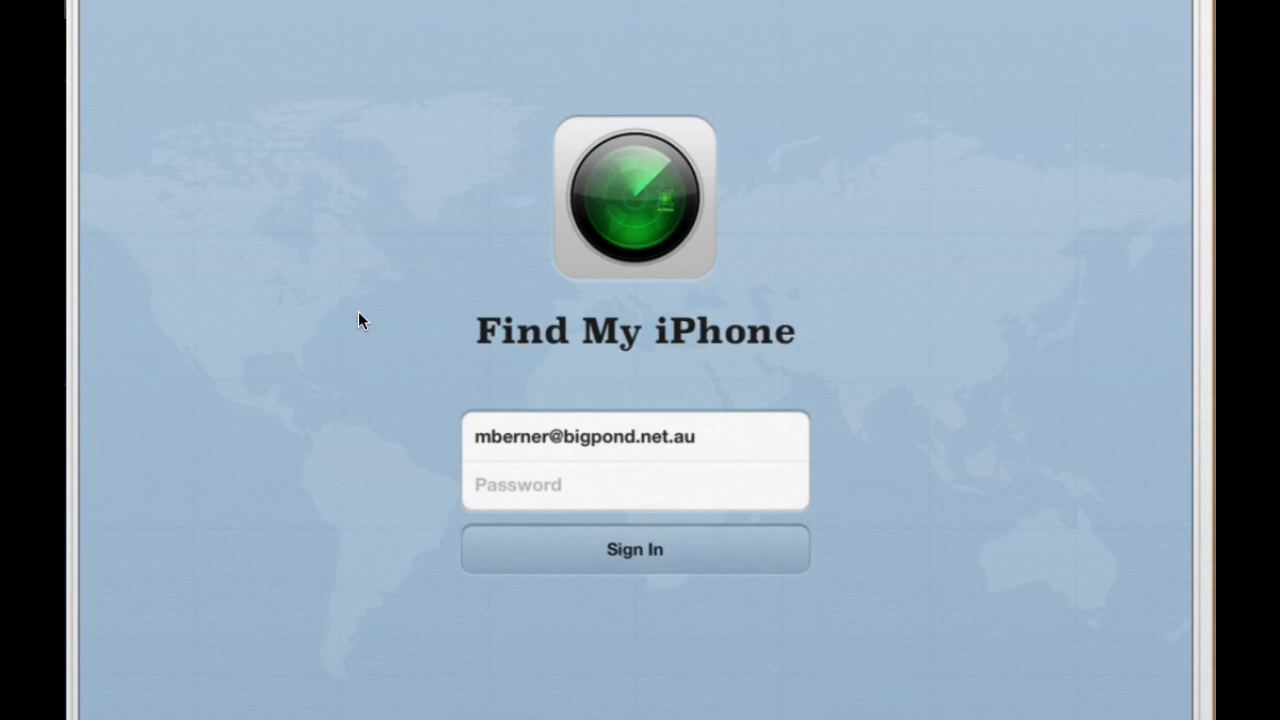
{"action": "mouse_move", "coordinate": [508, 505]}
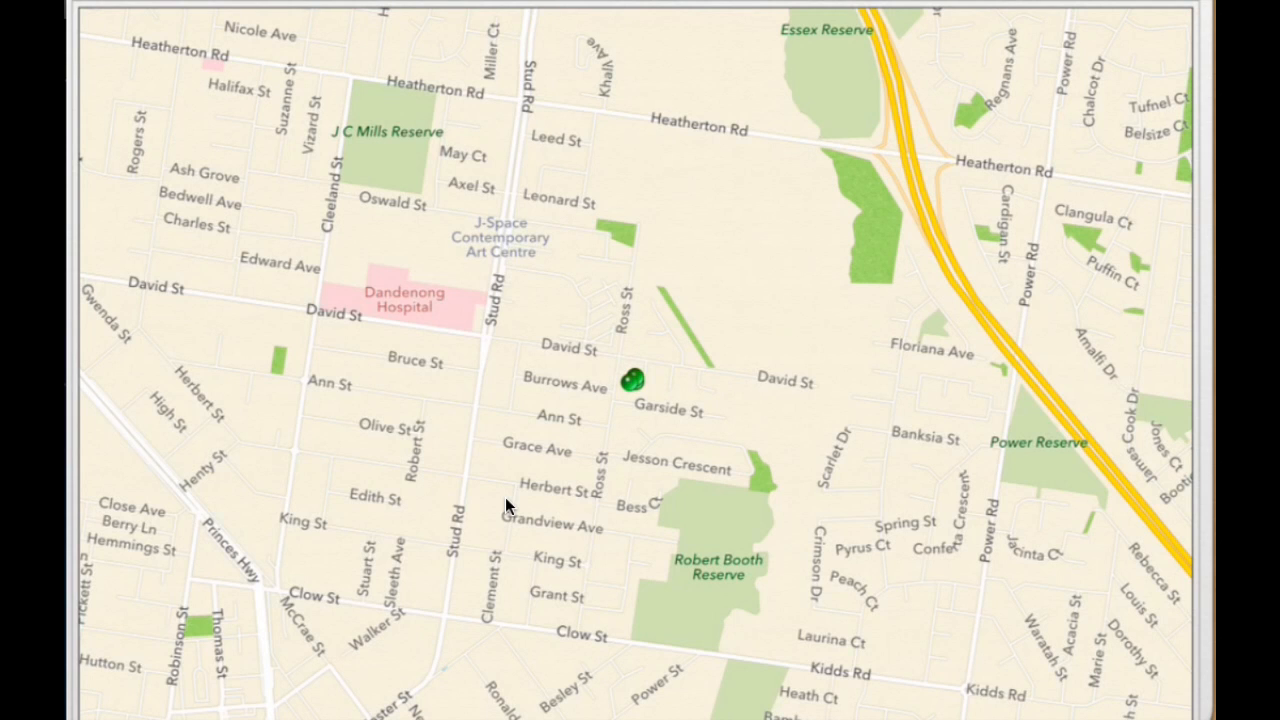
Step: Select the located iPhone4S near Burrows Ave and open its info panel
{"action": "left_click", "coordinate": [632, 380]}
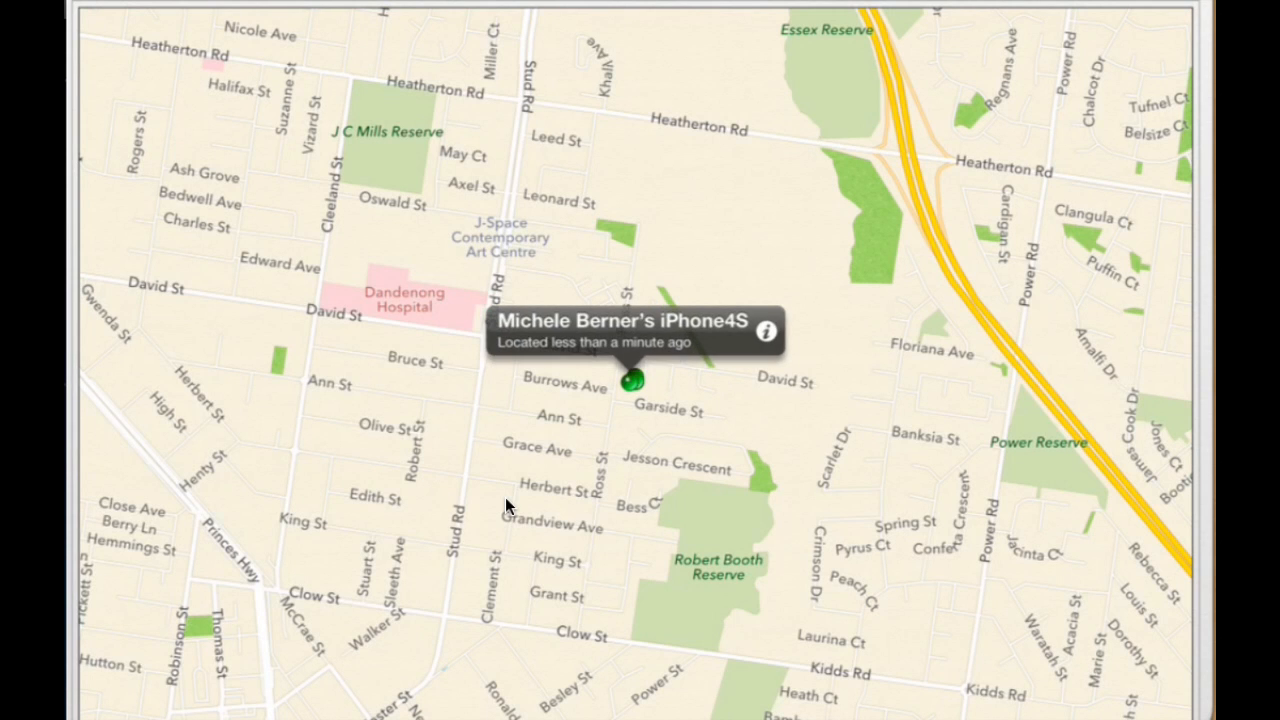
{"action": "left_click", "coordinate": [767, 330]}
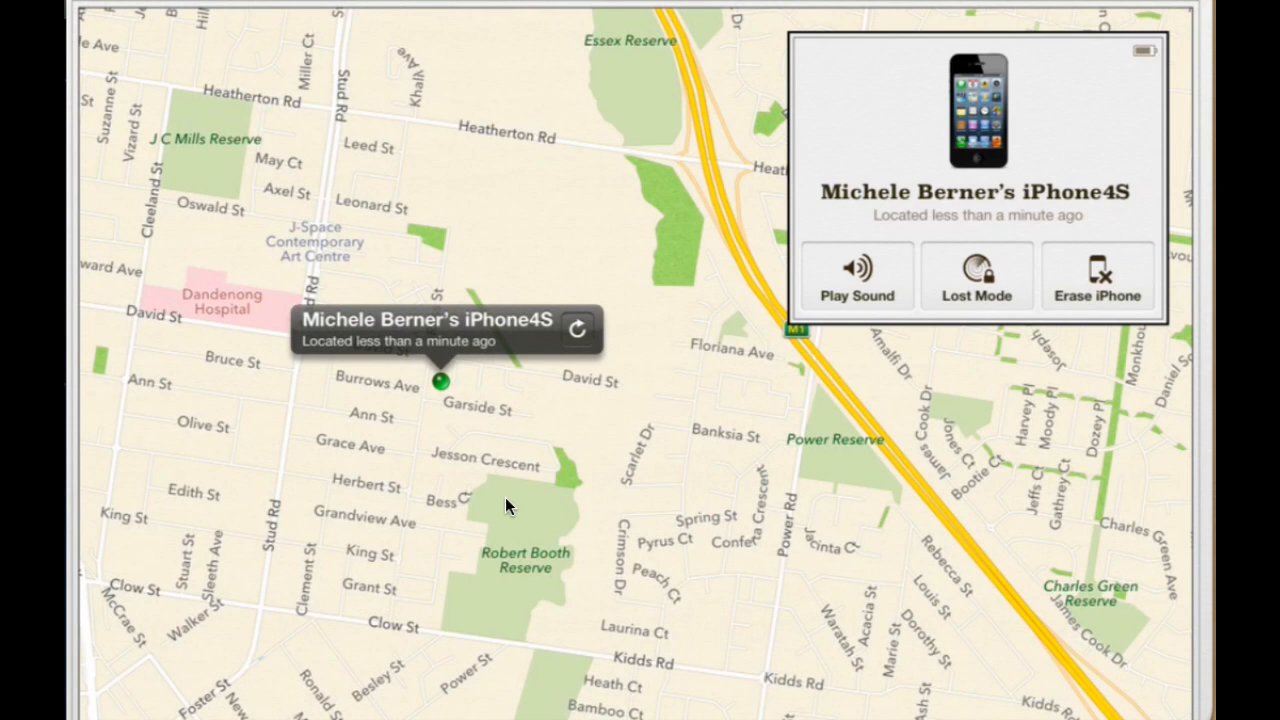
{"action": "left_click", "coordinate": [856, 275]}
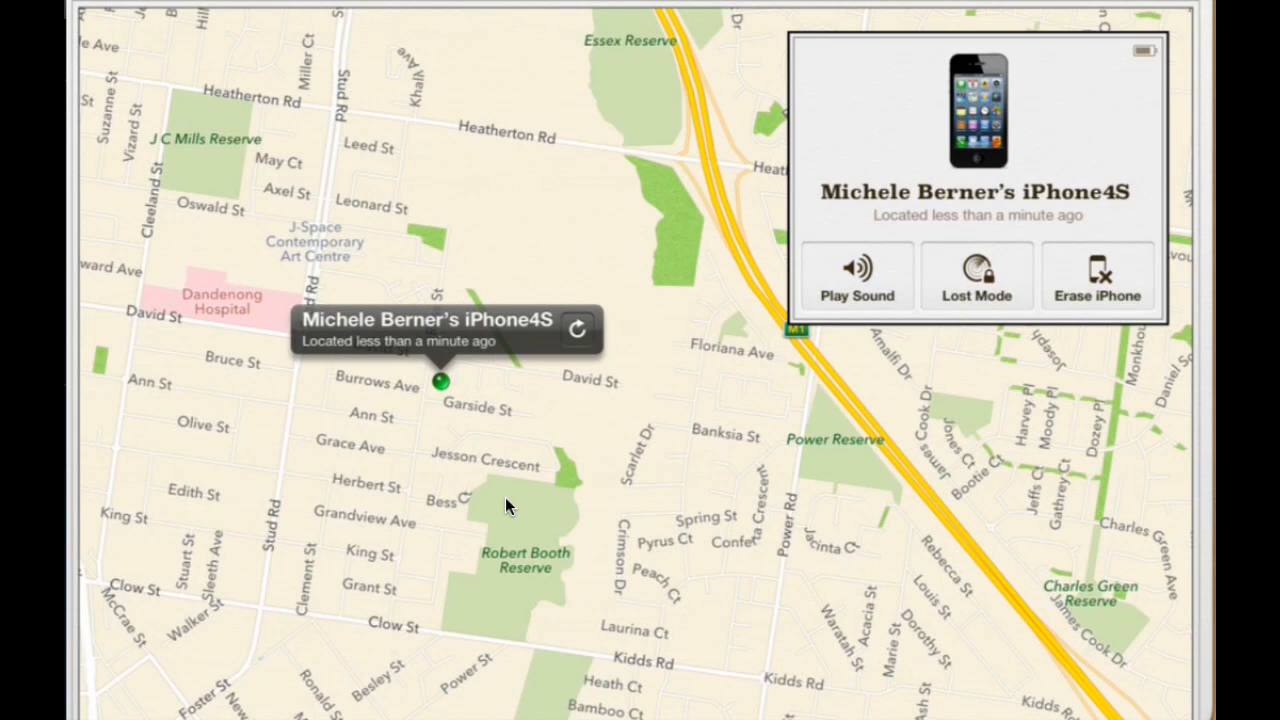
{"action": "mouse_move", "coordinate": [898, 261]}
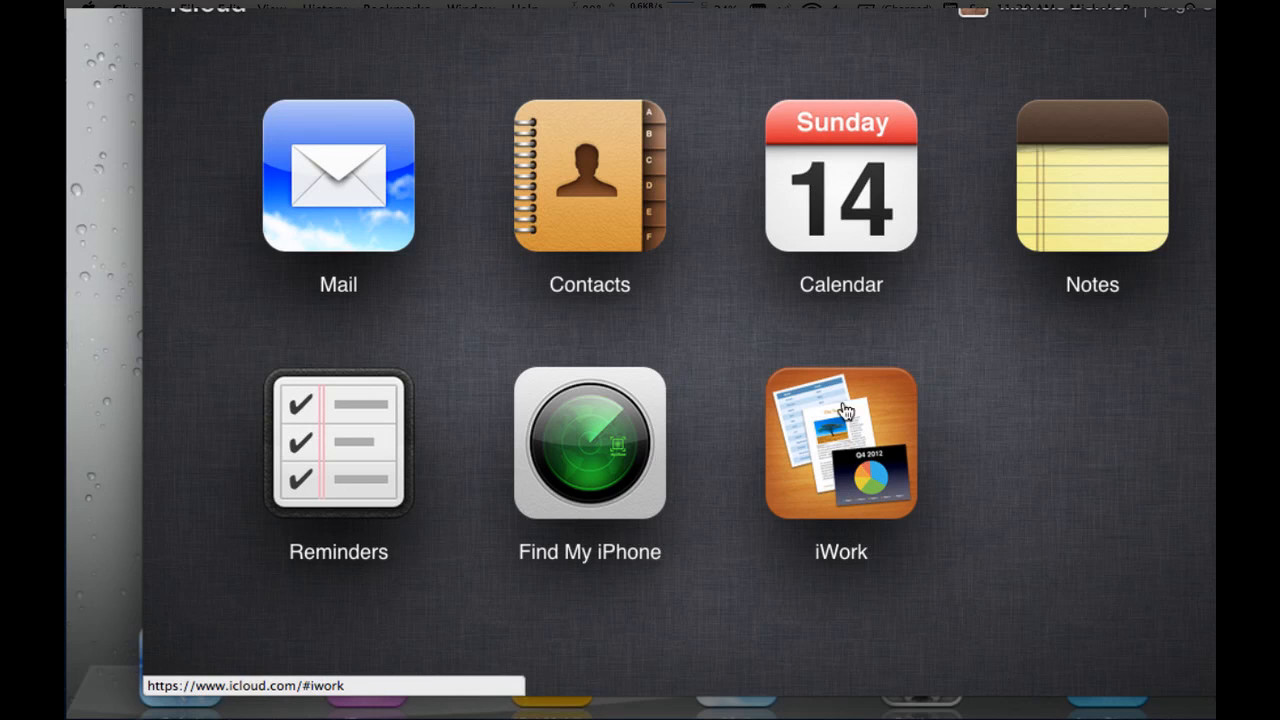
{"action": "mouse_move", "coordinate": [848, 491]}
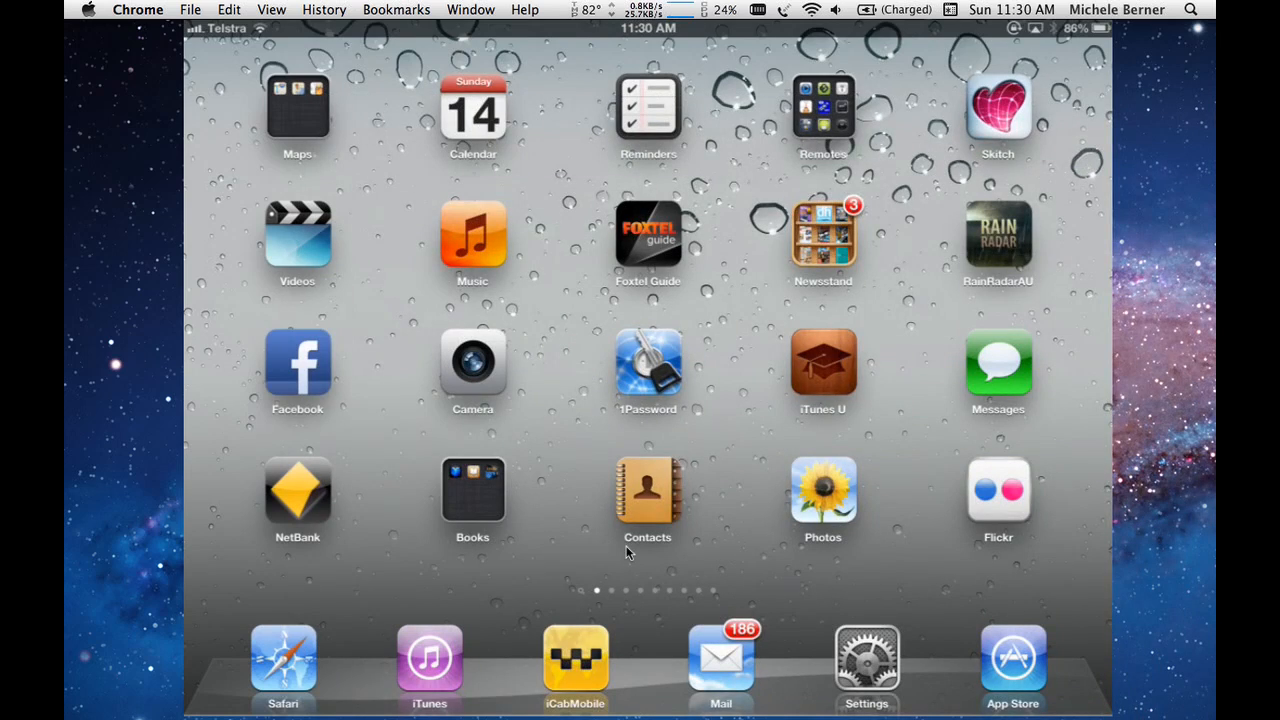
Step: Turn on Reminders and Safari in the iPad's iCloud settings
{"action": "left_click", "coordinate": [866, 660]}
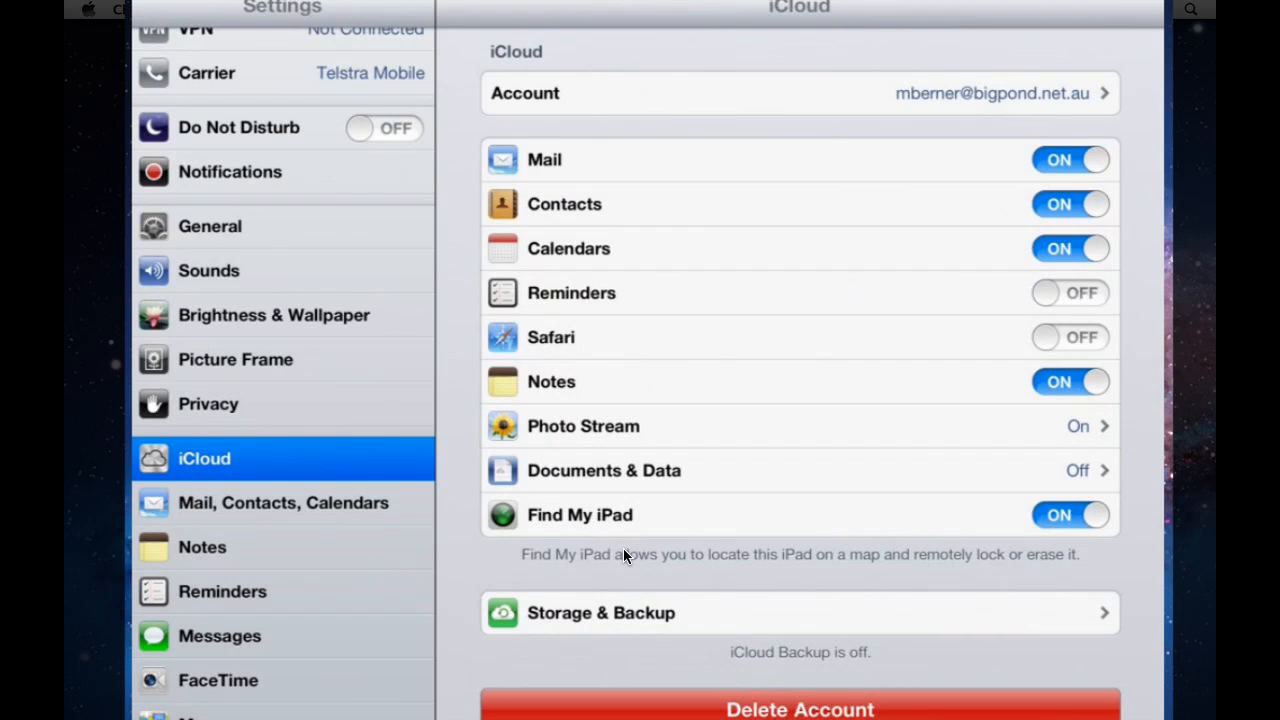
{"action": "left_click", "coordinate": [1070, 292]}
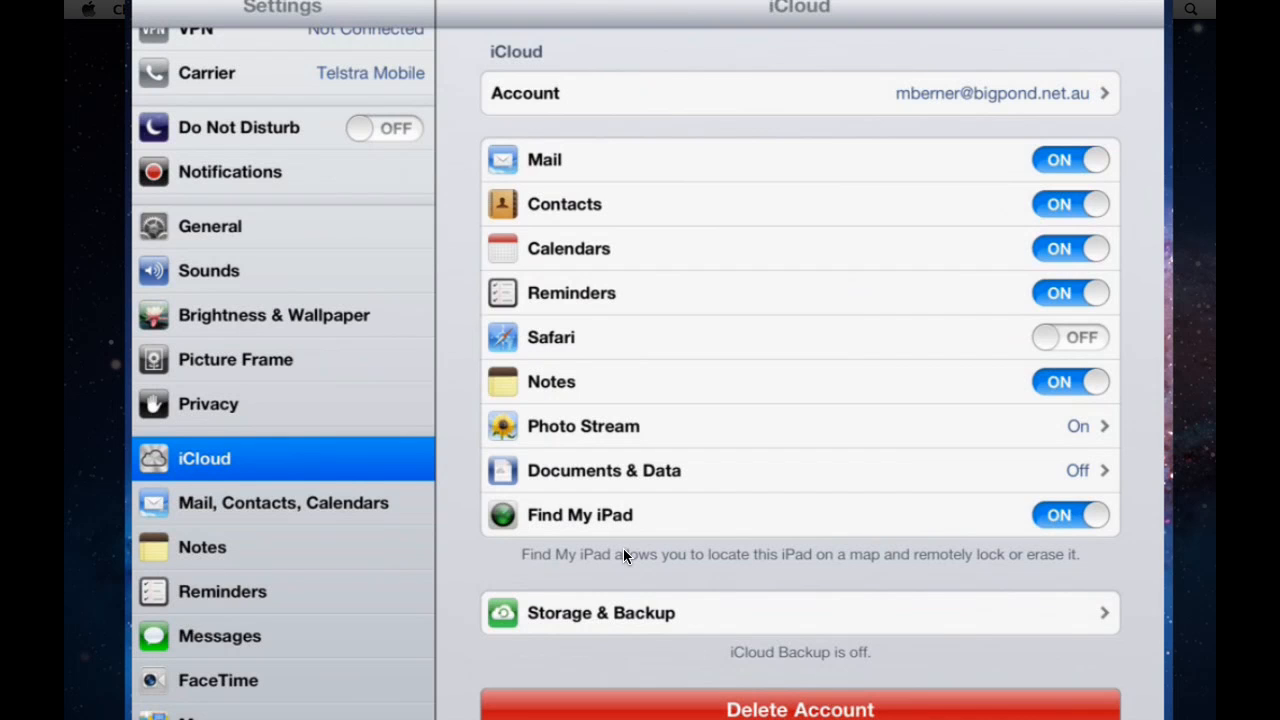
{"action": "left_click", "coordinate": [1070, 337]}
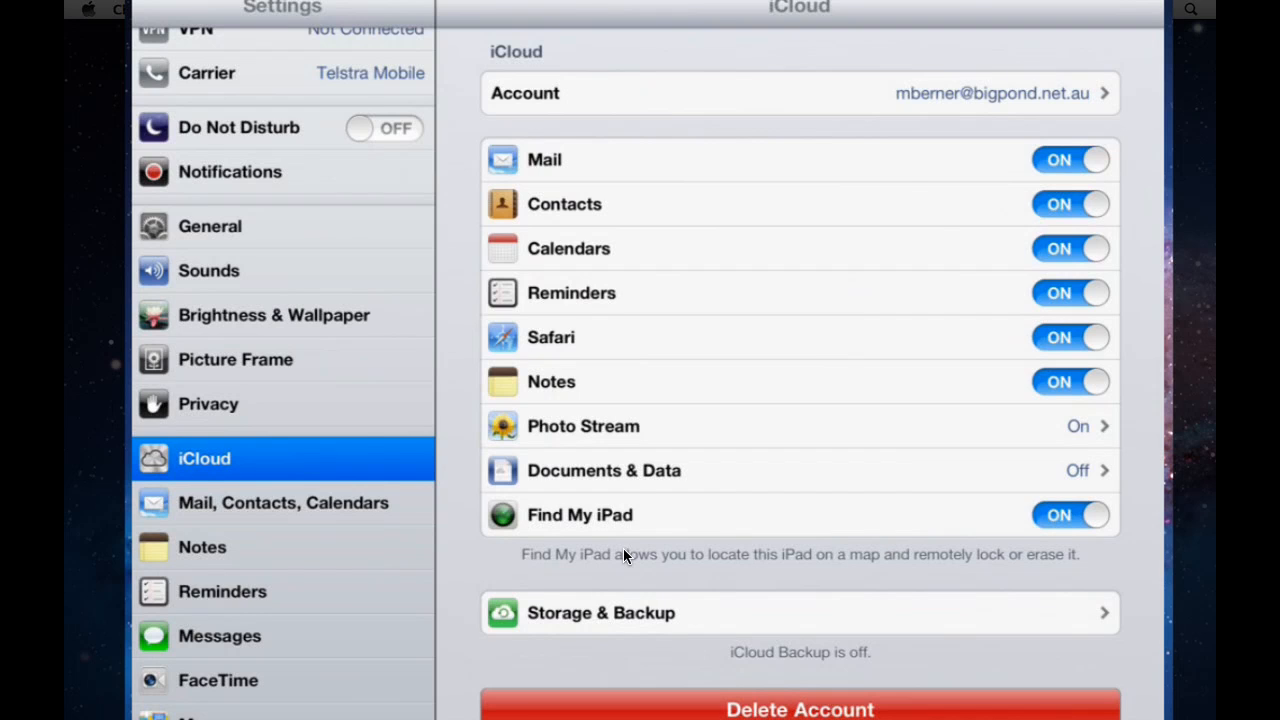
{"action": "left_click", "coordinate": [1070, 337]}
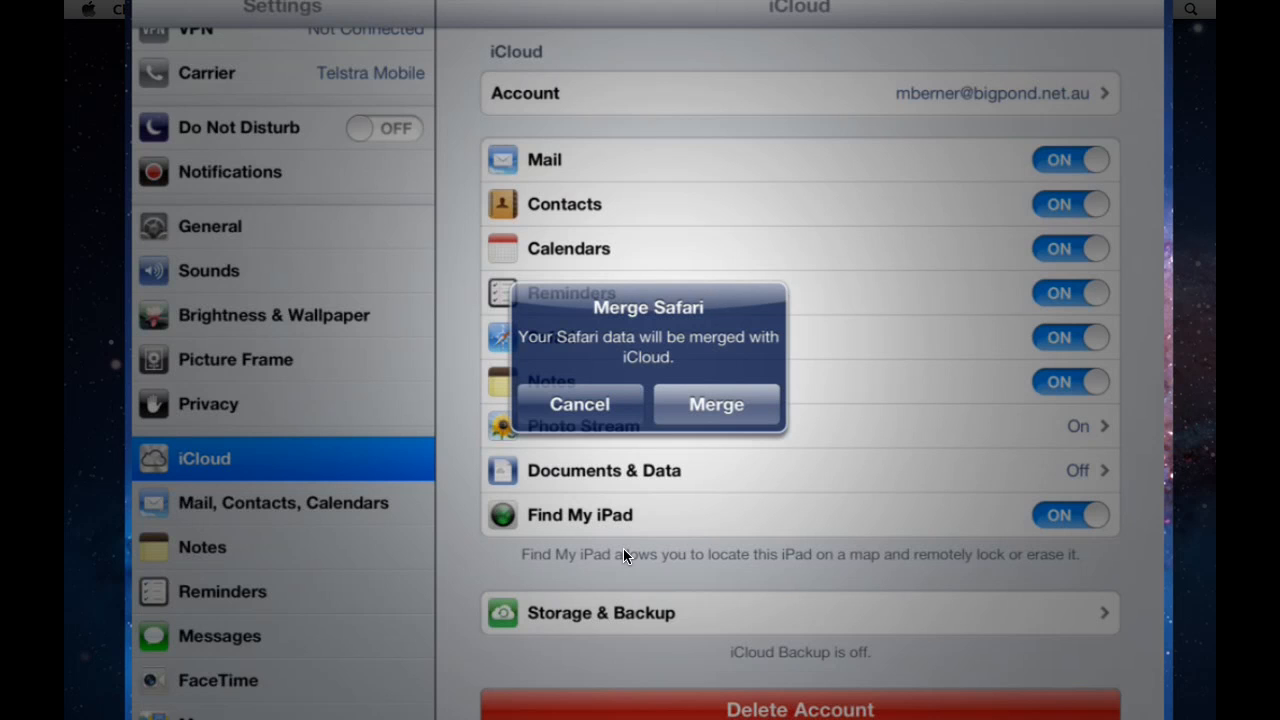
Step: Confirm Merge in the Merge Safari alert
{"action": "left_click", "coordinate": [716, 404]}
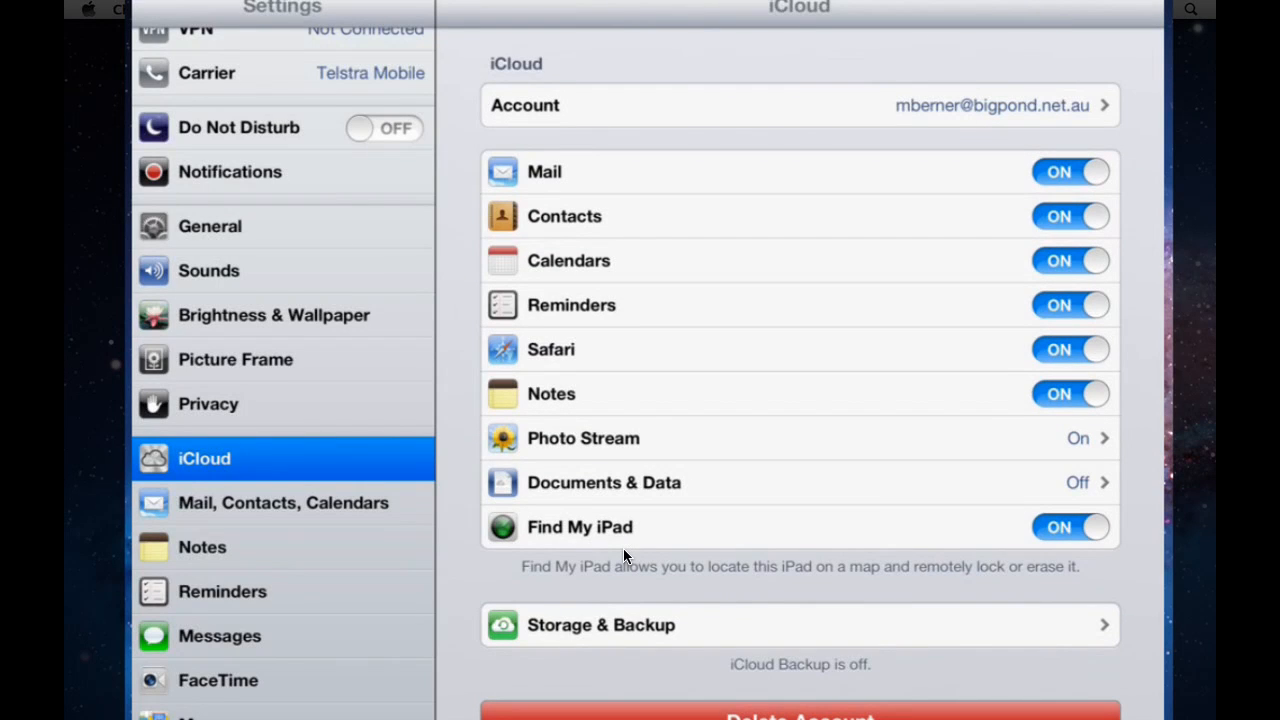
Step: Start adding an iCloud account under Mail, Contacts, Calendars, then cancel back to the list
{"action": "left_click", "coordinate": [283, 502]}
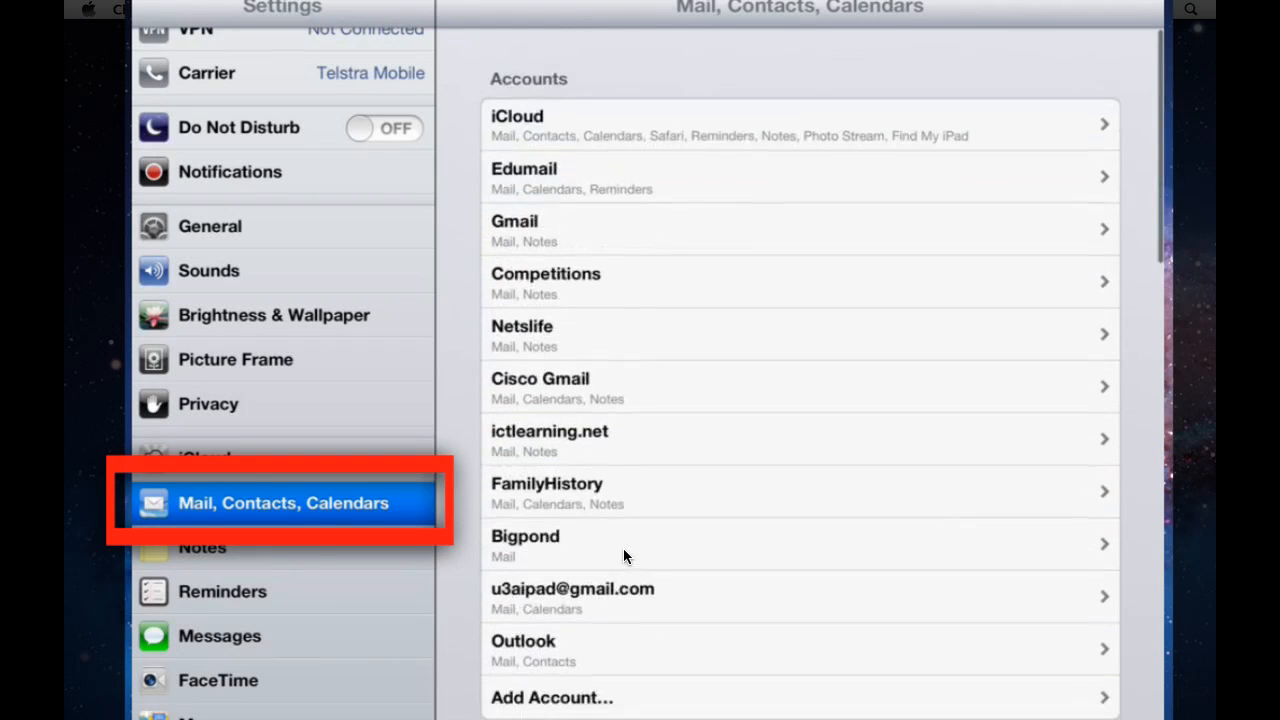
{"action": "scroll", "scroll_direction": "down", "scroll_amount": 3}
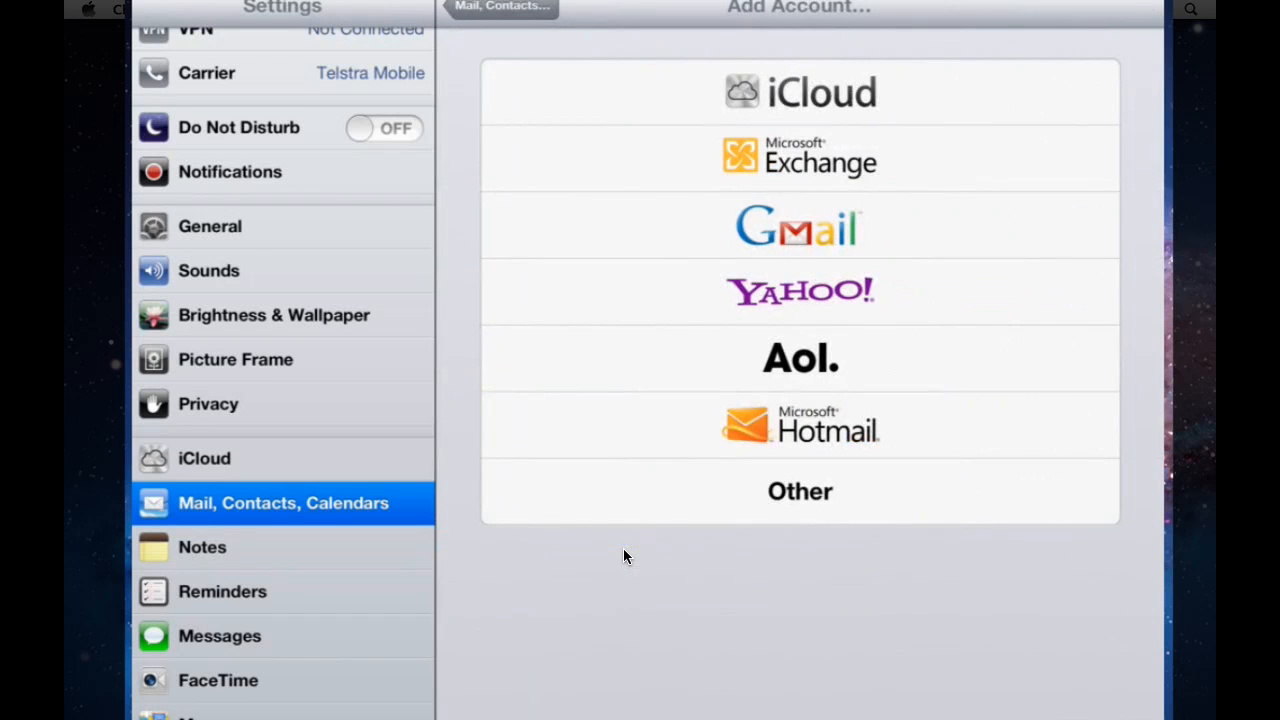
{"action": "left_click", "coordinate": [799, 91]}
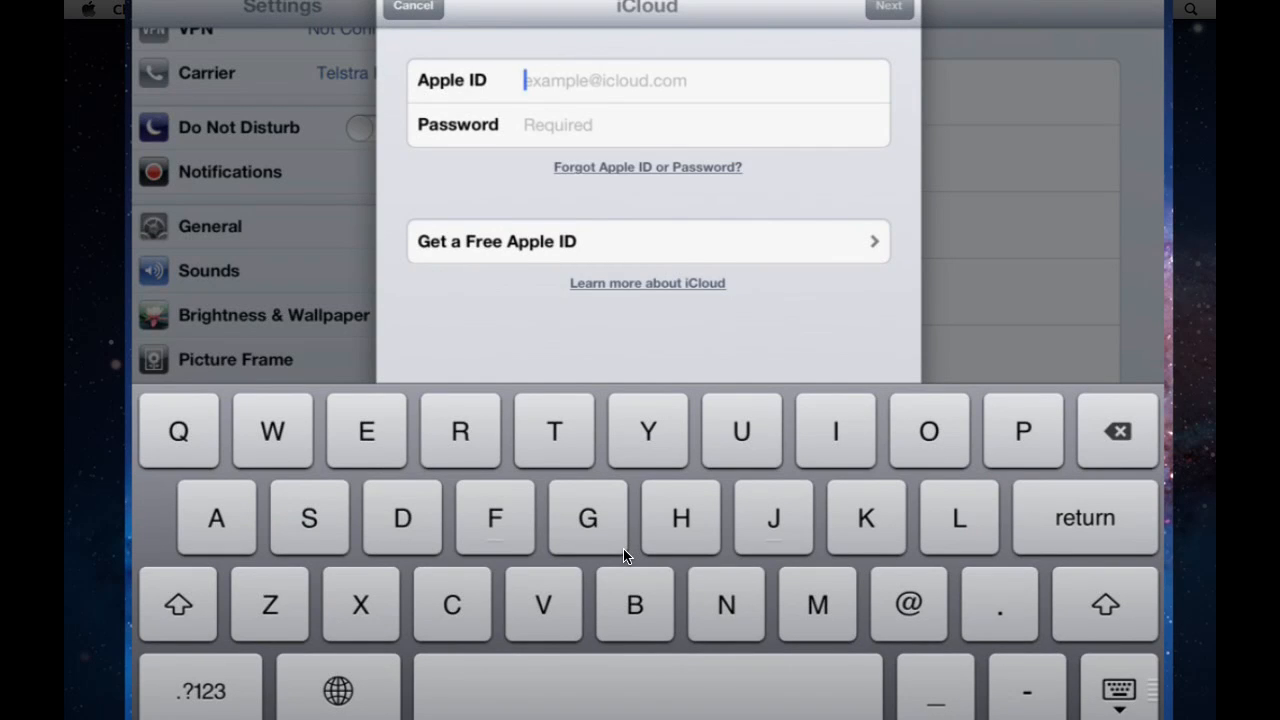
{"action": "left_click", "coordinate": [412, 7]}
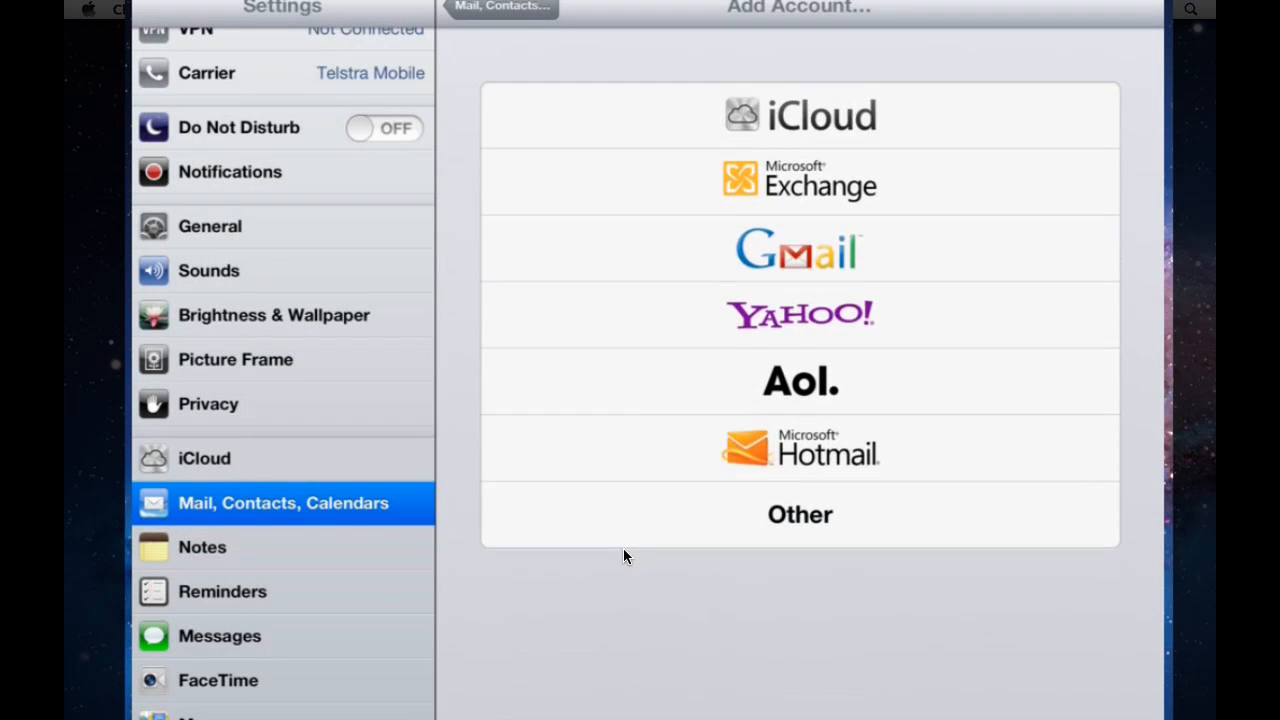
{"action": "left_click", "coordinate": [500, 7]}
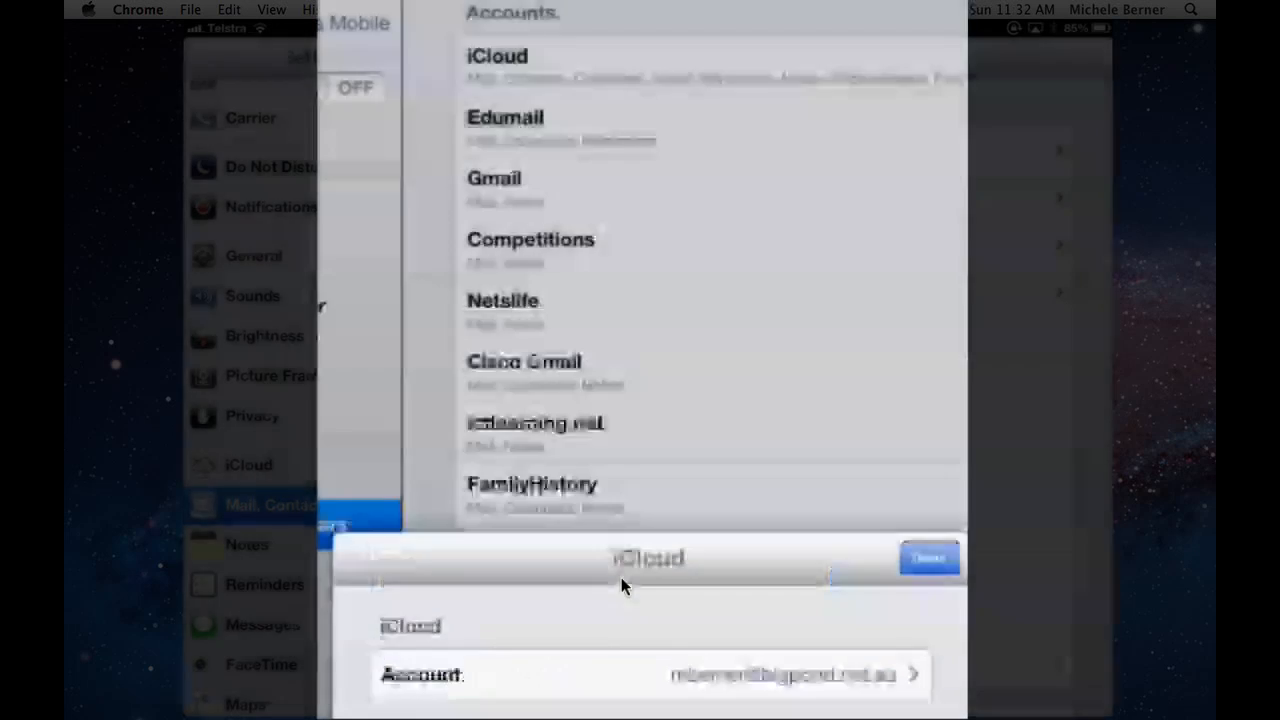
Step: Reopen iCloud settings and review the enabled services, Mail through Find My iPad
{"action": "left_click", "coordinate": [927, 557]}
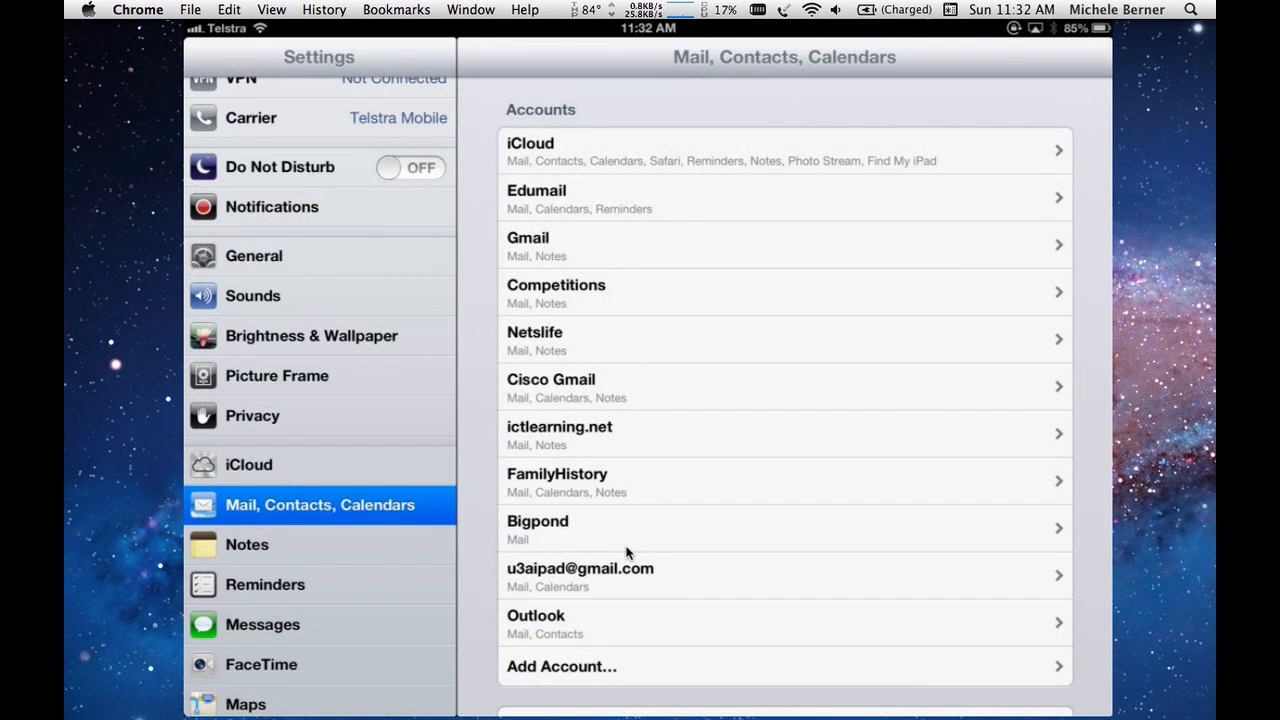
{"action": "left_click", "coordinate": [784, 150]}
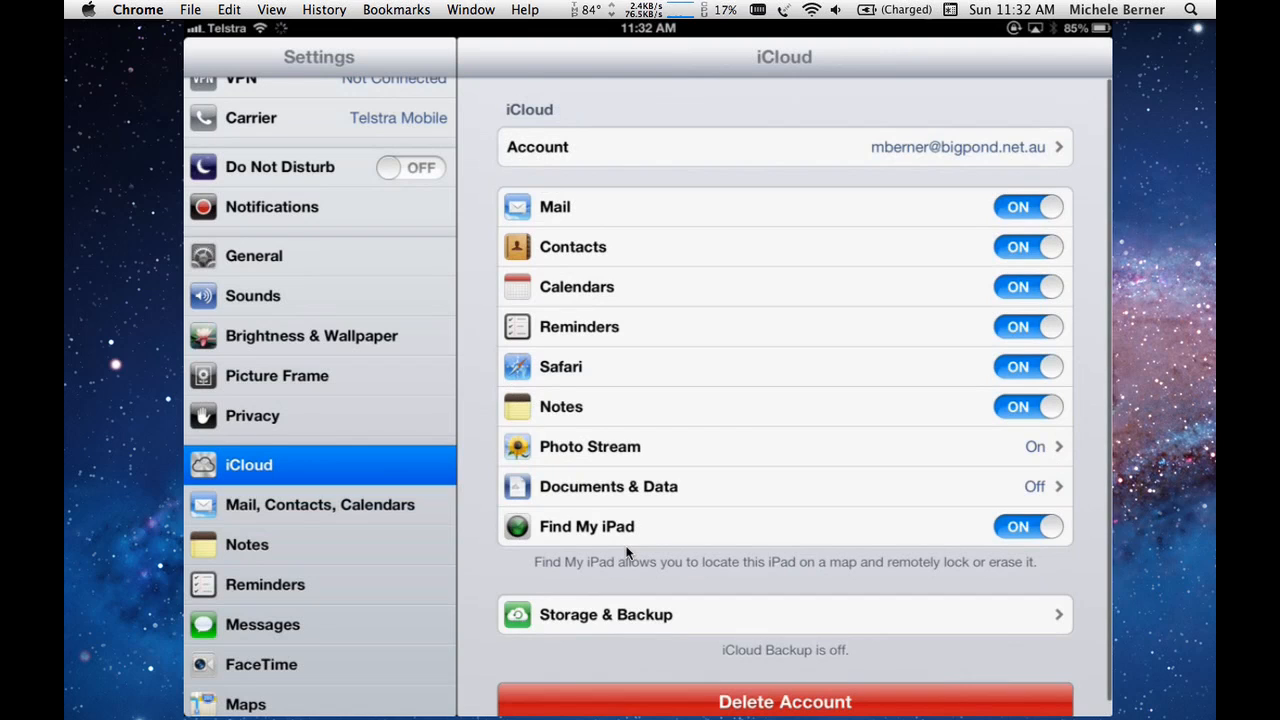
{"action": "scroll", "scroll_direction": "up", "scroll_amount": 3}
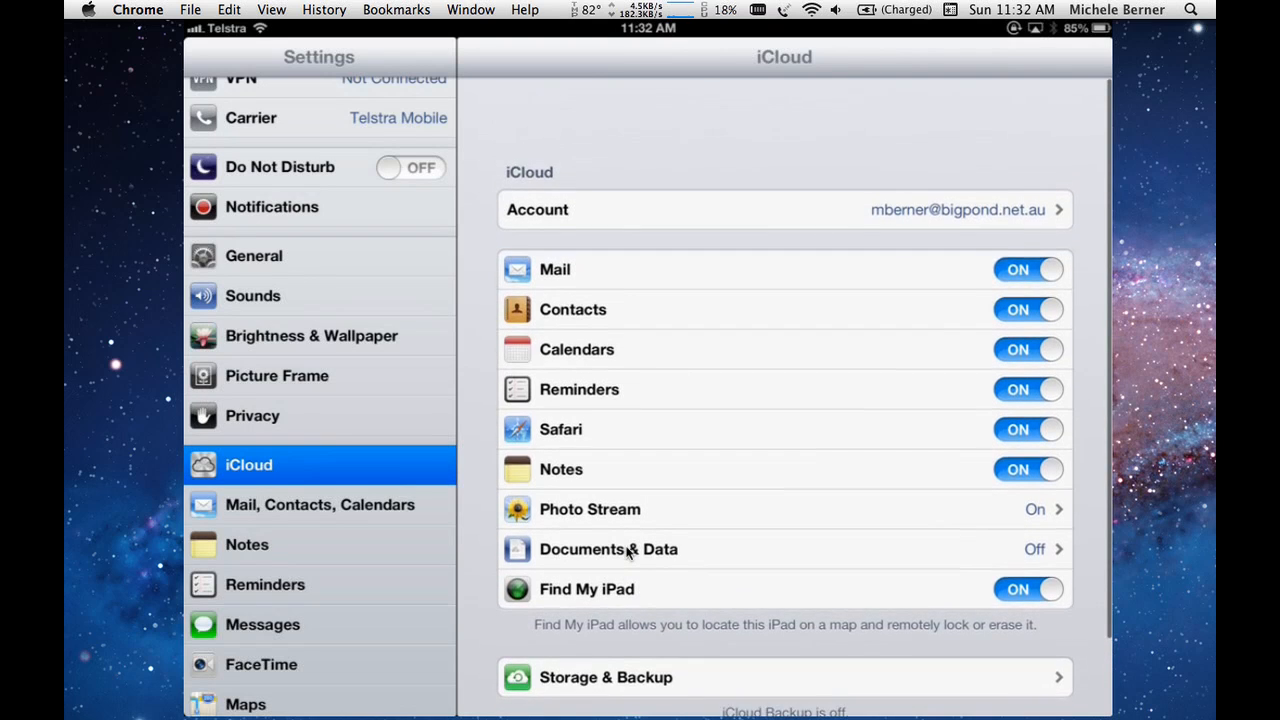
{"action": "scroll", "scroll_direction": "down", "scroll_amount": 3}
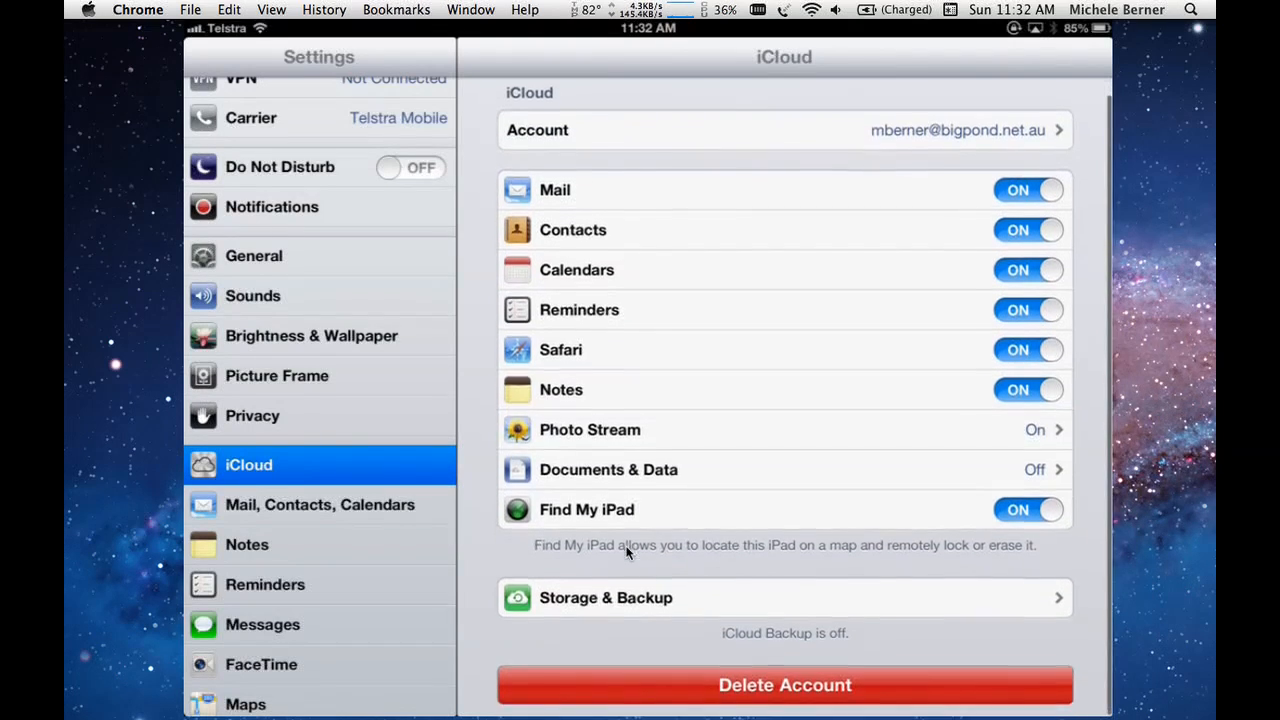